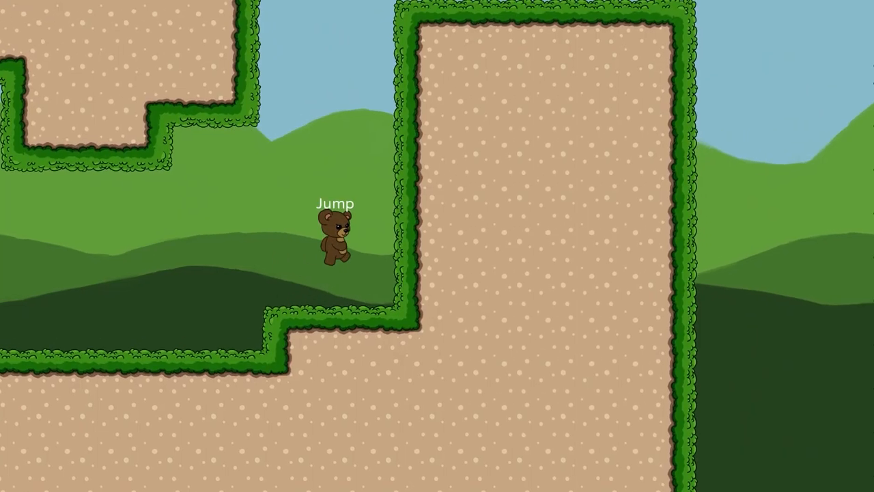
Step: Close the running platformer game and return to the Player.tscn editor
key(space)
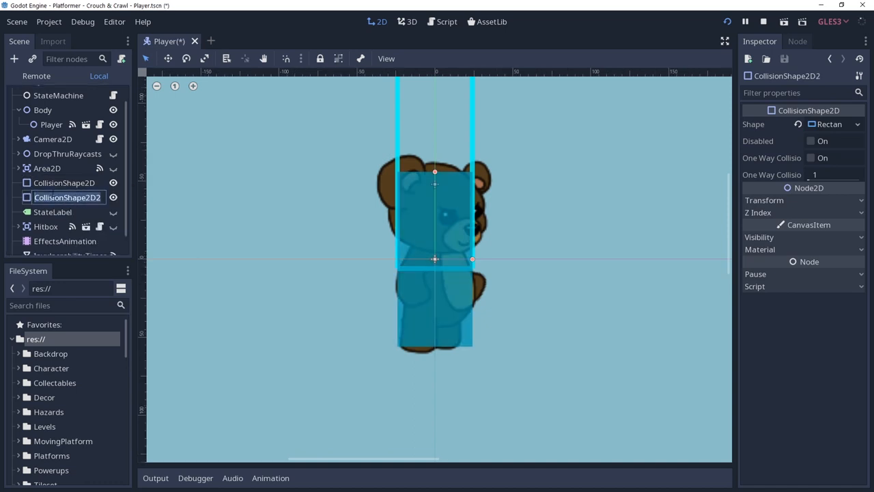
Step: Rename the body shapes StandingShape and CrouchingShape, giving CrouchingShape a unique 24×48 rectangle
click(64, 183)
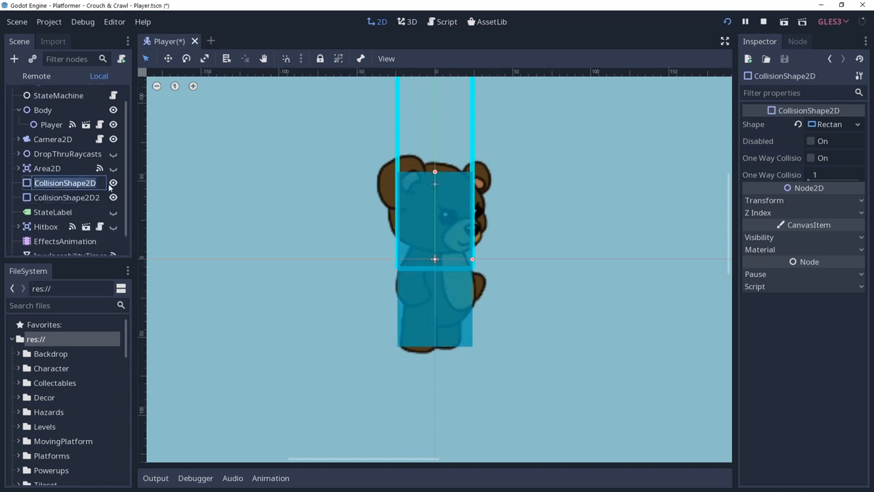
text(StandingShape)
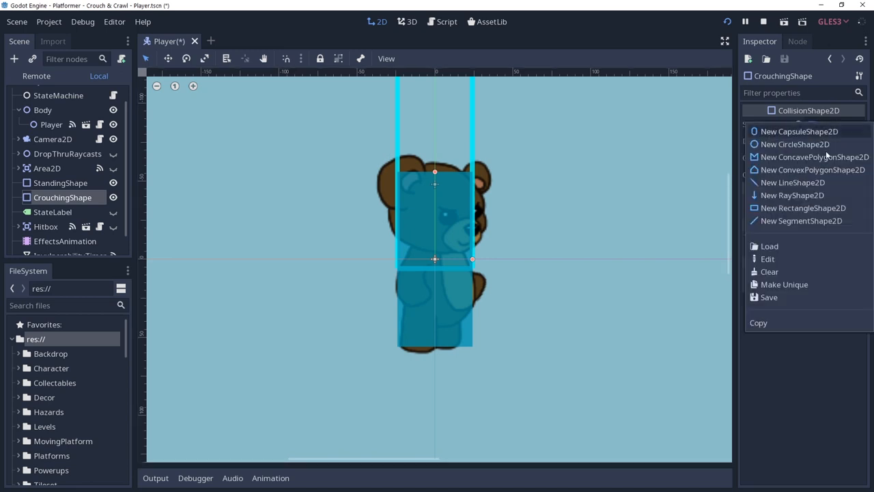
click(802, 208)
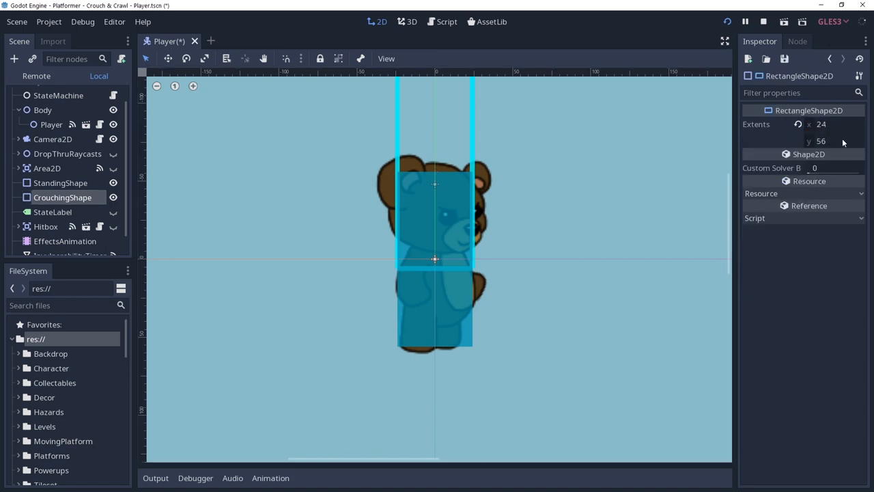
text(4)
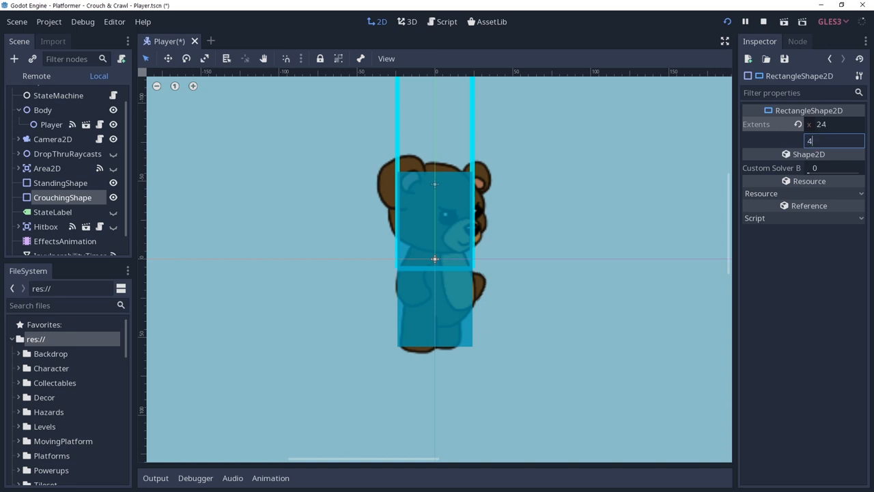
key(Enter)
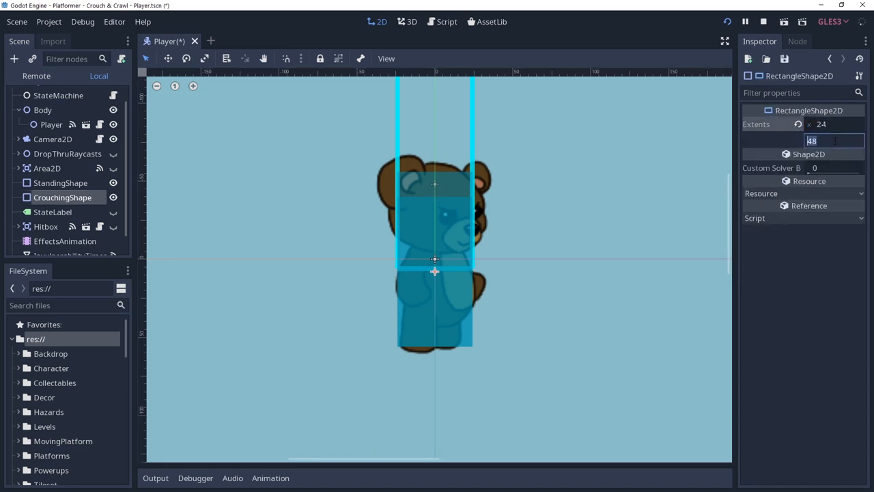
click(62, 197)
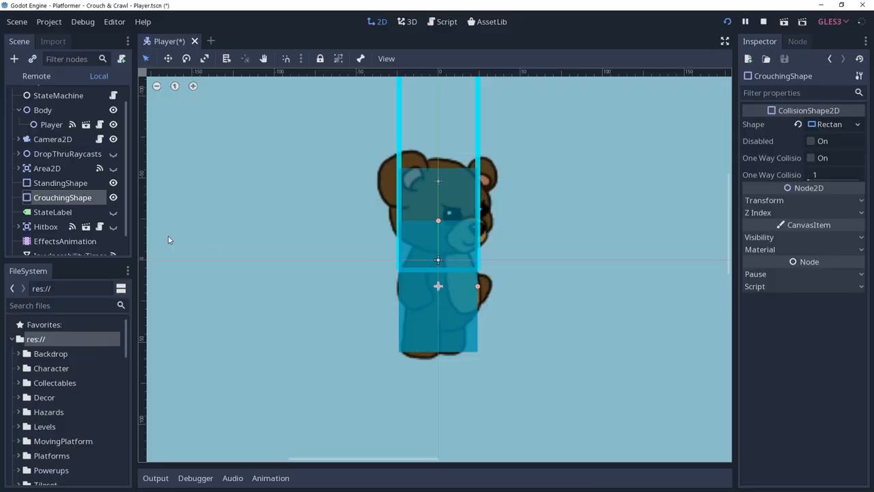
Step: Turn on Disabled for the CrouchingShape body collision in the Inspector
click(811, 141)
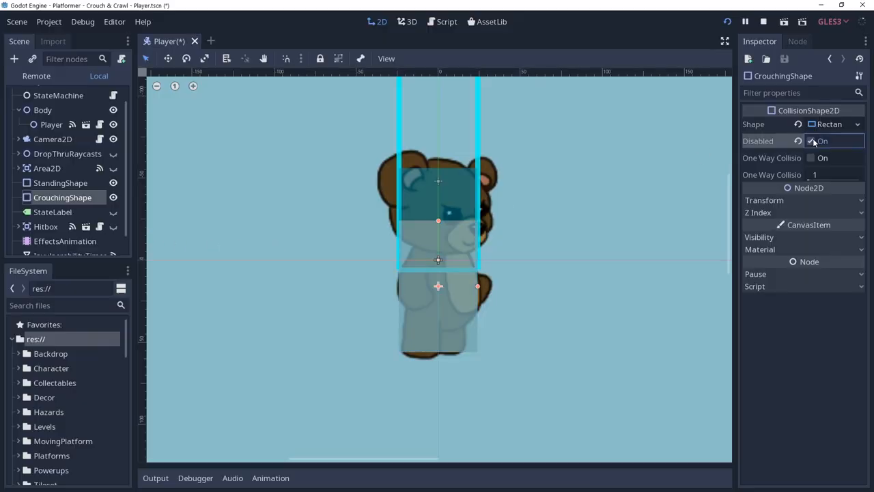
click(812, 141)
text(StandingSh)
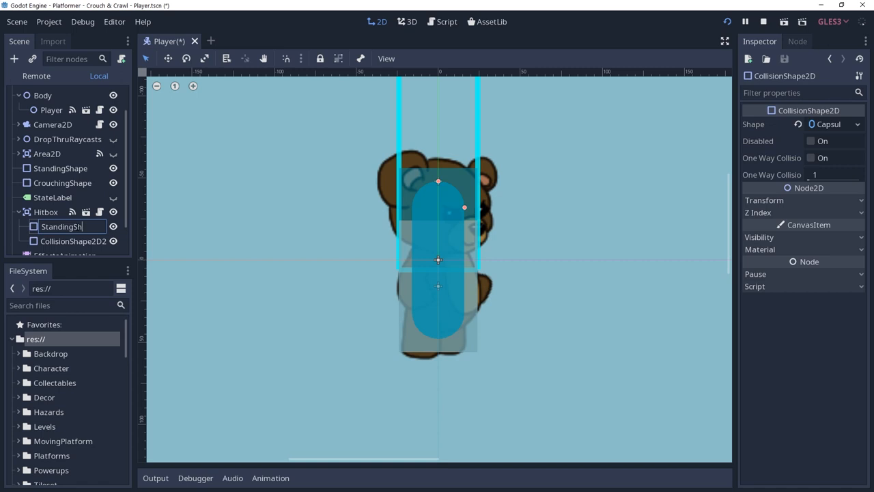
Step: Rename the Hitbox shapes and make CrouchingShape a disabled unique capsule, radius 16, height 16
click(69, 240)
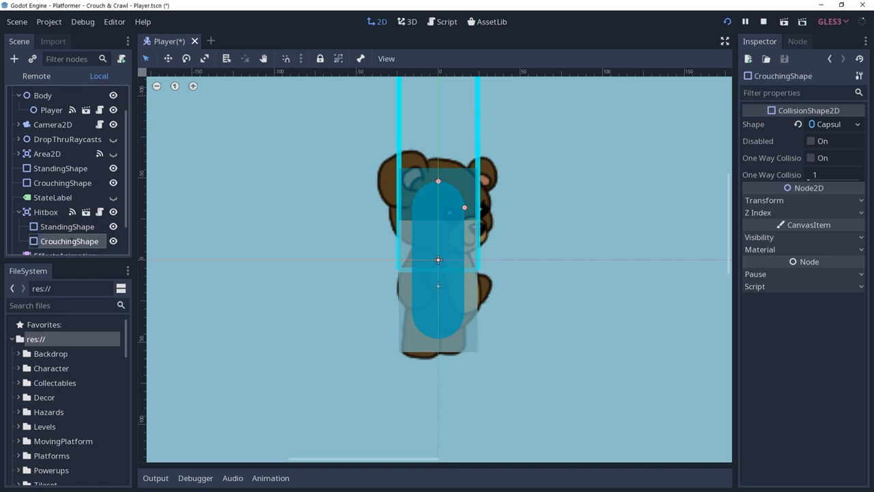
click(826, 124)
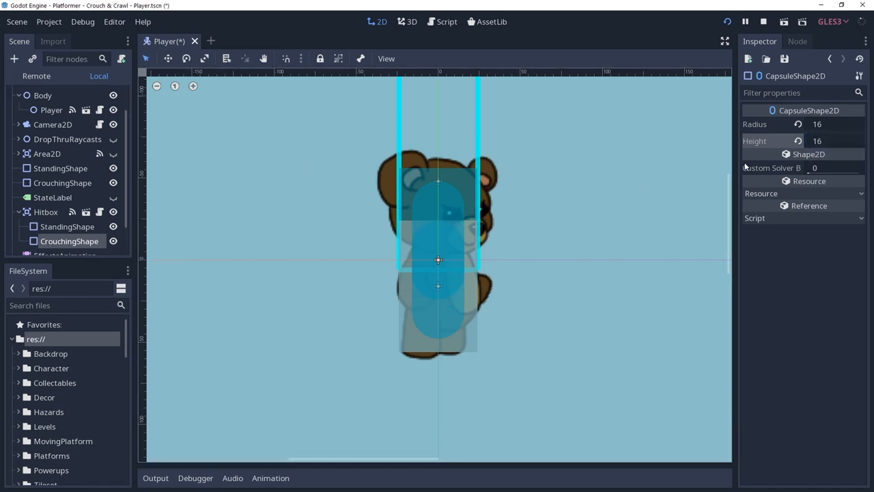
click(69, 241)
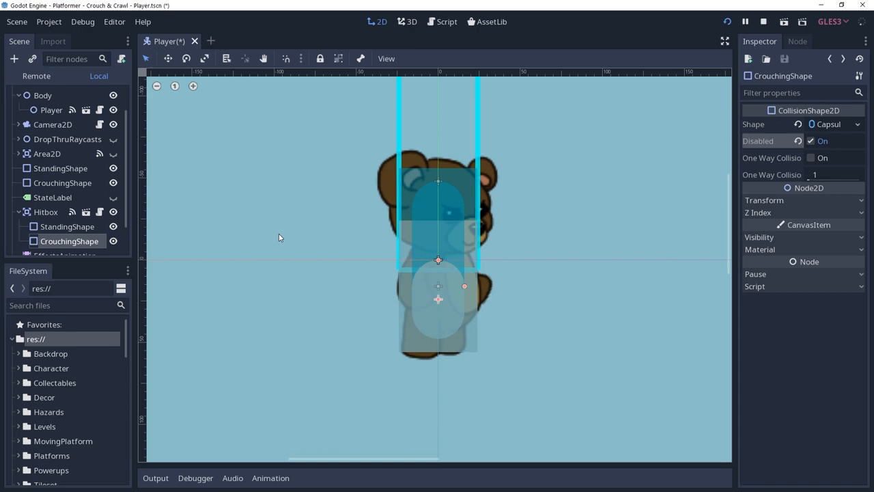
click(441, 21)
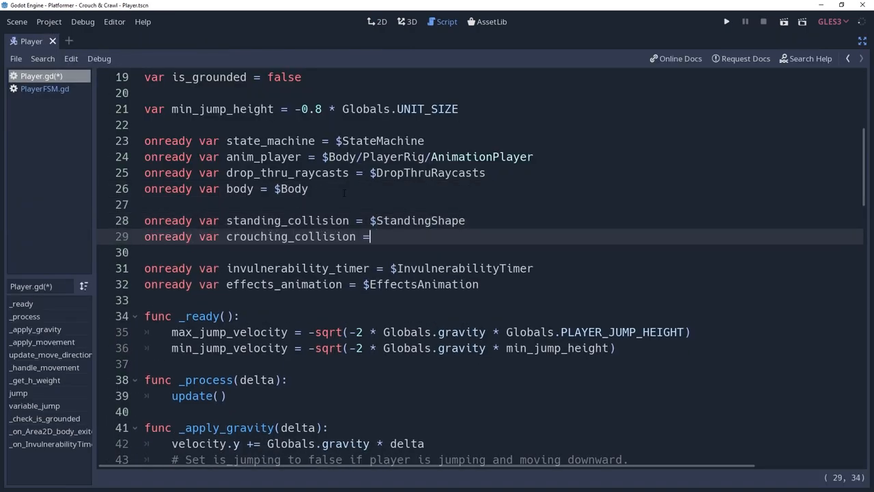
Step: Add the $CrouchingShape reference and const CRAWL_SPEED = 2 * 96 to Player.gd
text($CrouchingShape)
text(onready var crouching_hitbox =)
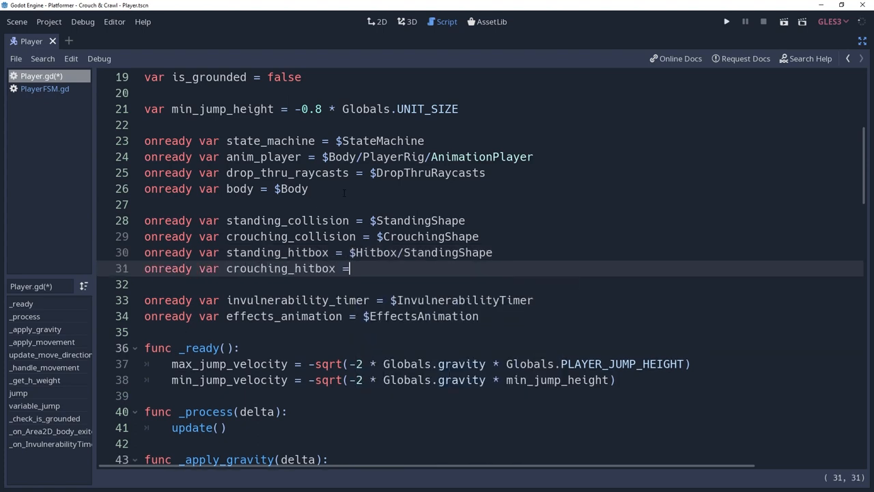
click(723, 20)
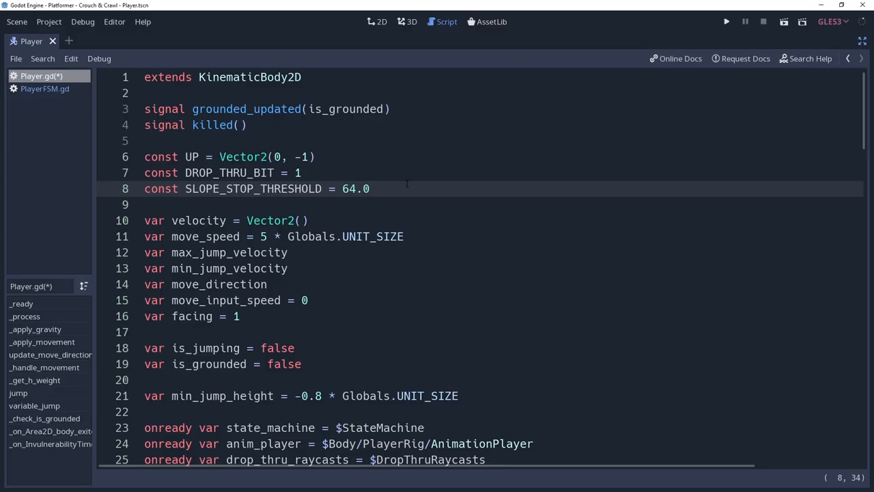
text(const CRA)
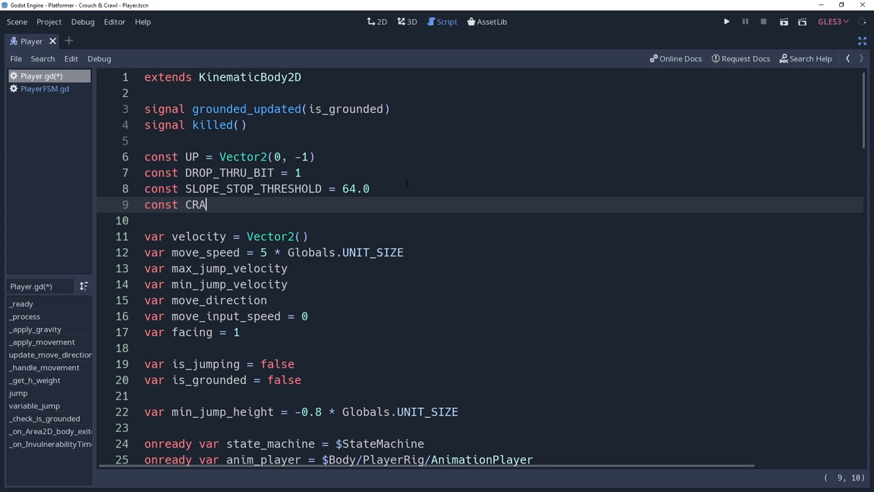
text(WL_SPEED =)
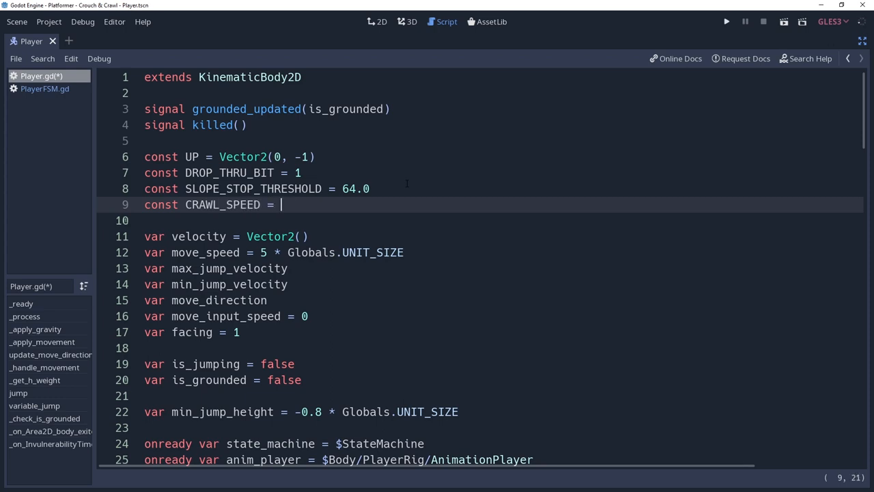
text(2 * 9)
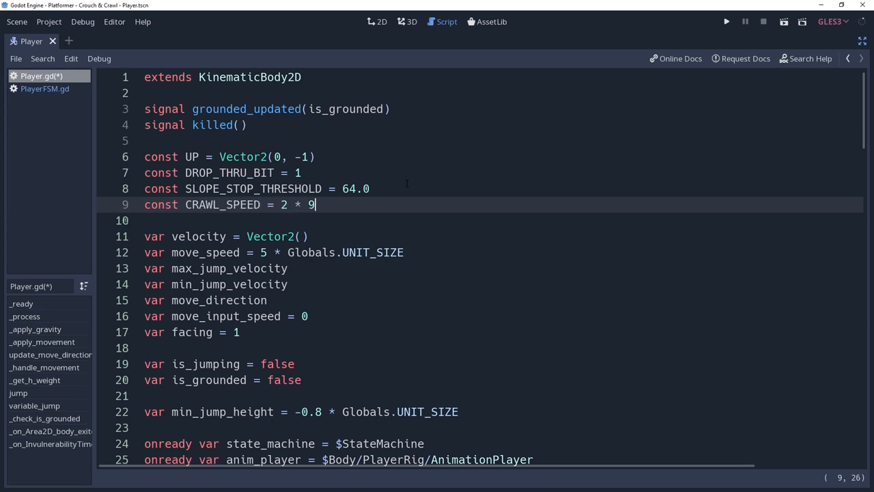
text(6)
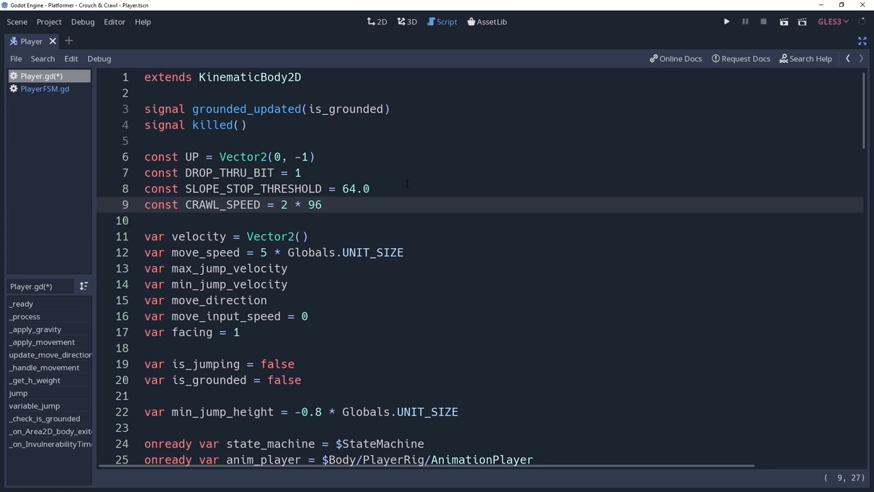
mouse_move(431, 257)
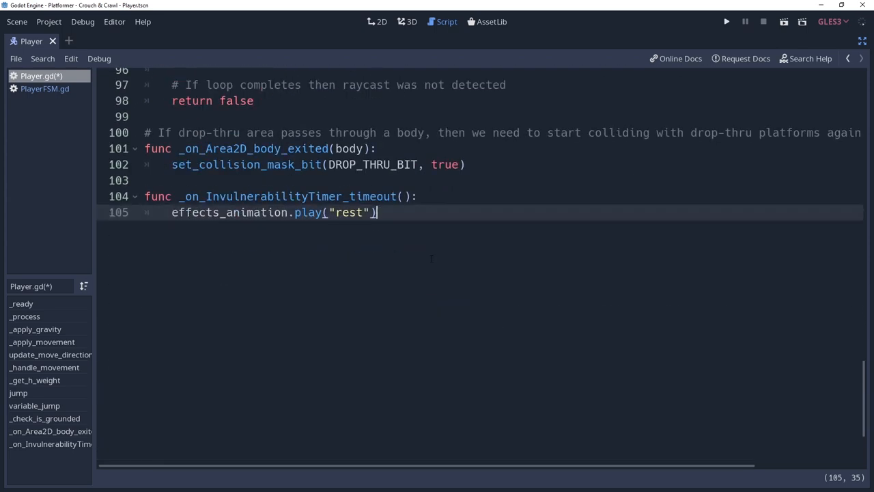
Step: Write func _on_crouch() setting standing_collision/hitbox disabled = true and crouching_collision disabled = false
scroll(down, 3)
text(f)
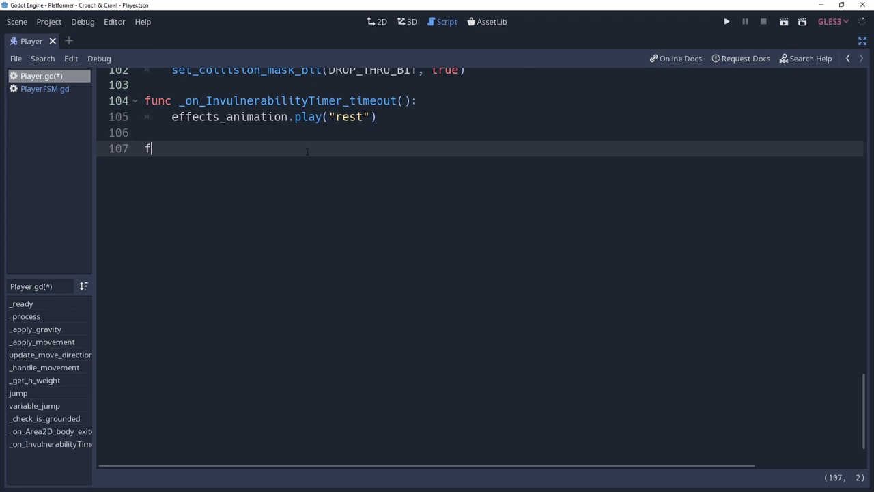
text(unc _on_crouch)
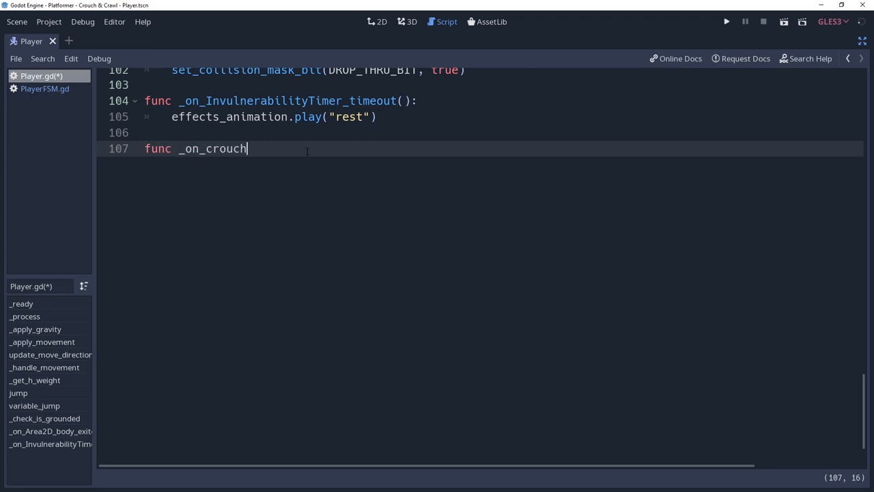
text(():)
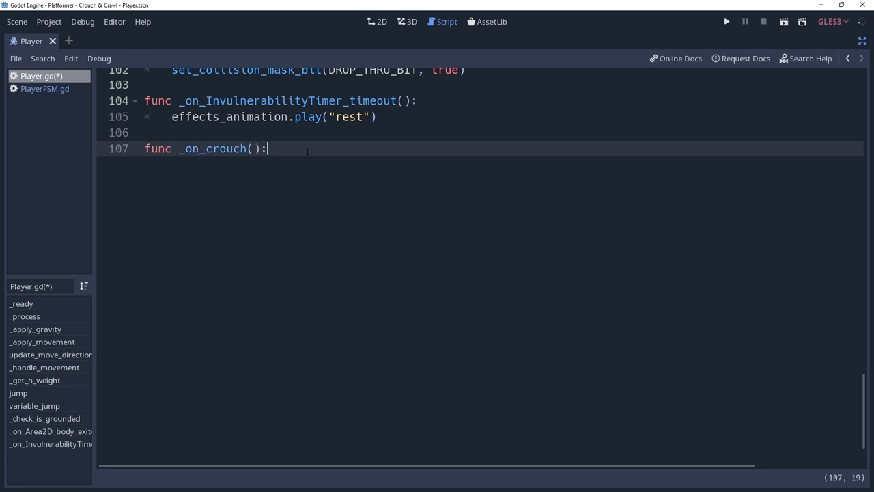
text(standi)
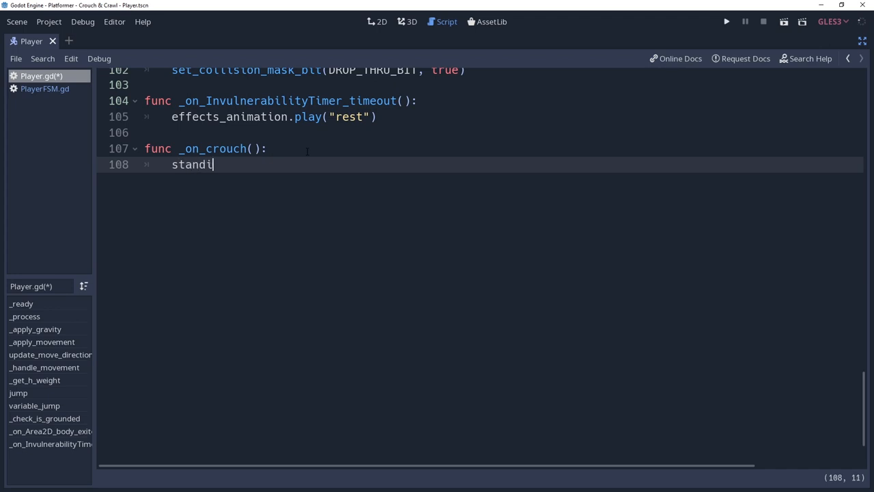
text(ng_collision.d)
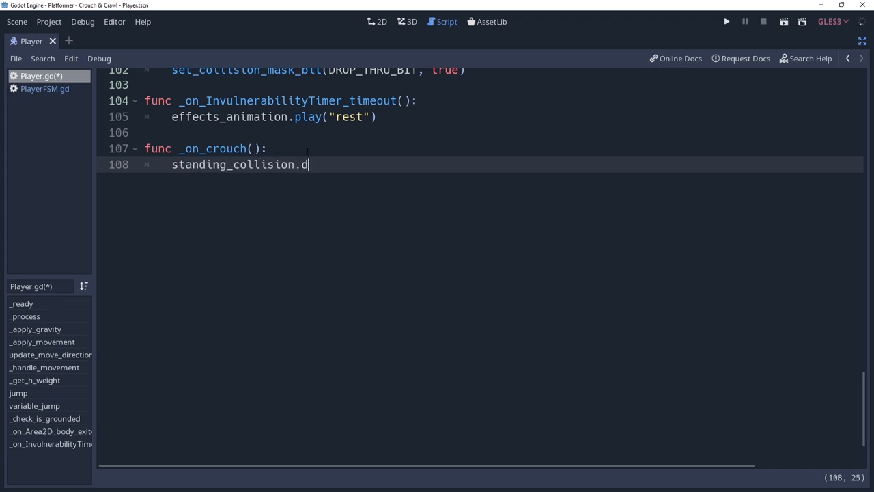
text(isabled = true)
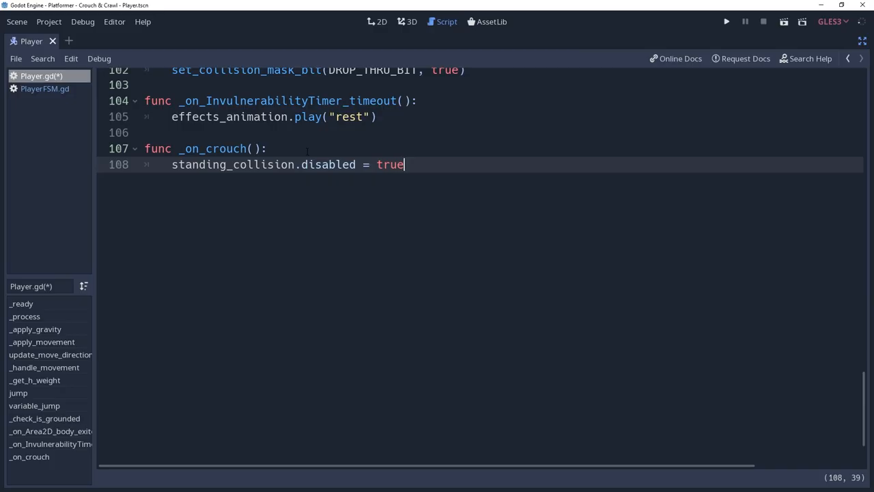
text(crouching_collision)
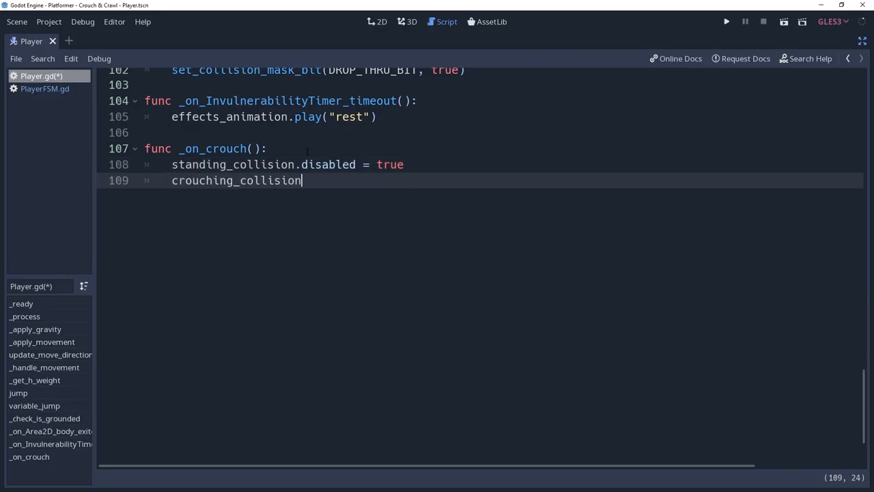
text(.disabled = false)
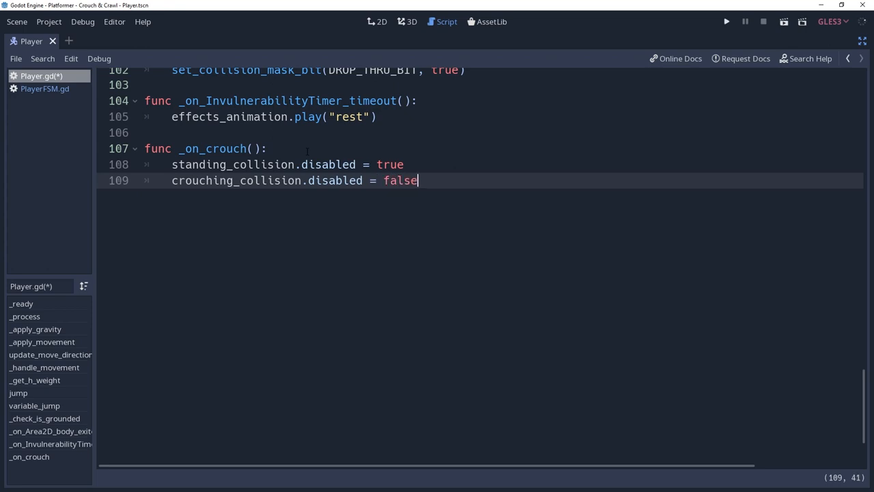
text(standing_hitbox.disabled = true)
text(crouching_hitbox.disabled = false)
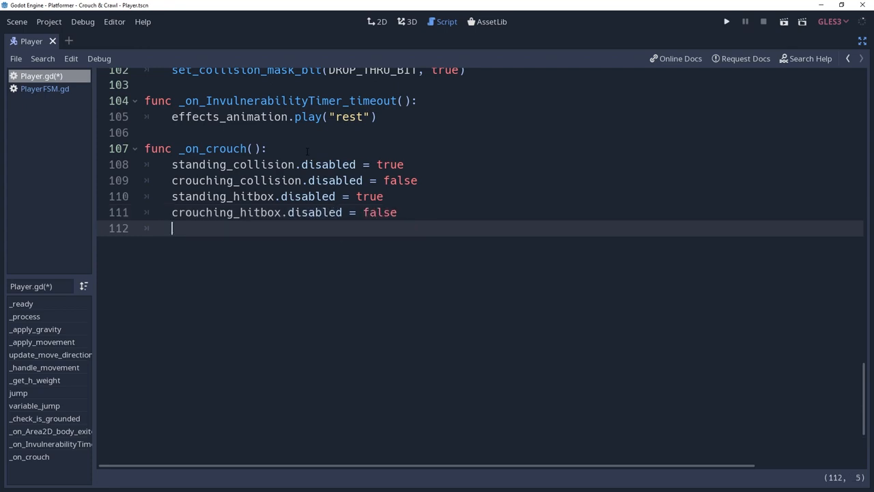
Step: Add func _on_stand() with the standing/crouching disabled values flipped from _on_crouch
text(func _o)
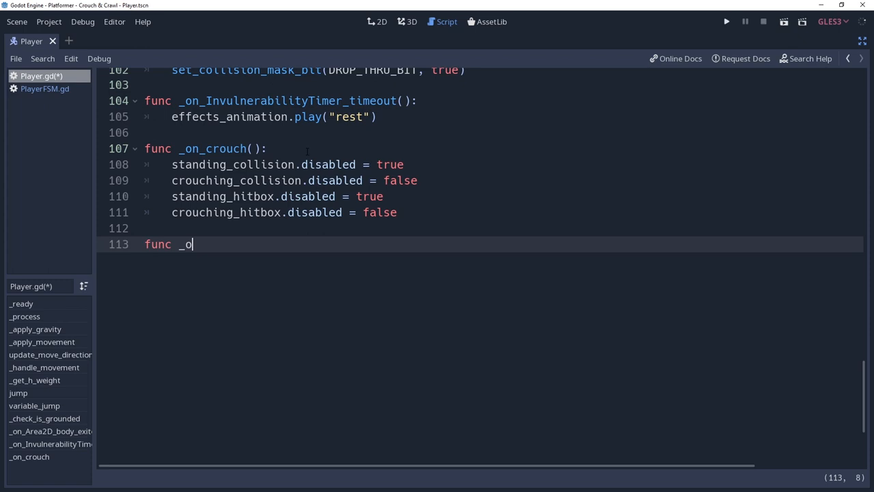
text(n_stand():)
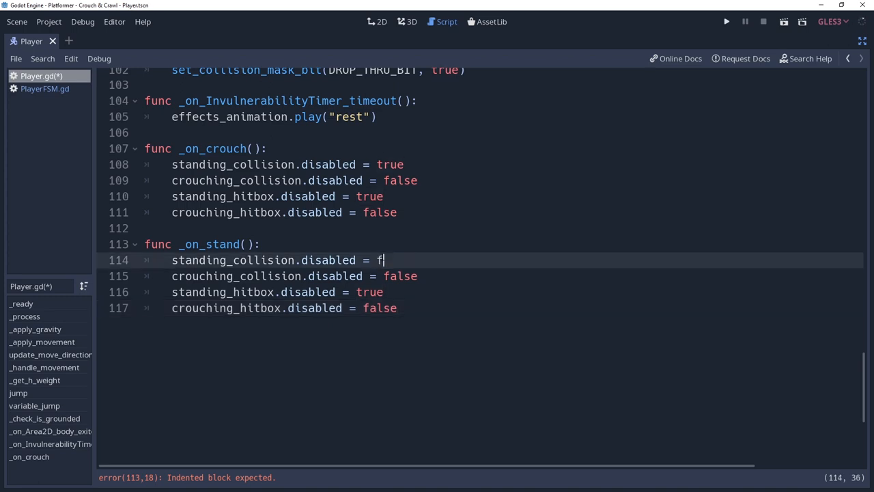
text(alse)
click(513, 292)
text(fals)
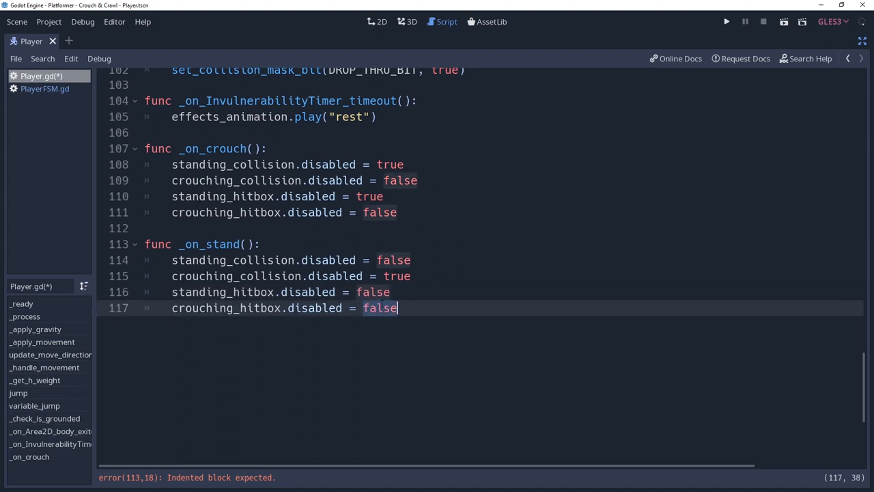
text(true)
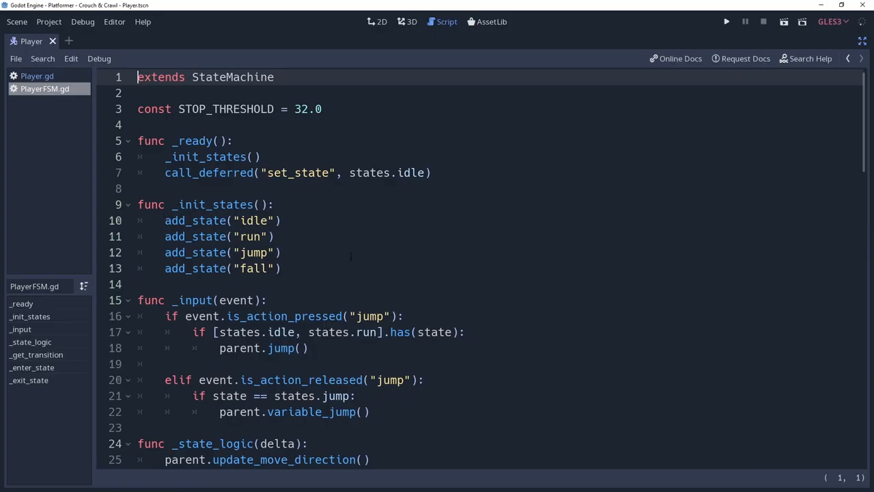
Step: Add add_state("crouch") and add_state("crawl") after the fall state in PlayerFSM.gd
click(283, 268)
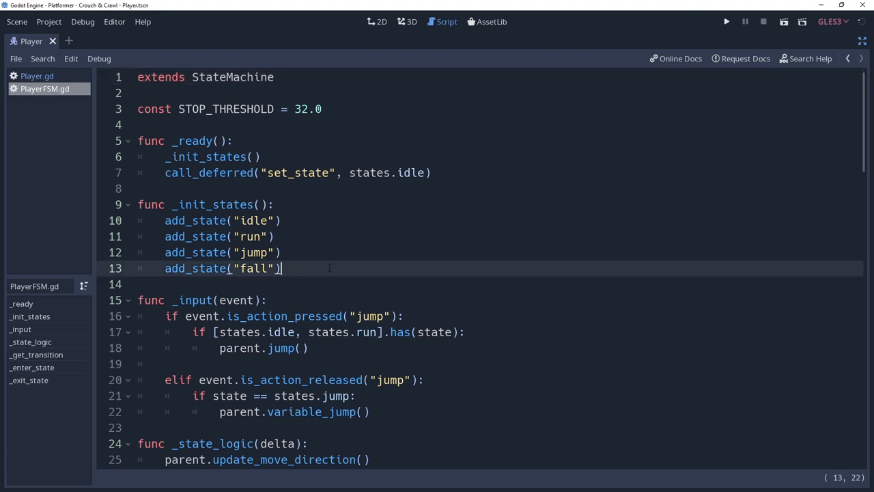
text(add_state)
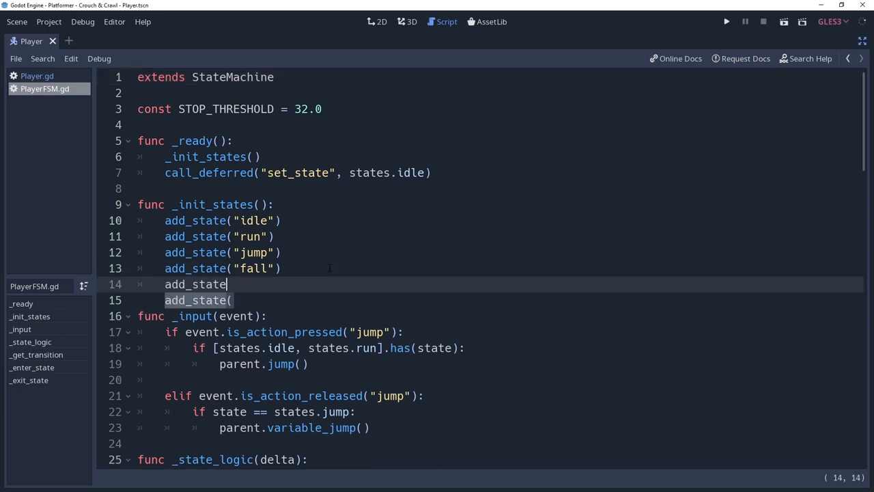
text(("crouch")
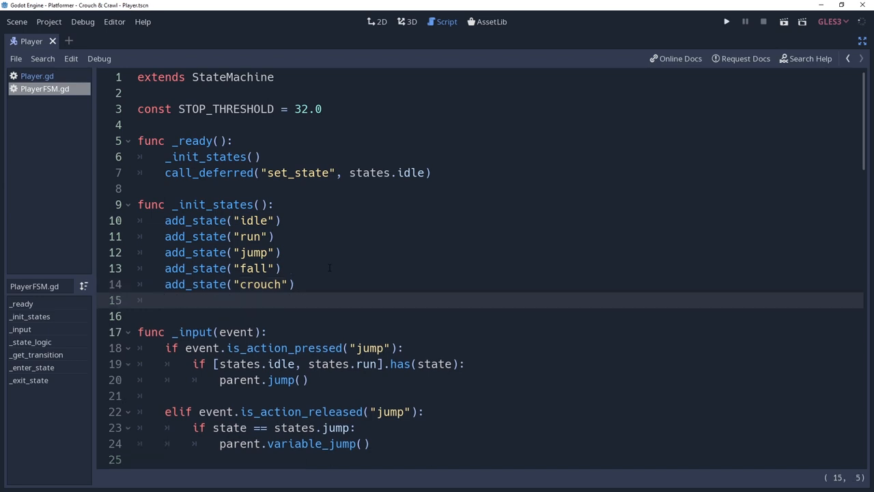
text(add_state)
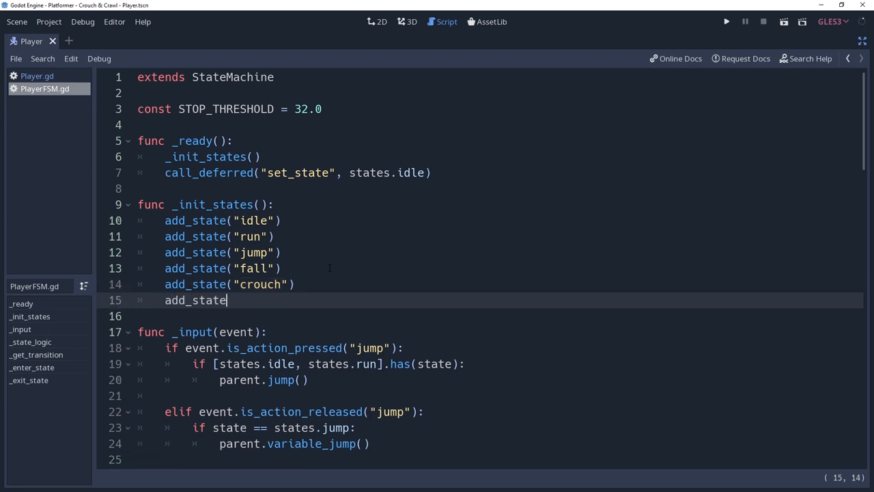
text(("crawl"))
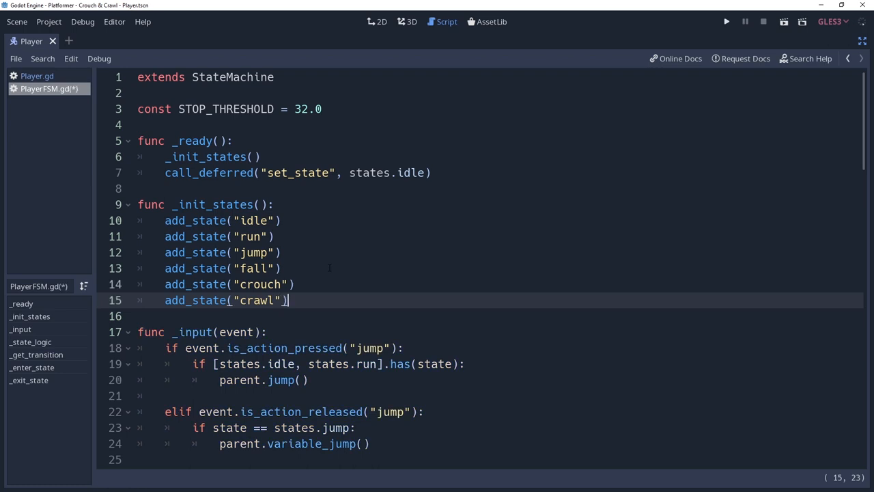
scroll(down, 3)
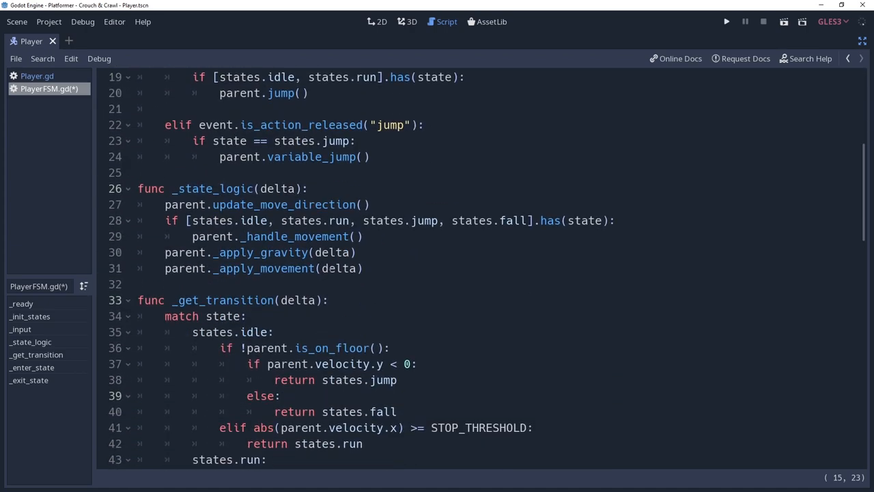
scroll(down, 3)
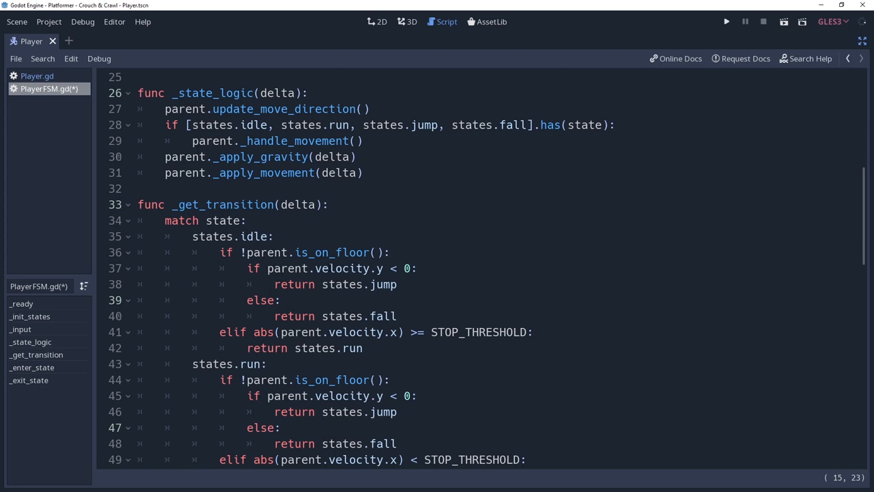
Step: Add elif [states.crouch, states.crawl].has(state) calling parent._handle_movement(parent.CRAWL_SPEED)
click(370, 125)
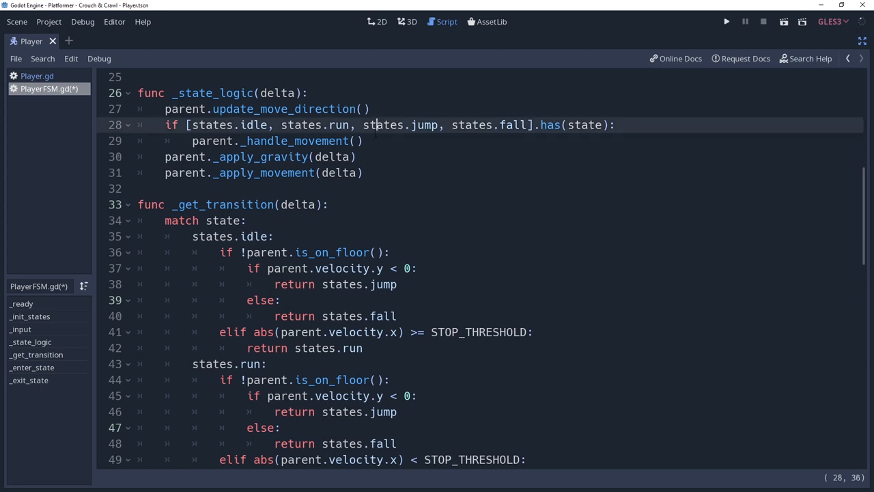
key(Enter)
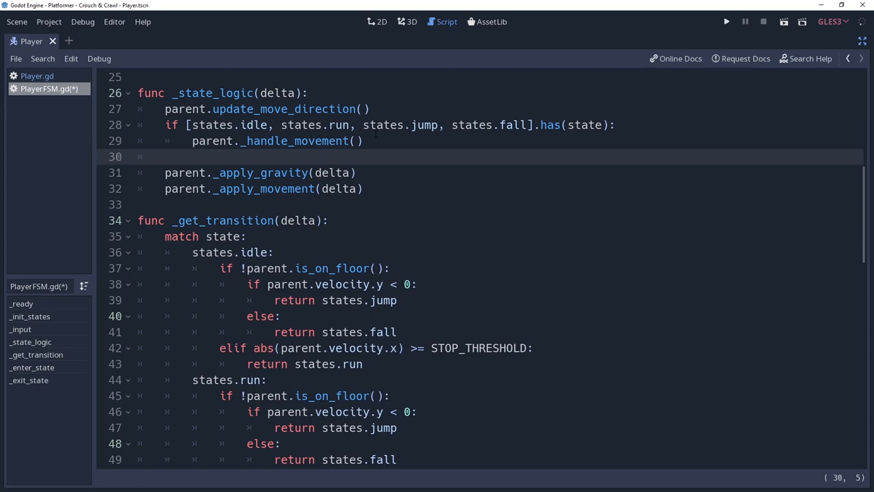
text(elif)
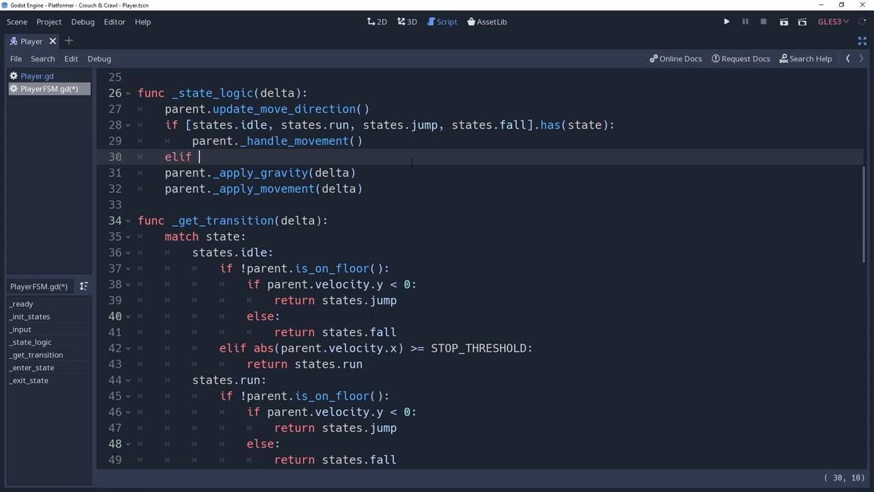
text([states.crouch)
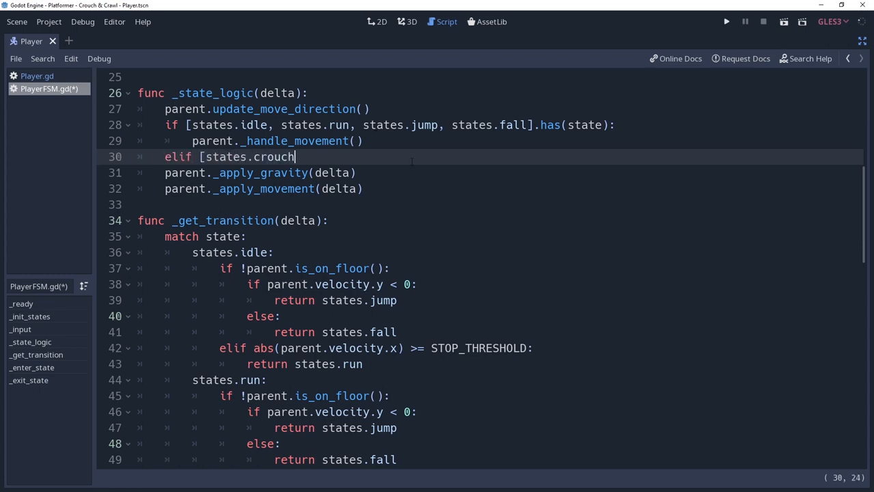
text(, states.c)
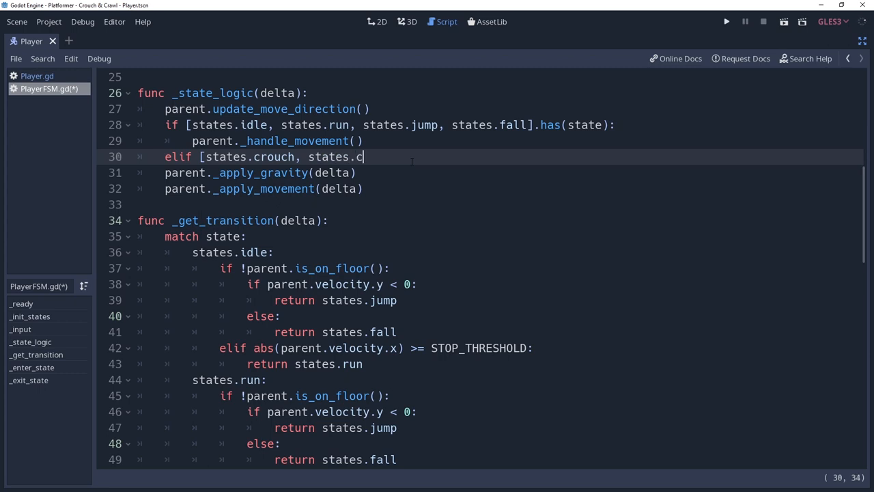
text(rawl].has(state):)
text(parent._ha)
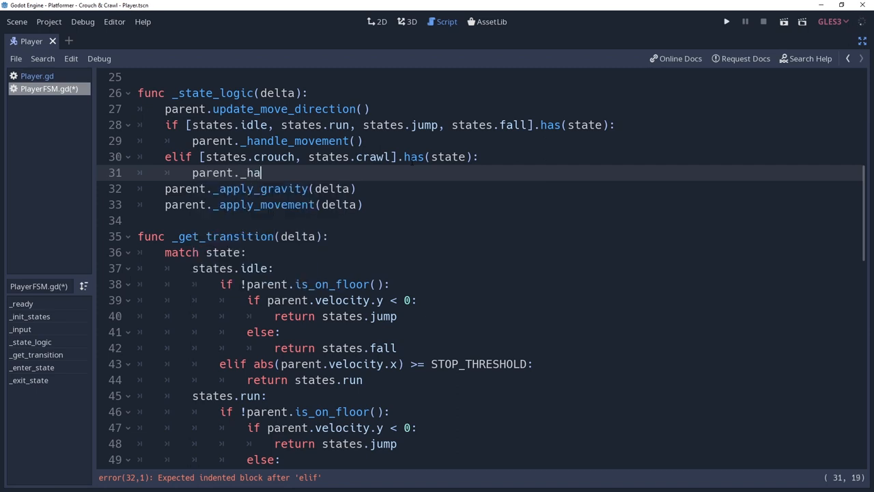
text(ndle_movement())
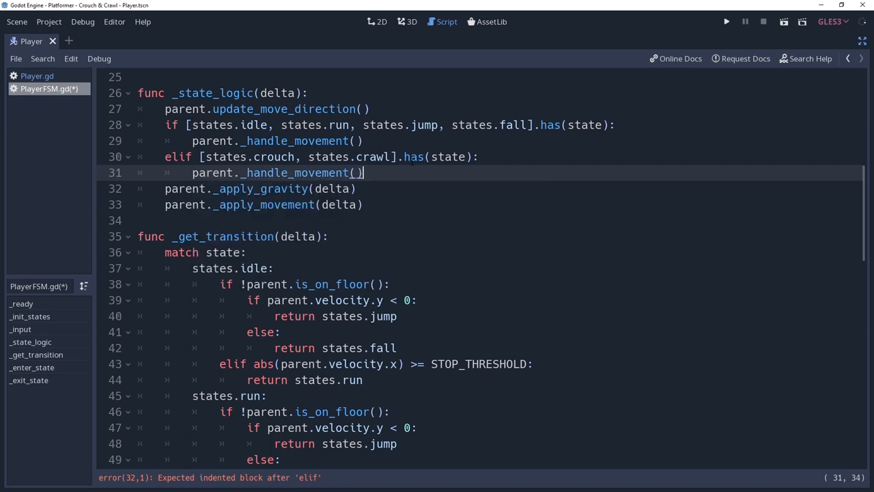
text(parent.c)
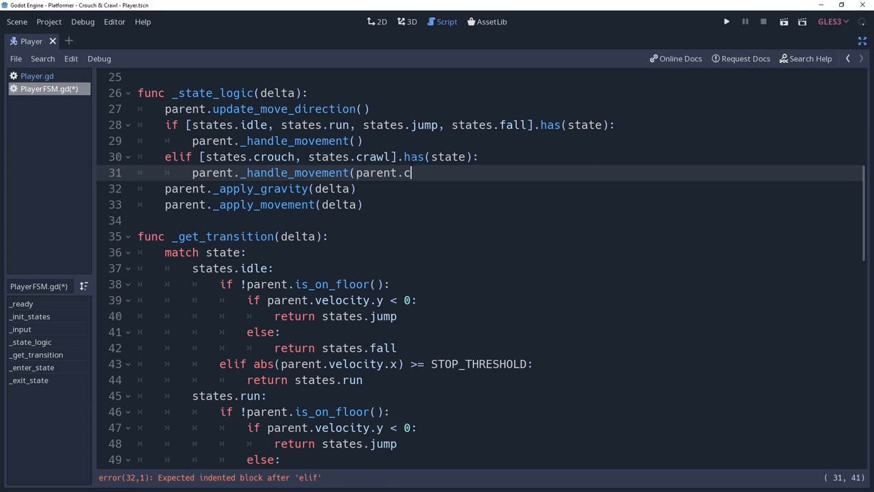
text(RAWL_SPEE)
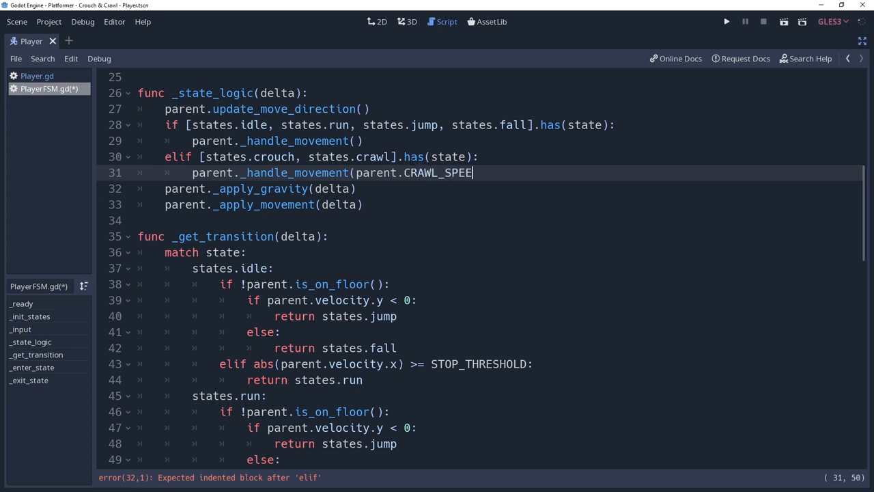
text(D))
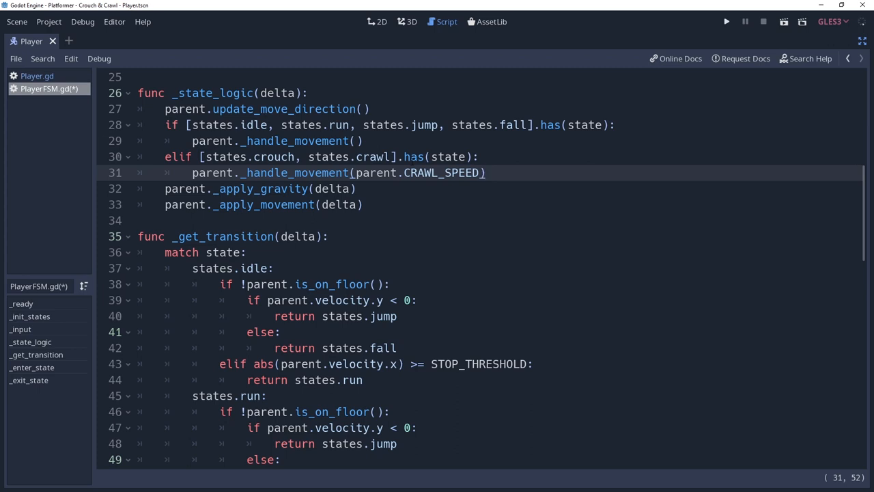
Step: Add an elif Input.is_action_pressed branch returning states.crouch when down is pressed while idle
scroll(down, 3)
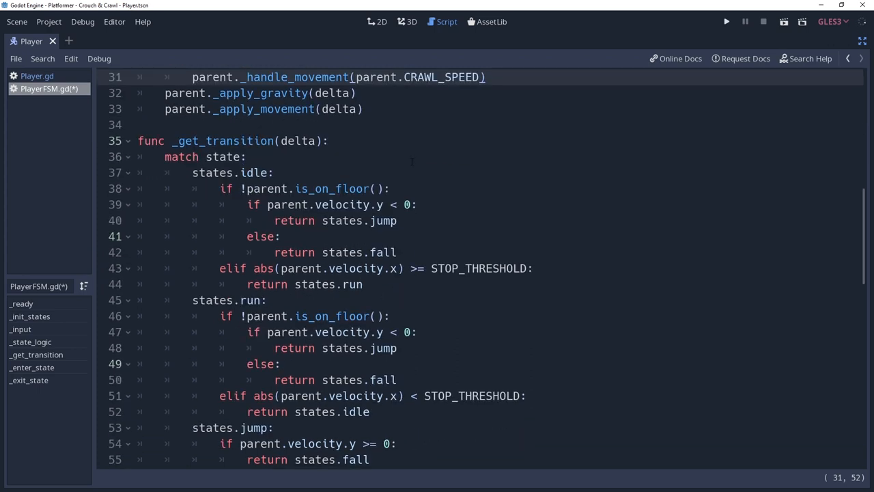
scroll(down, 3)
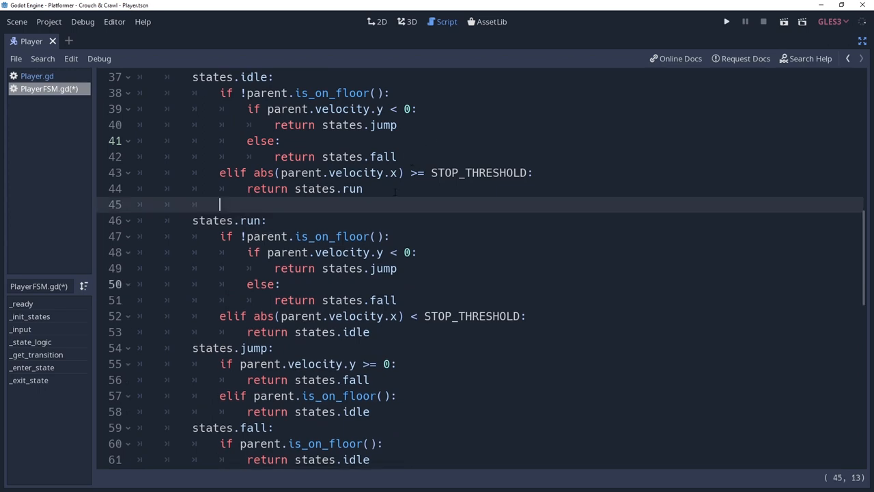
text(elif Input.is_)
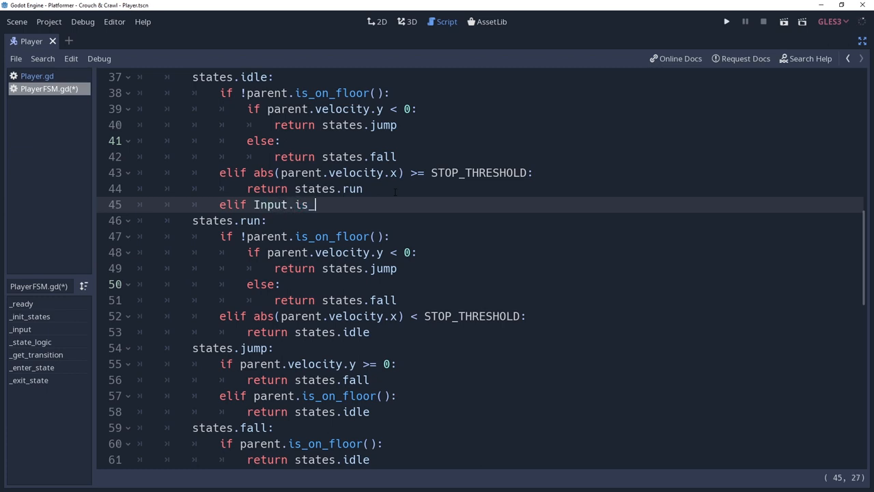
text(action_pressed("down"):)
text(ret)
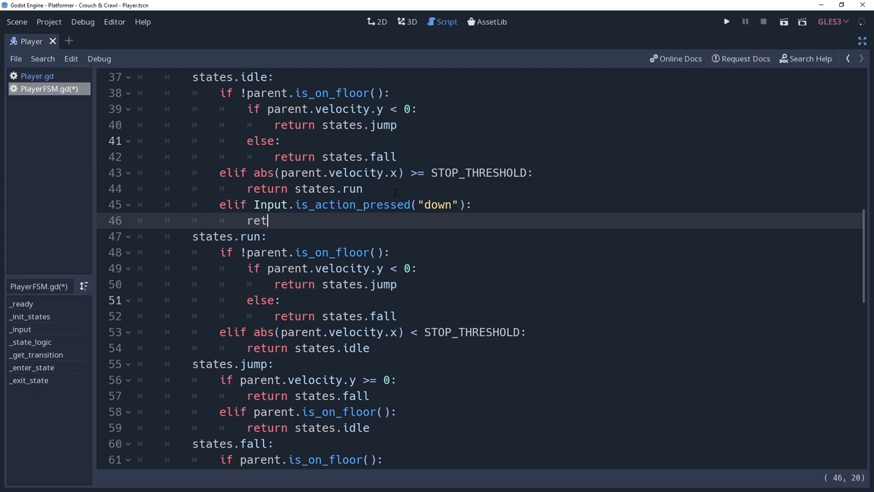
text(urn states.crouch)
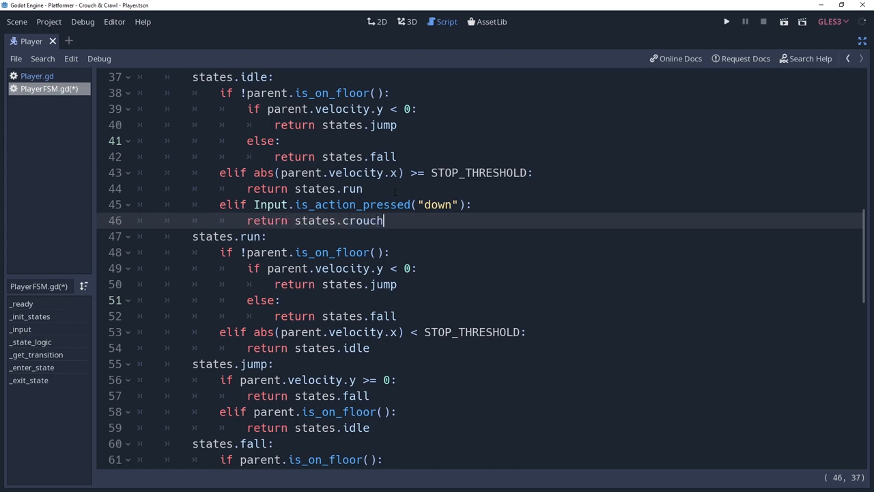
Step: Reuse the down-pressed branch in the run state to return states.crawl
click(722, 20)
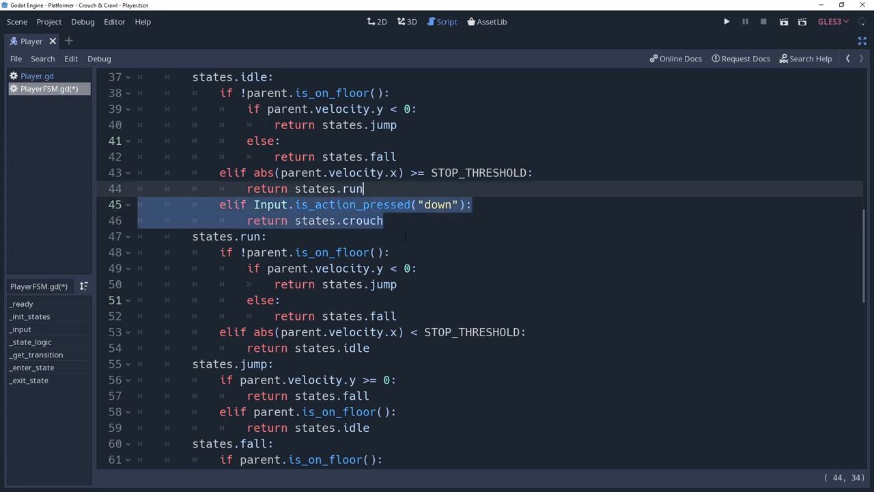
mouse_move(410, 359)
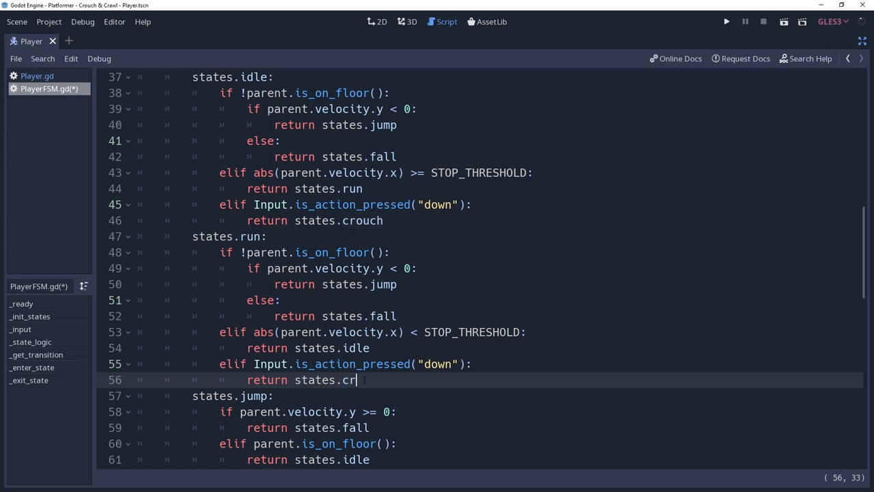
text(awl)
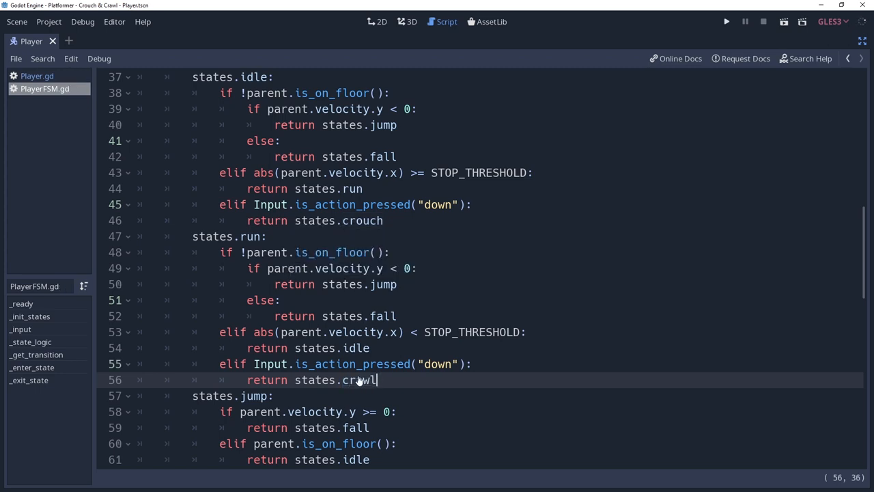
click(722, 19)
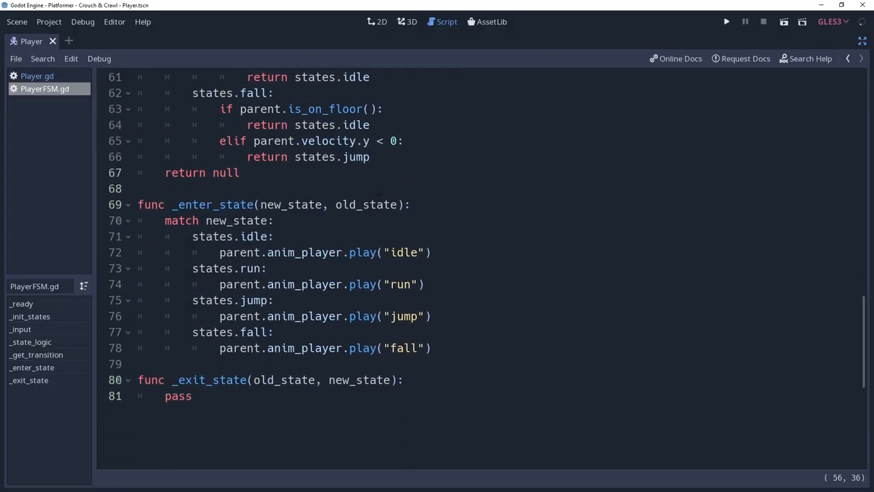
Step: Add a states.crouch case returning states.idle when down is no longer pressed
text(states.crouch:)
text(if)
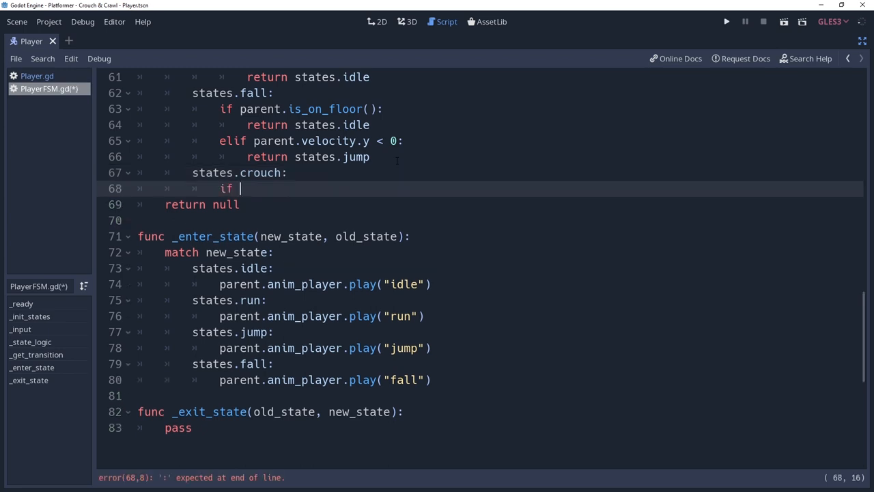
text(!Input.is_)
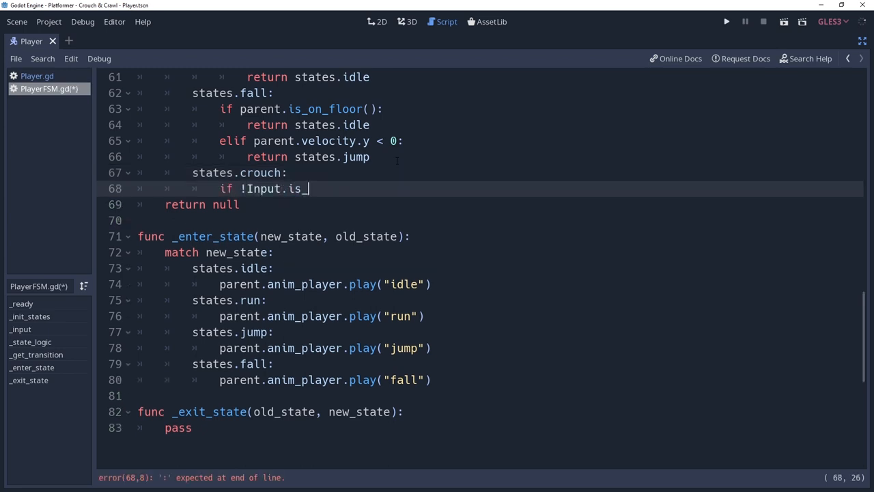
text(action_pressed("down"):)
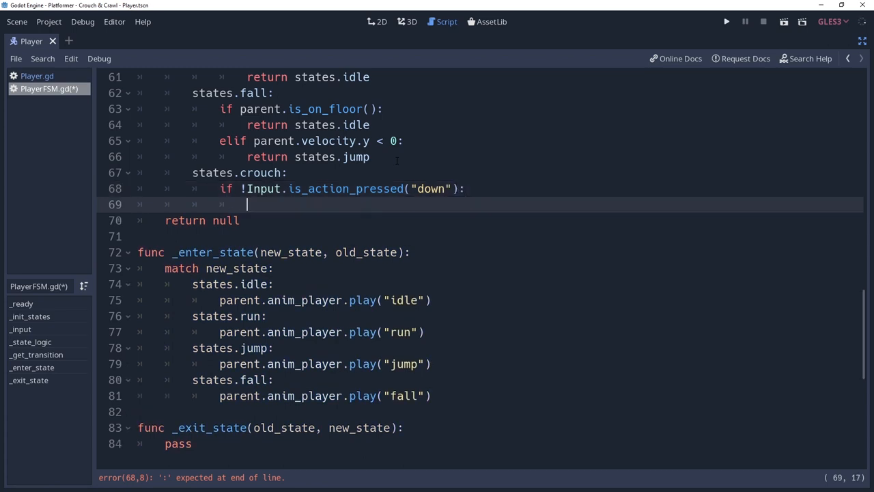
text(return states.id)
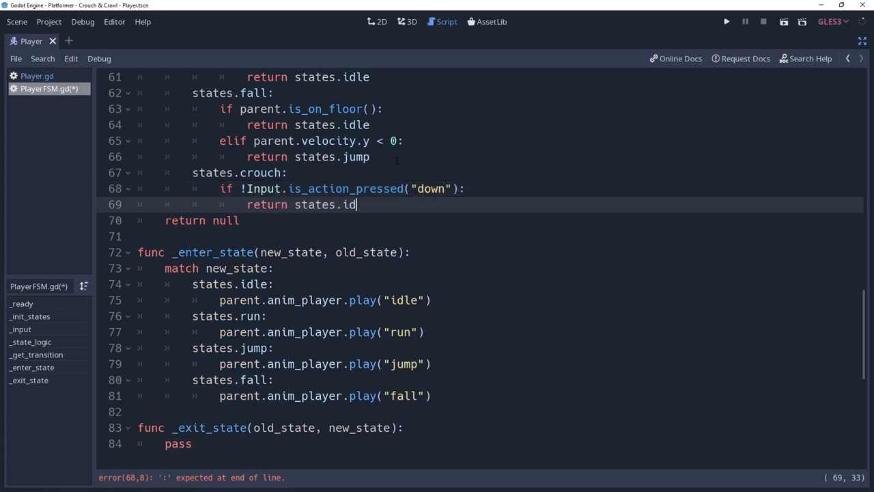
text(le)
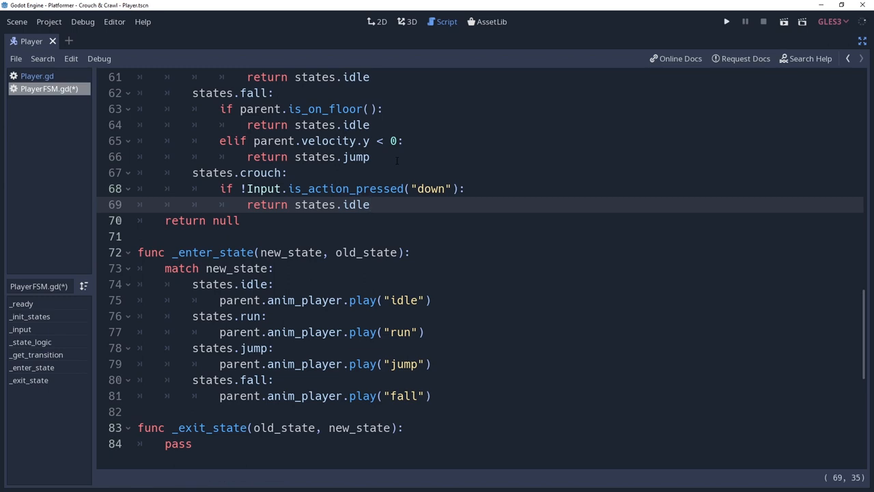
scroll(down, 3)
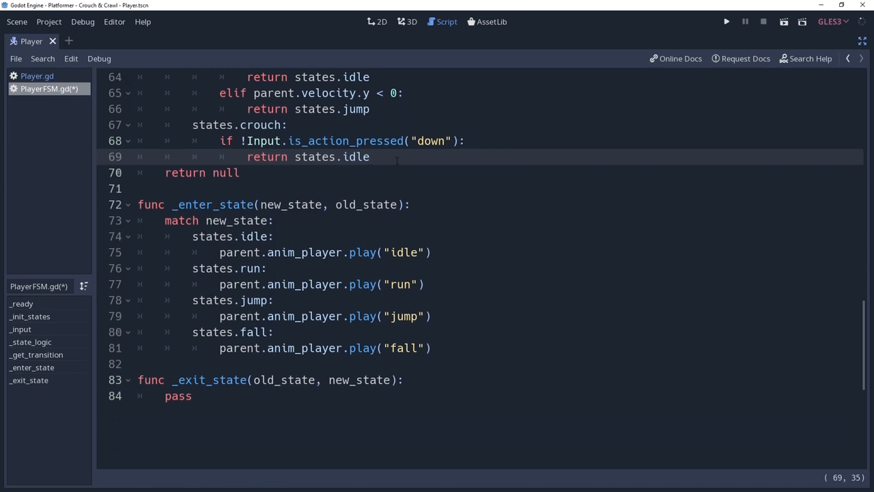
Step: Return jump or fall from crouch when the player is not on the floor
text(e)
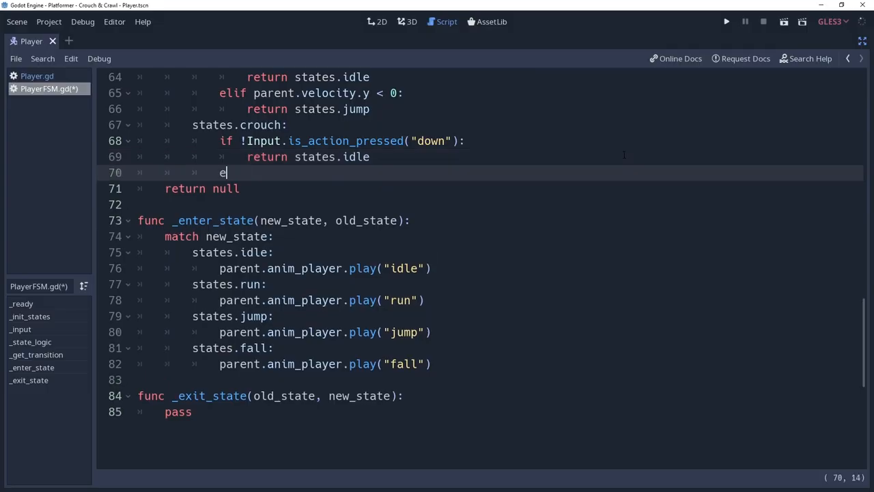
text(lif !parent.is_on_floor():)
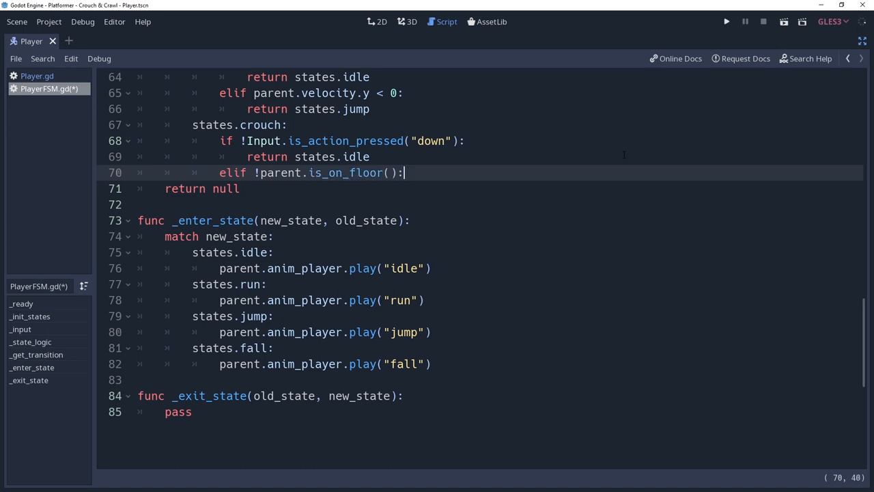
text(if paren)
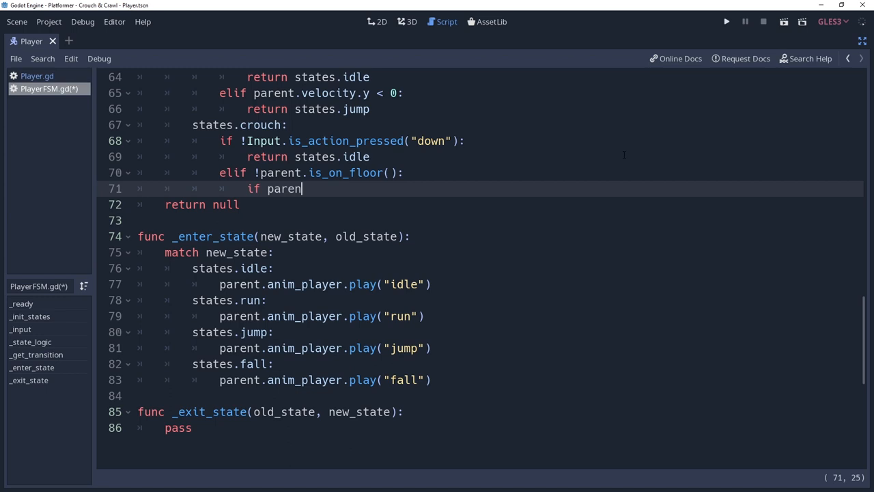
text(t.velocity.y < 0:)
text(return)
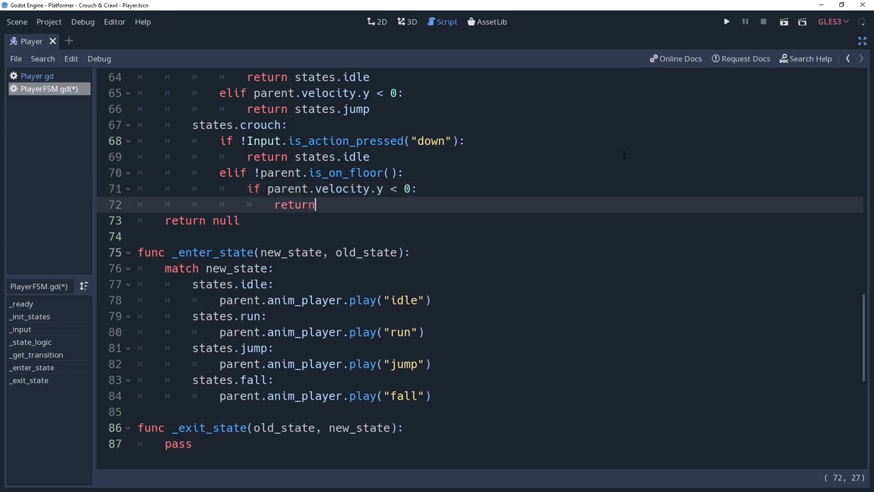
text(states.jm)
text(return states.fal)
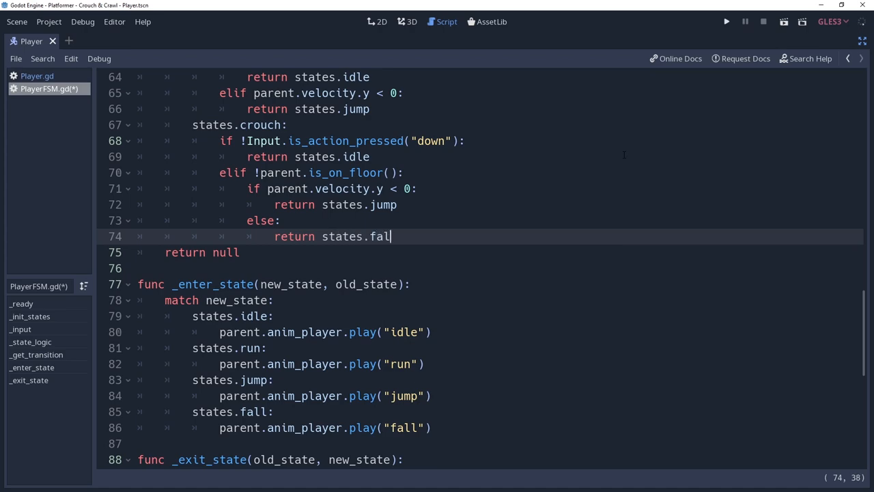
click(723, 20)
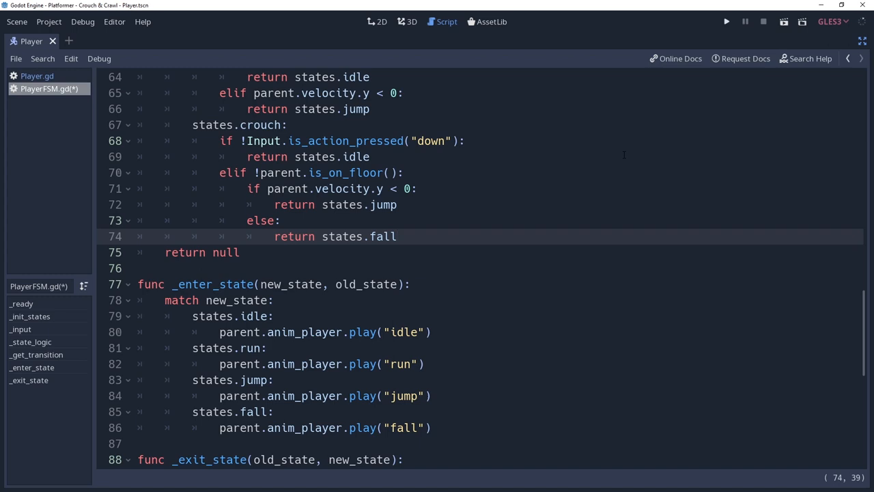
Step: Return states.crawl from crouch when abs(parent.velocity.x) >= STOP_THRESHOLD
text(elif)
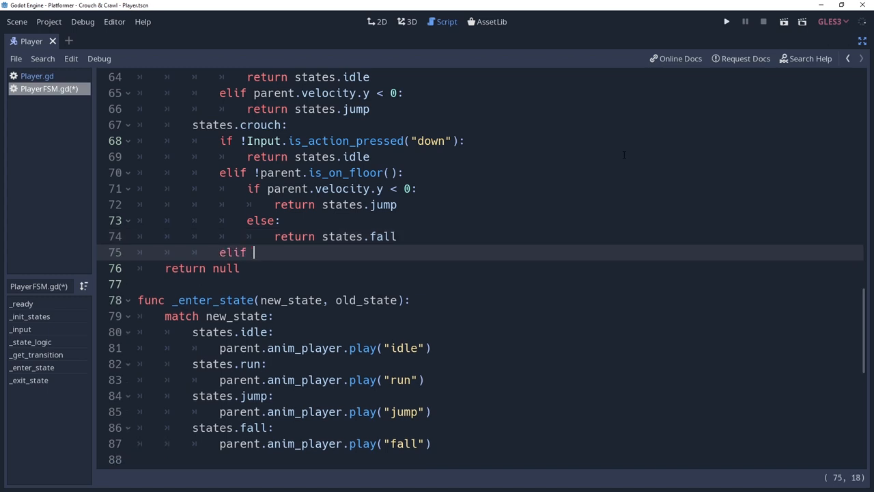
text(abs(parent.ve)
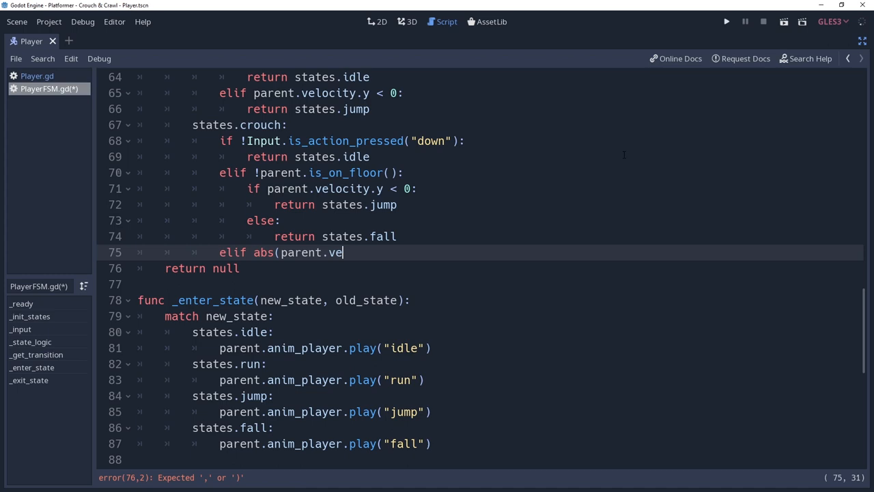
text(locity.x))
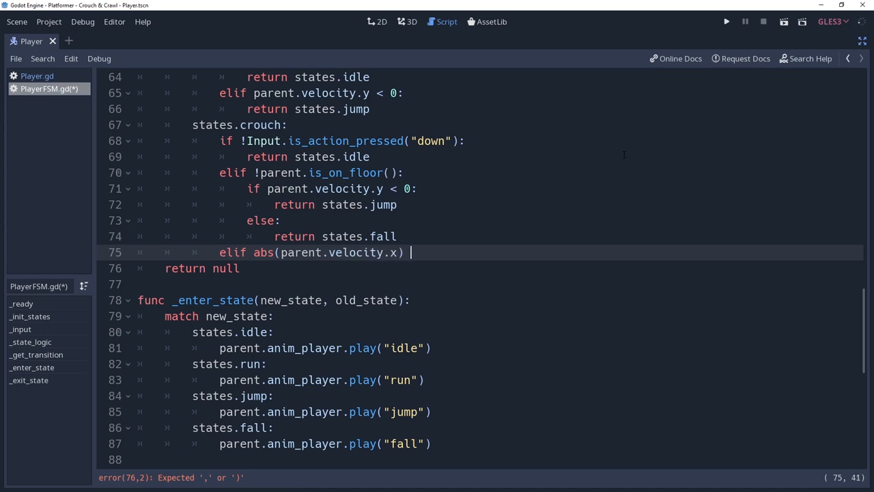
text(>=)
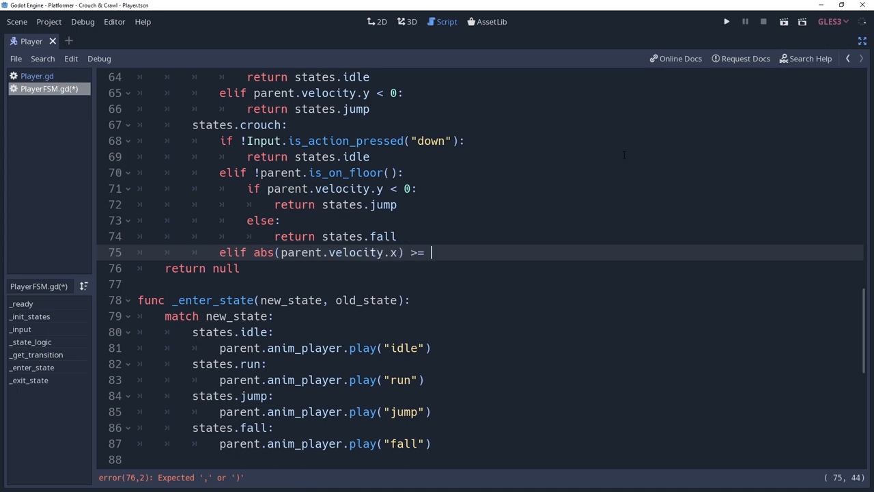
text(STOP_THRESHOLD:)
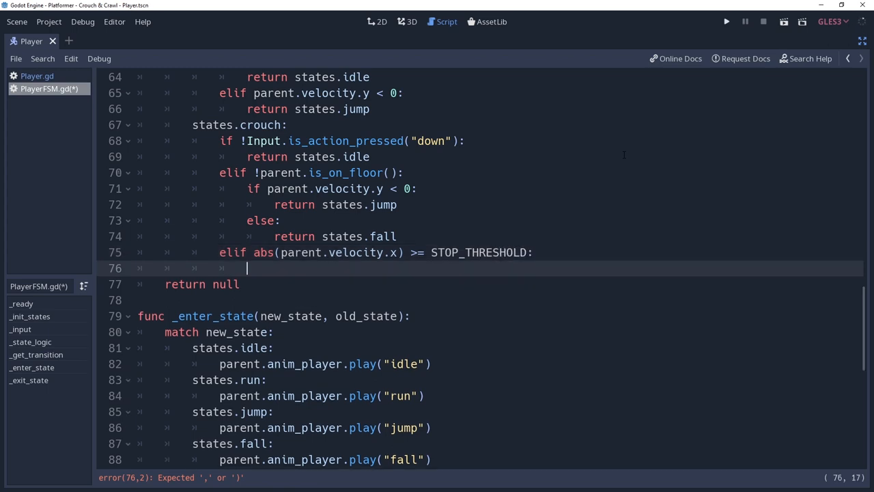
text(return states.c)
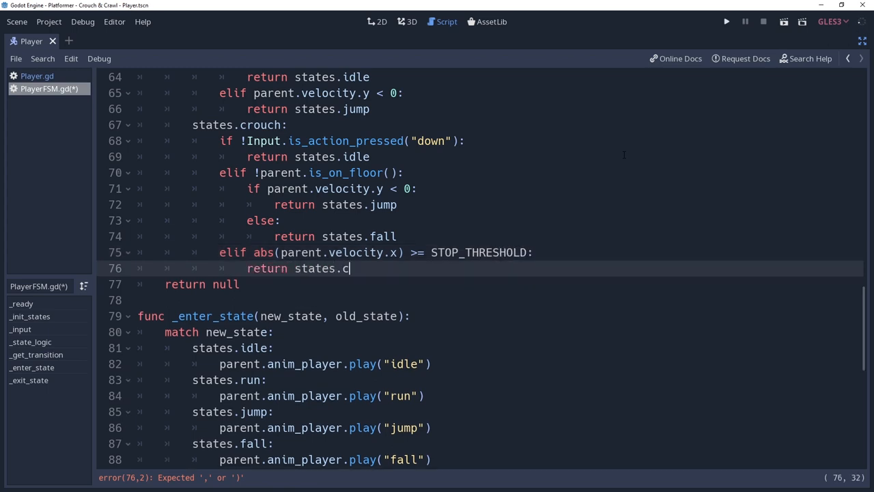
text(rawl)
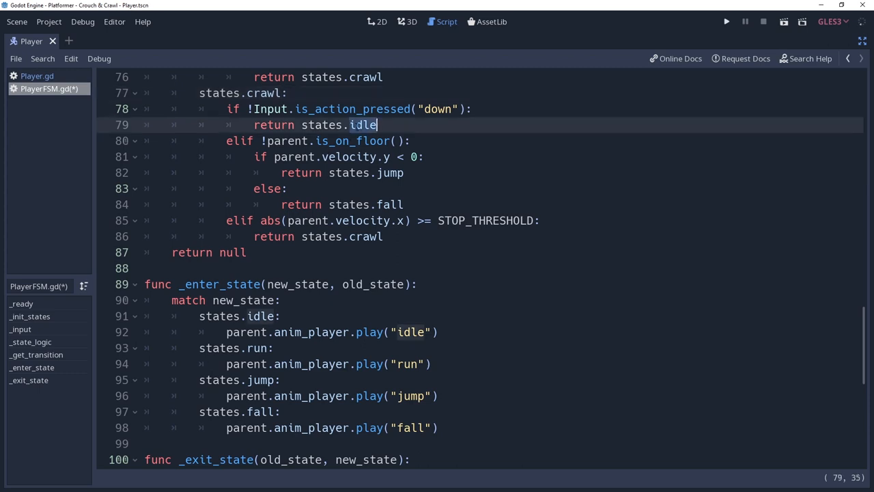
Step: Edit the pasted crawl block so it returns states.run and states.crouch
text(run)
click(489, 236)
text(ou)
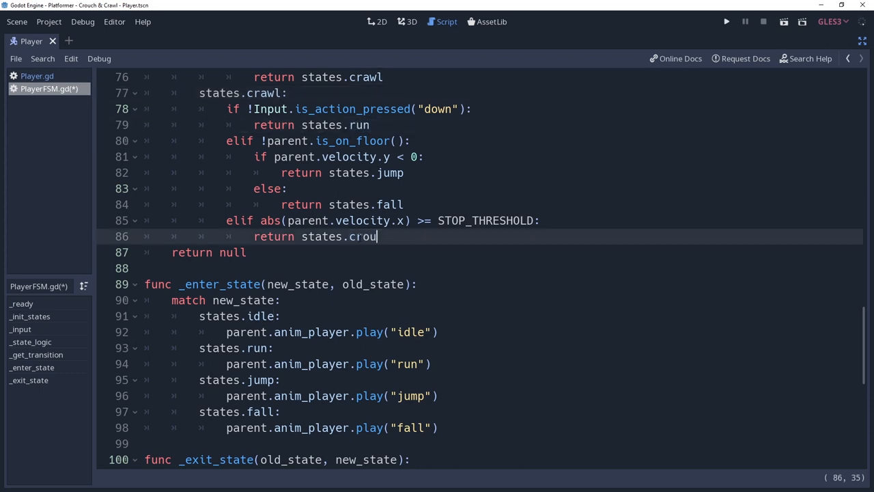
text(ch)
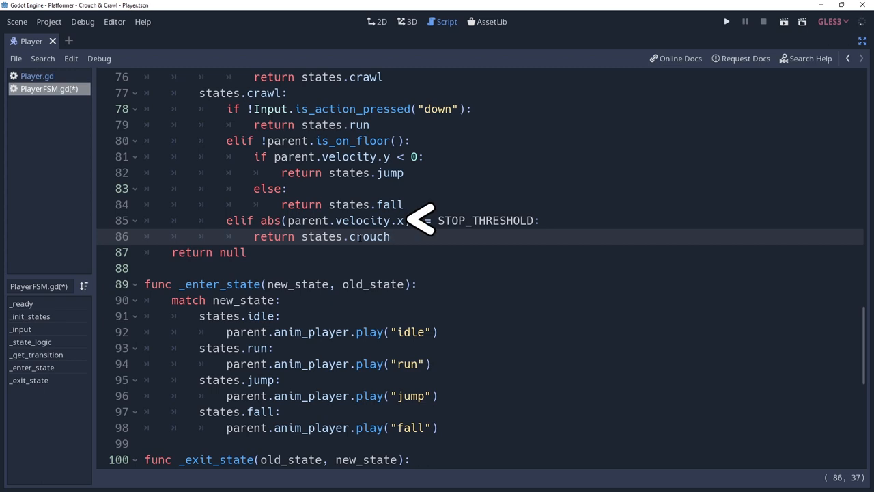
Step: Add a states.crouch case playing the "crouch" animation and calling parent._on_crouch()
scroll(down, 3)
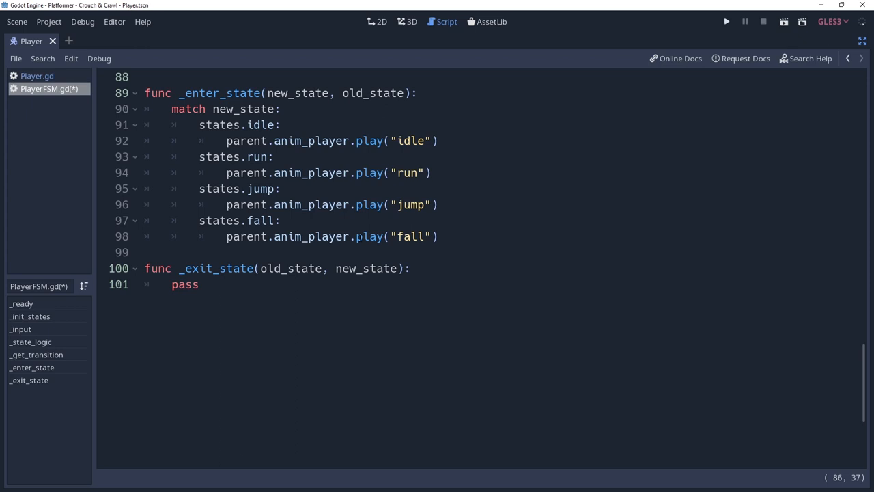
click(441, 236)
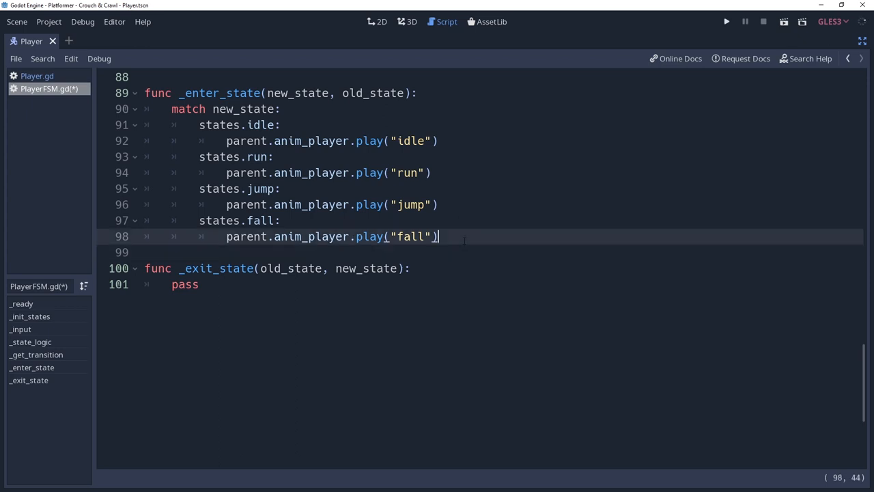
text(states)
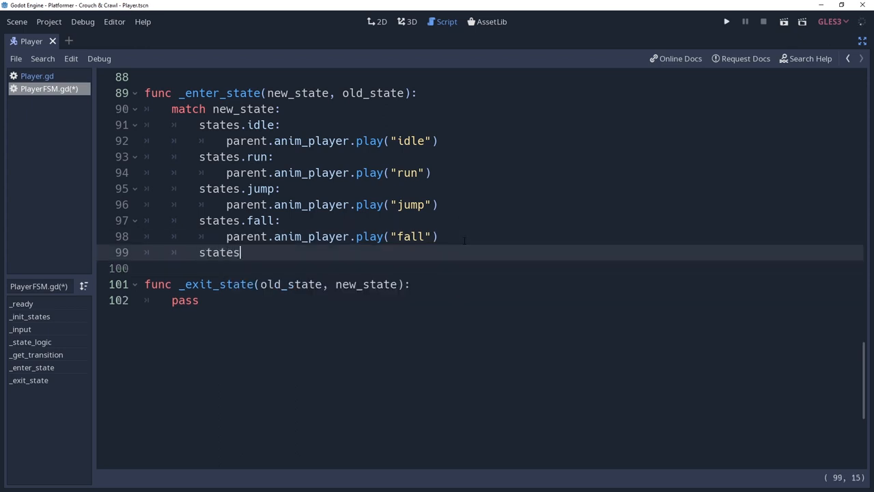
text(.crouch:)
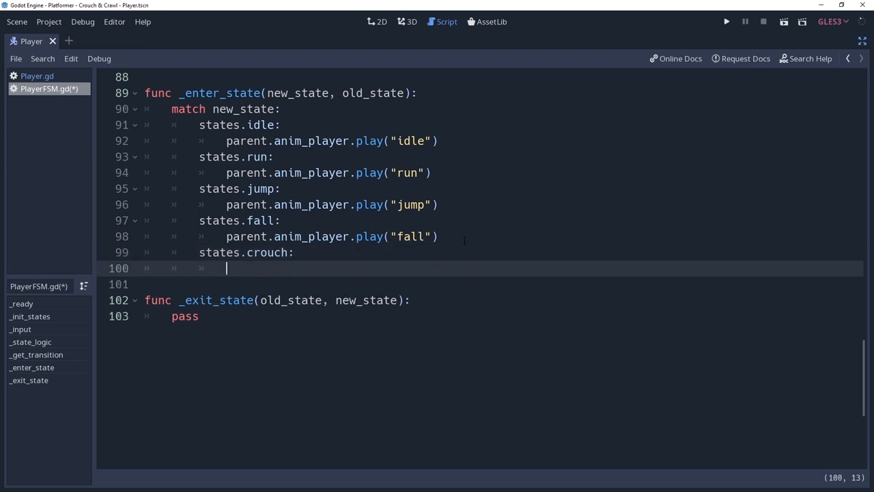
text(parent.anim_player.play("c)
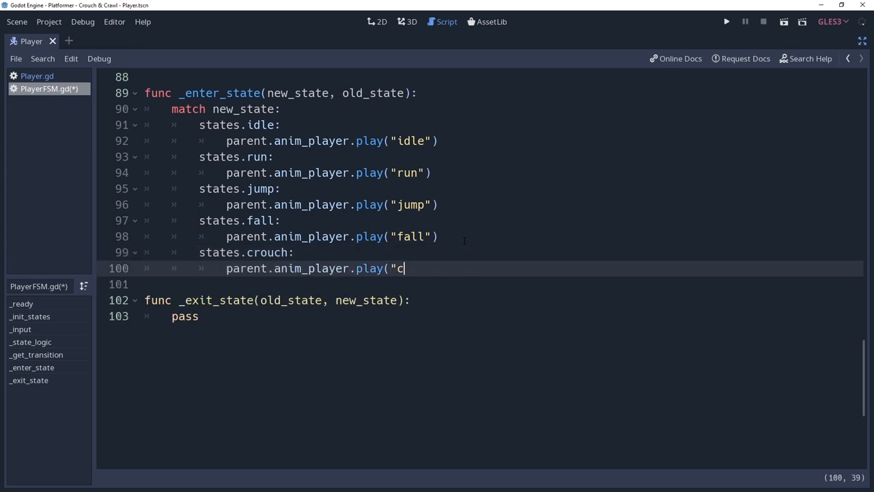
text(rouch"))
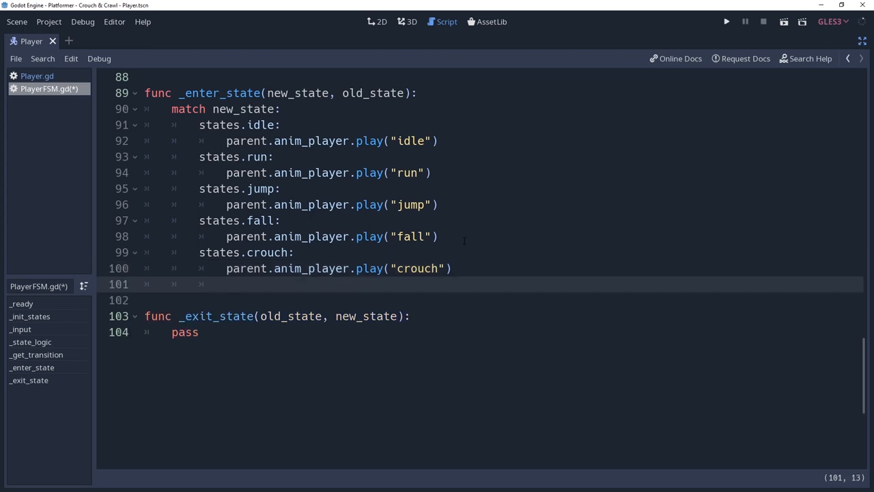
text(parent._)
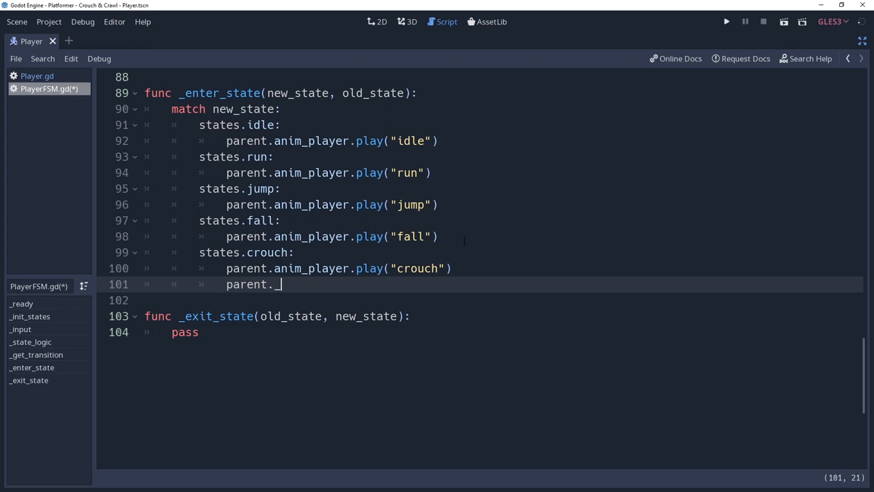
text(_on_crouch:)
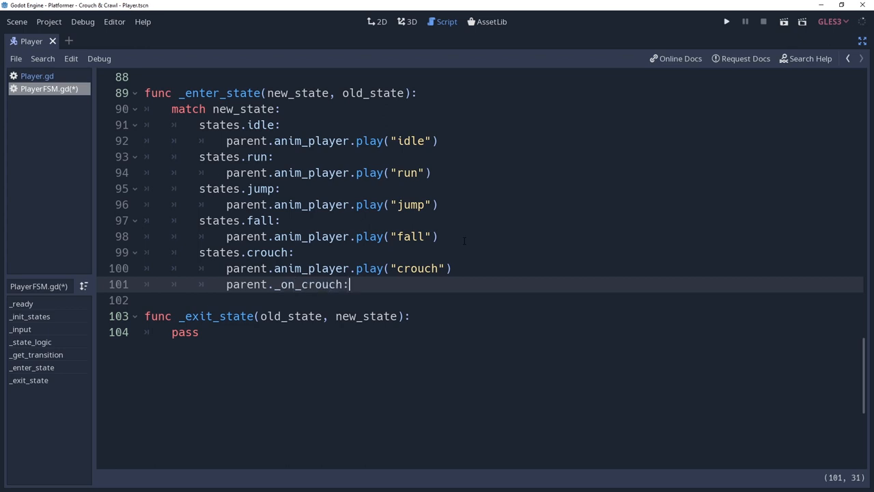
text(())
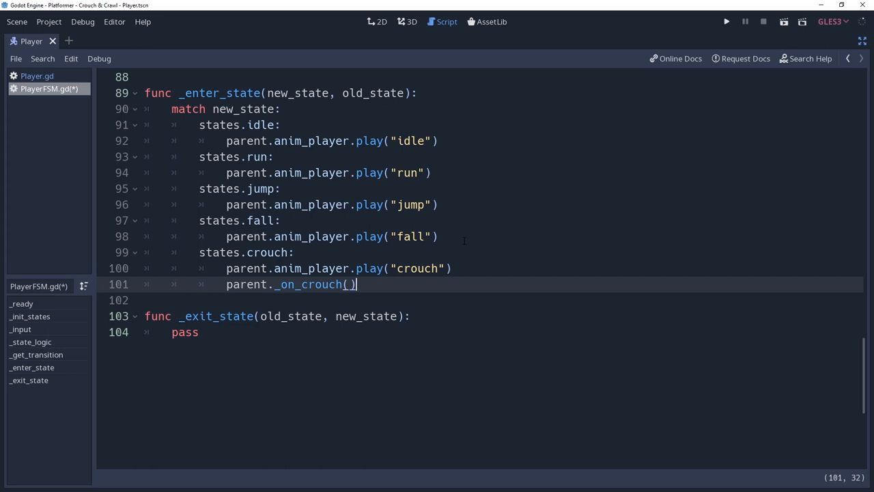
Step: Guard _on_crouch with 'if old_state != states.crawl:' and add a crawl case playing "crawl"
text(if old_s)
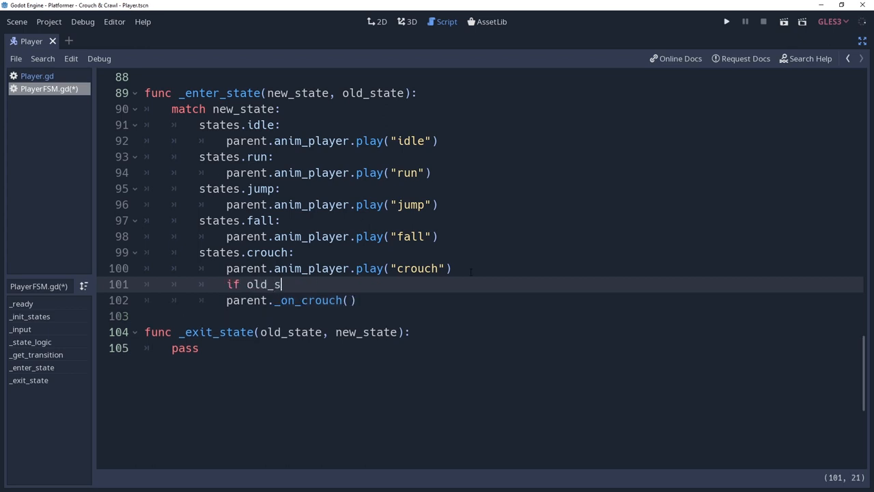
text(tate != states.)
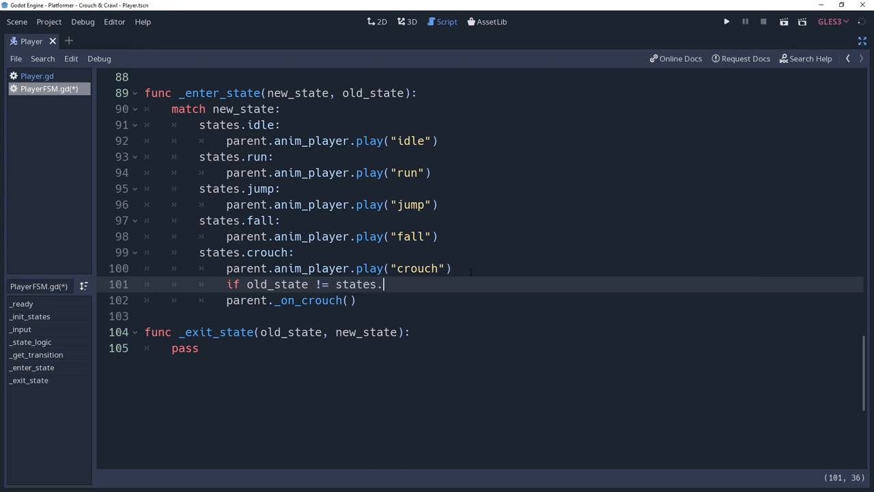
text(crawl:)
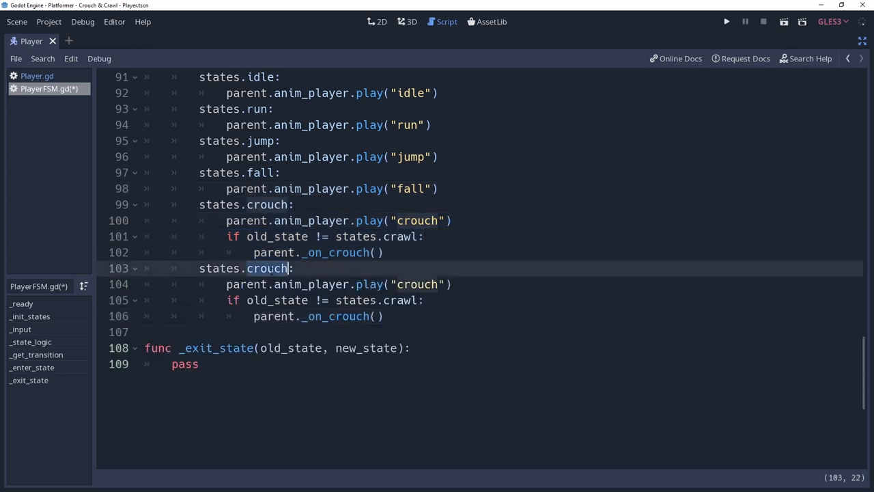
text(crawl)
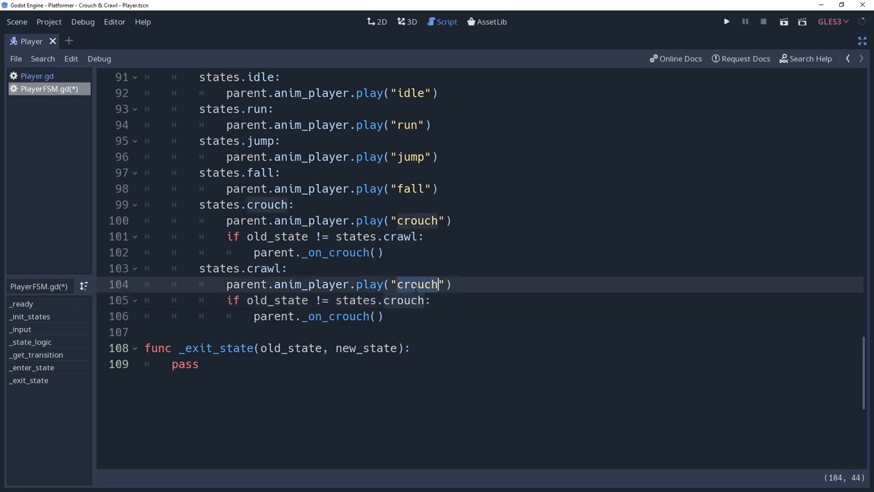
text(crawl)
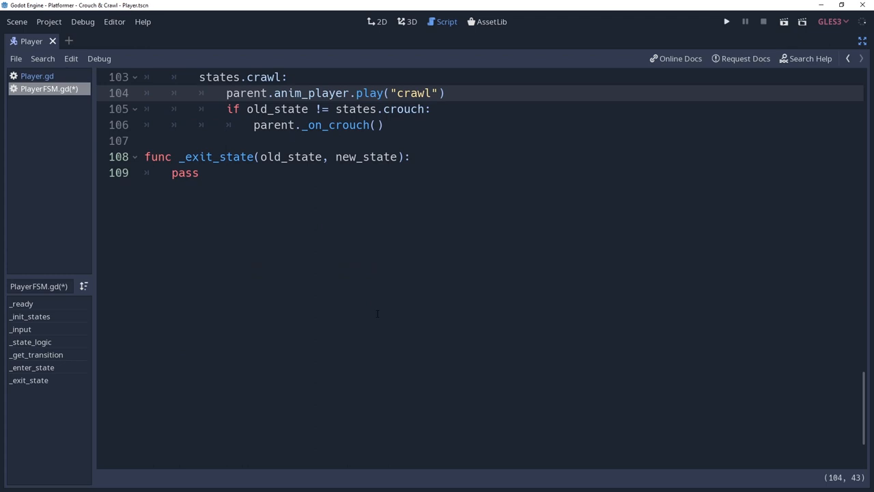
Step: In _exit_state, match old_state crouch and call parent._on_stand() if new_state != states.crawl
scroll(down, 3)
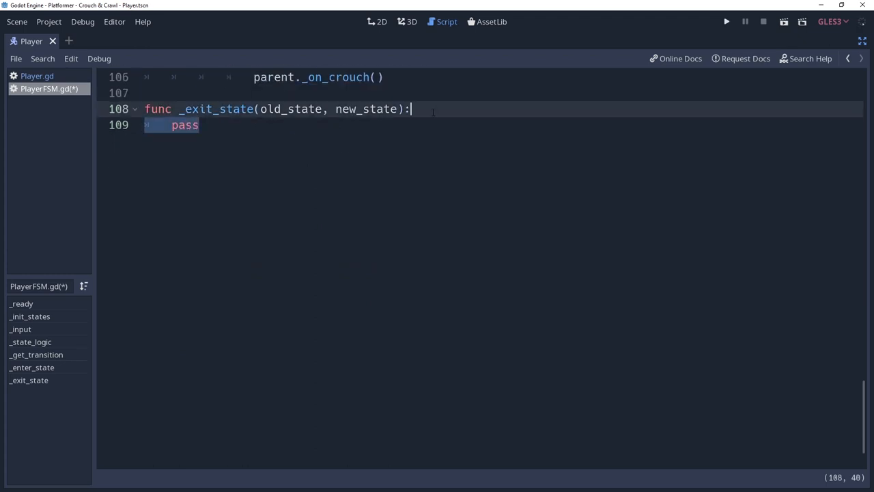
text(match old_state:)
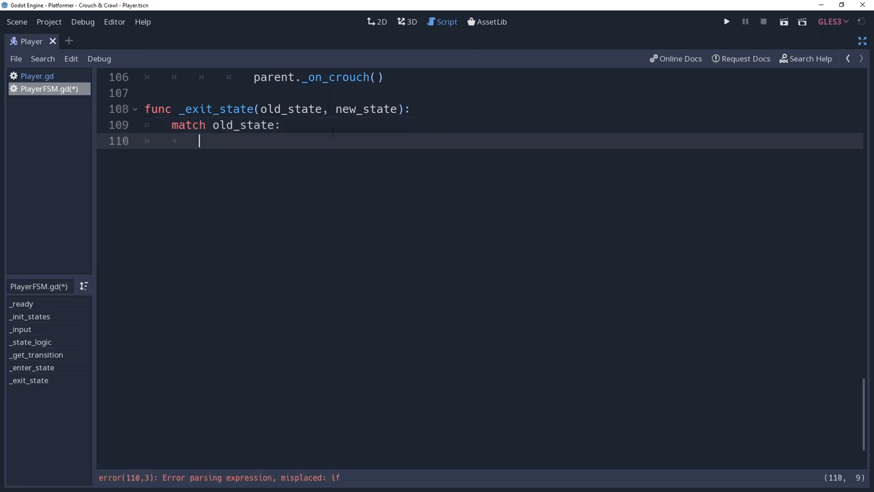
text(s)
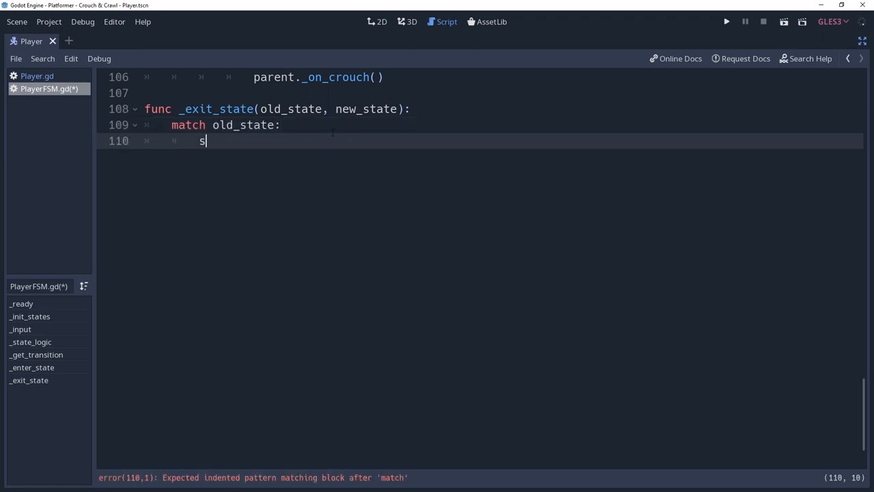
text(tates.crouch:)
text(if new_state)
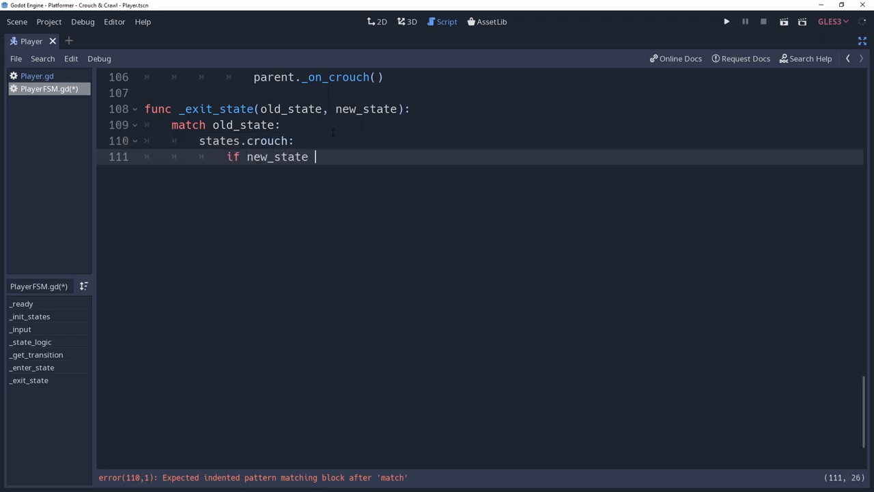
text(!= states.crawl)
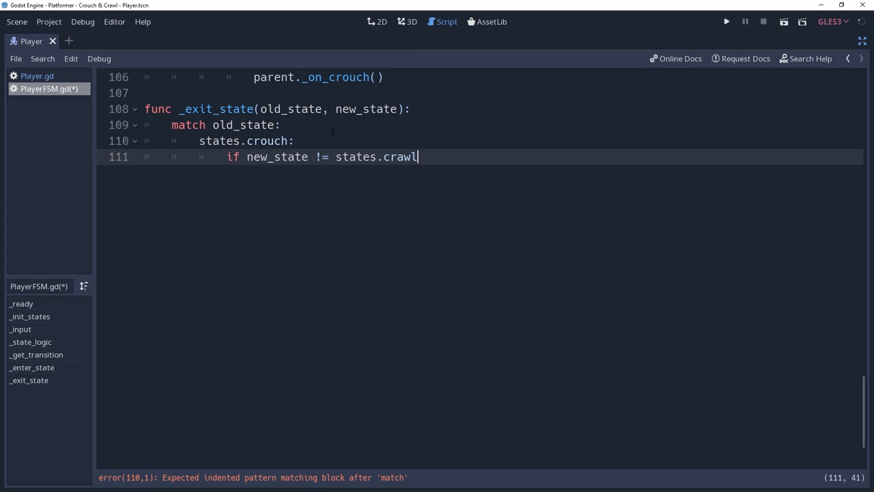
text(:)
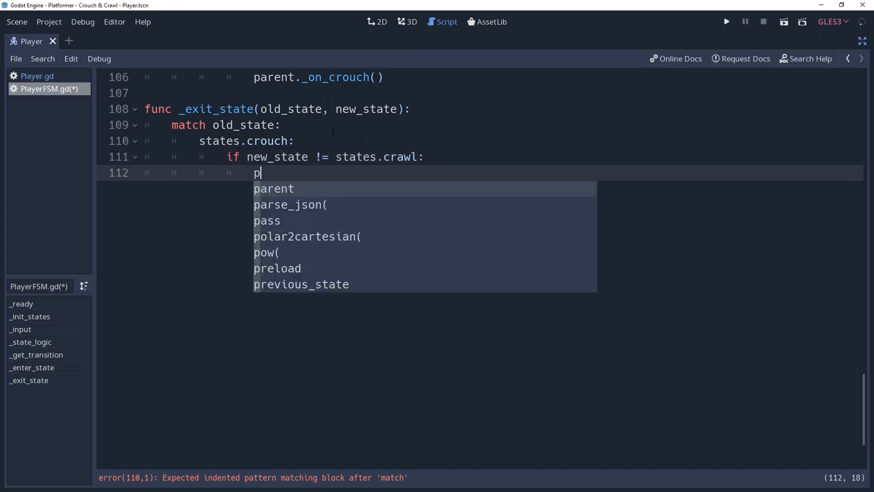
text(parent._)
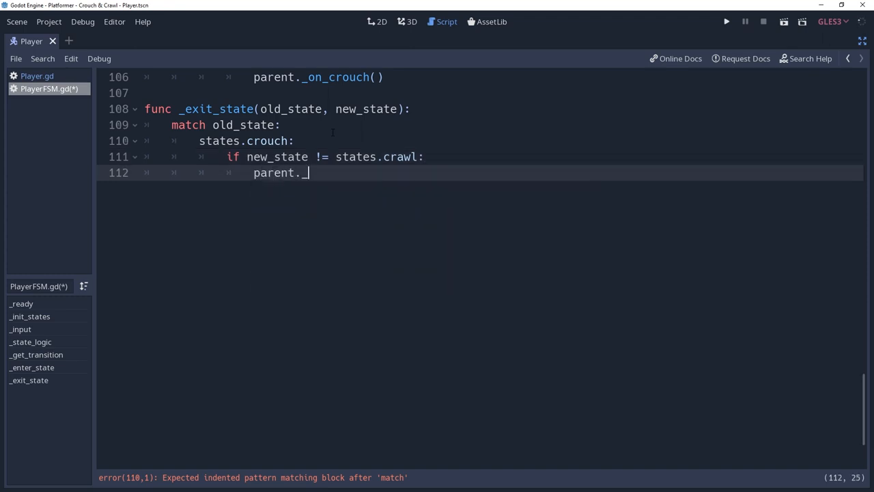
text(_on_stand())
text(fu)
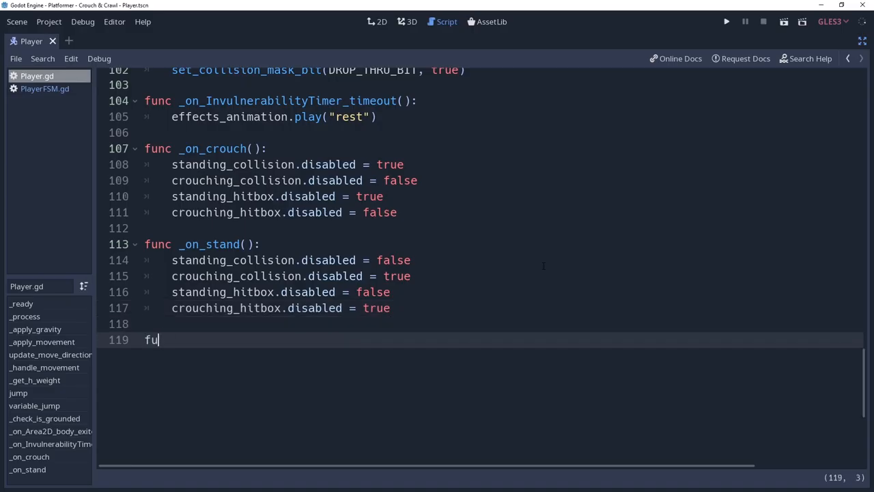
Step: Write 'func can_stand() -> bool:' with var space_state = get_world_2d().direct_space_state
text(nc can_stand)
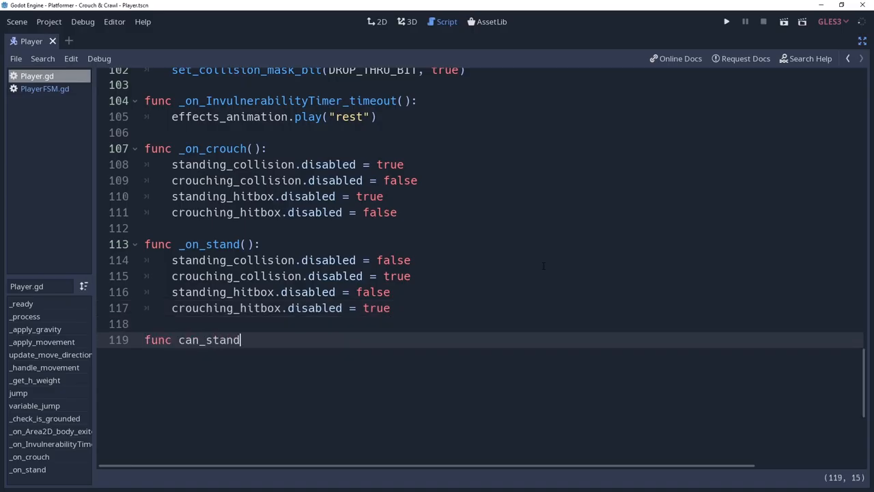
text(() -> bool:)
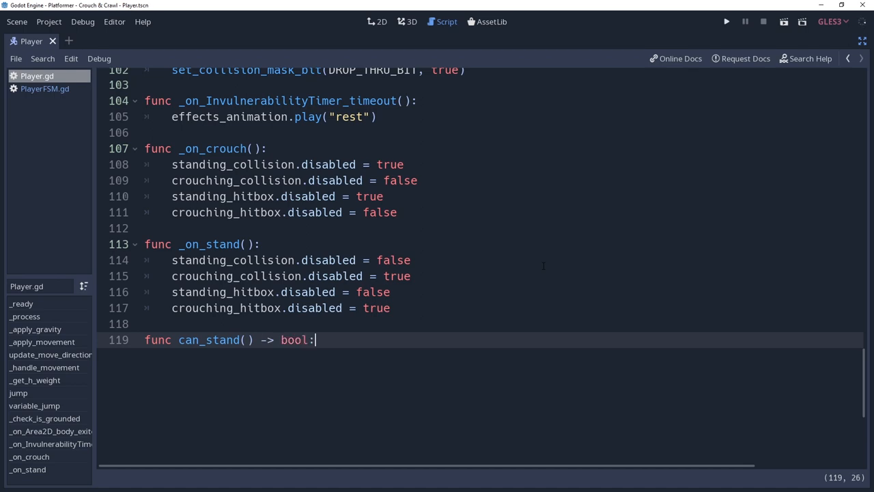
key(Return)
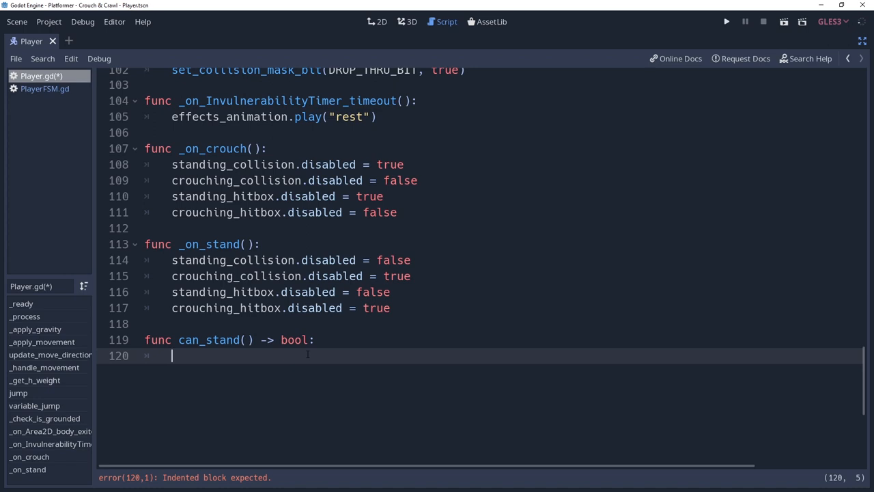
text(v)
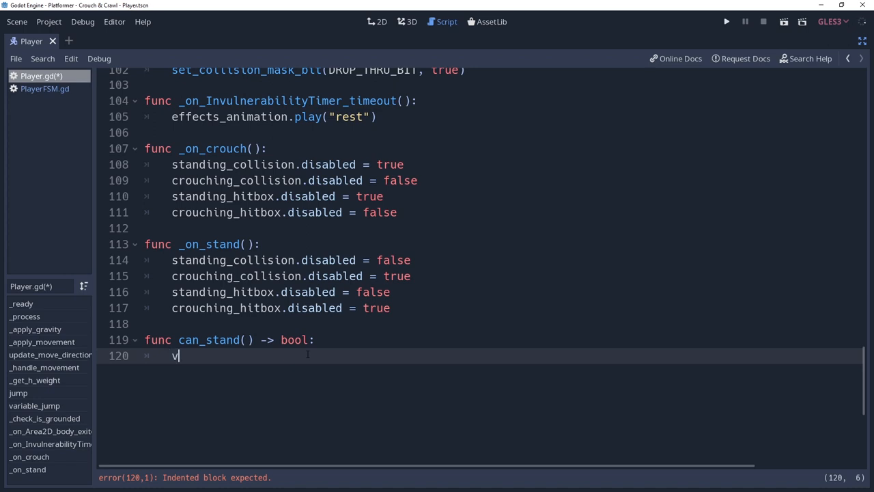
text(ar space_stat)
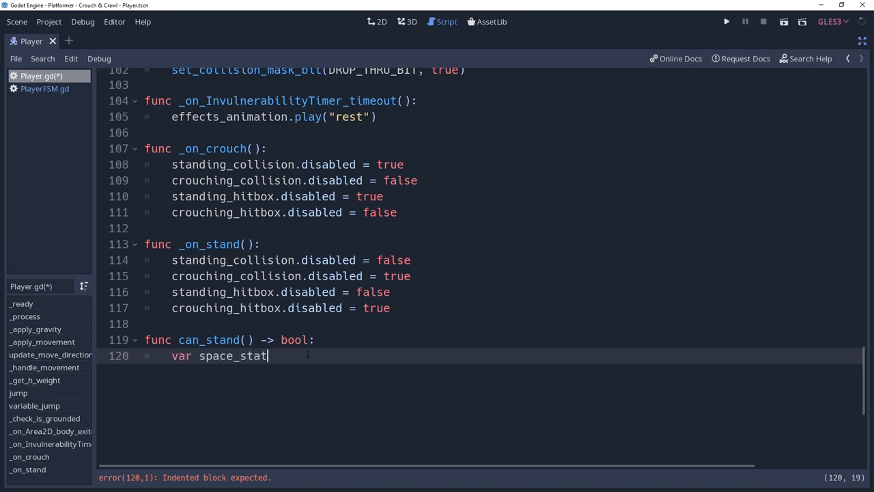
text(e = get_w)
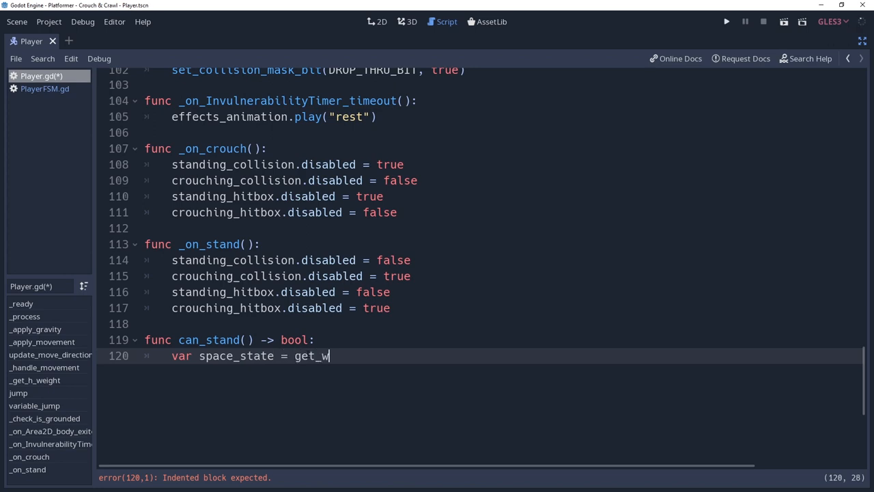
text(orld_2d().di)
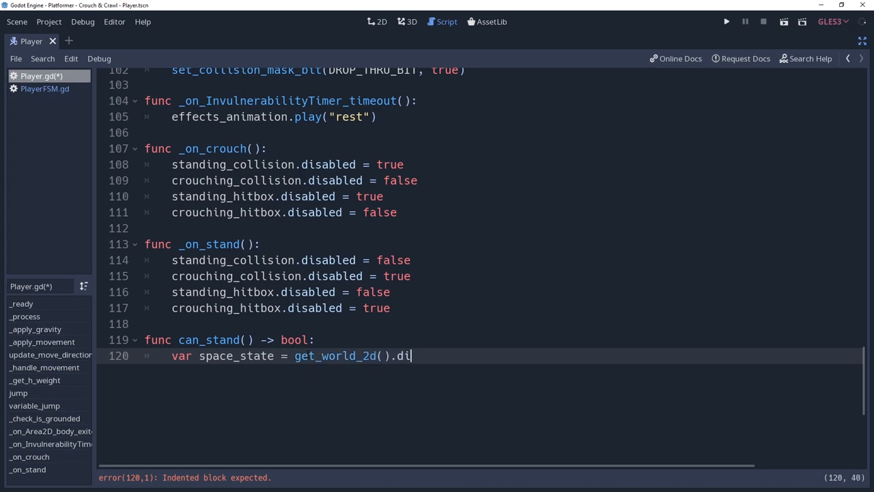
text(rect_space_state)
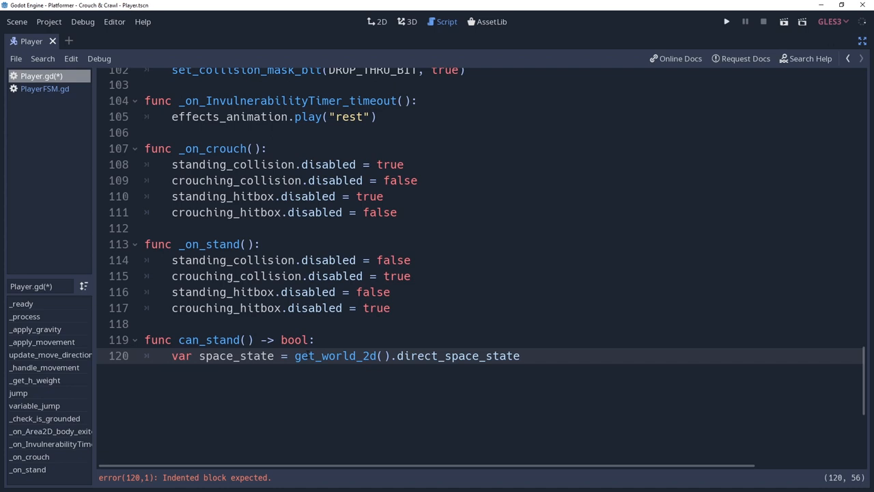
scroll(down, 3)
text(var query = Physics2DShapeQueryParameters)
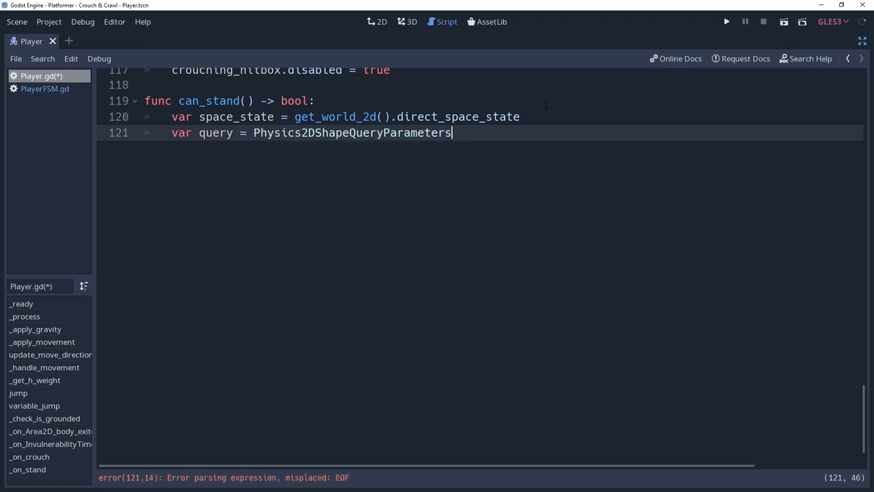
Step: Create the shape query and set its shape from standing_collision
text(.new())
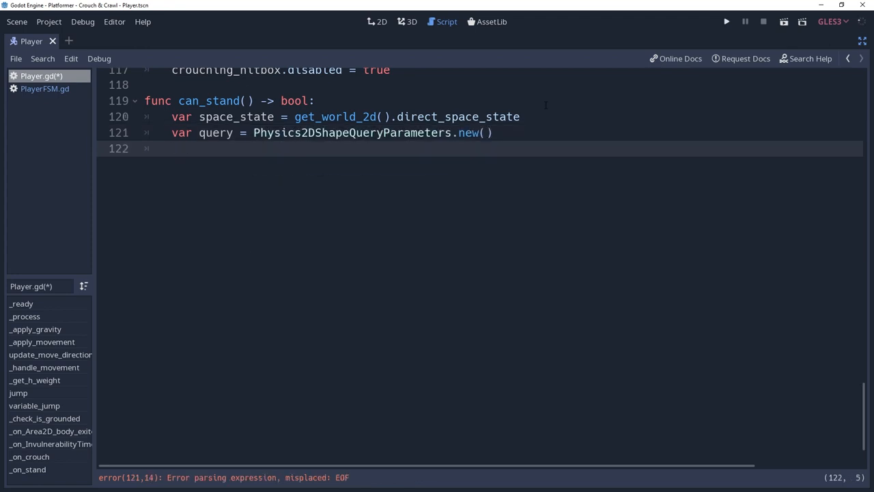
text(query.)
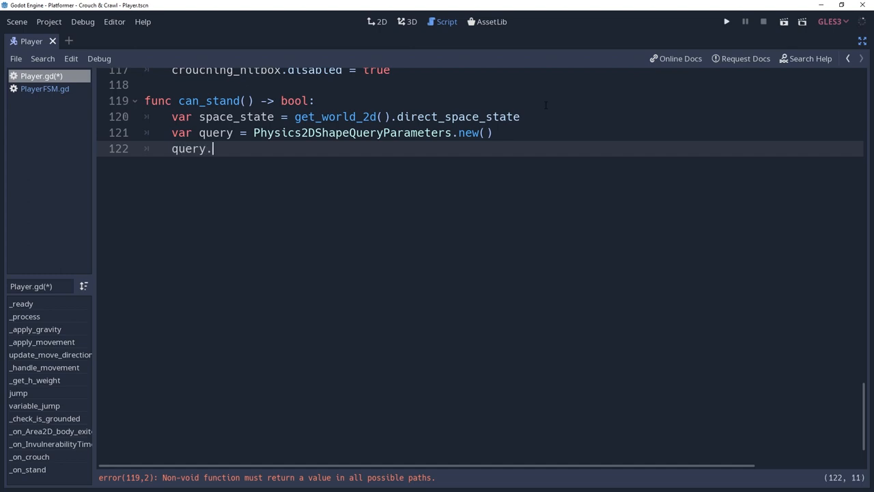
text(set_shape()
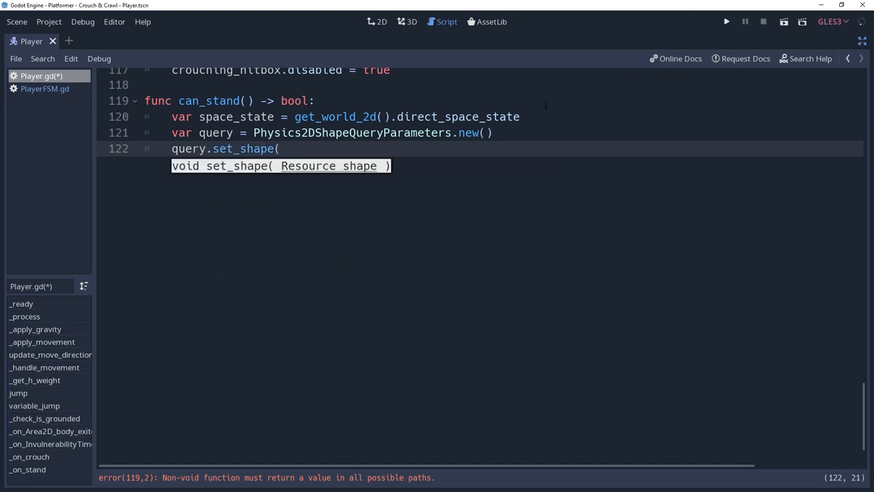
text(standing_collision.shape)
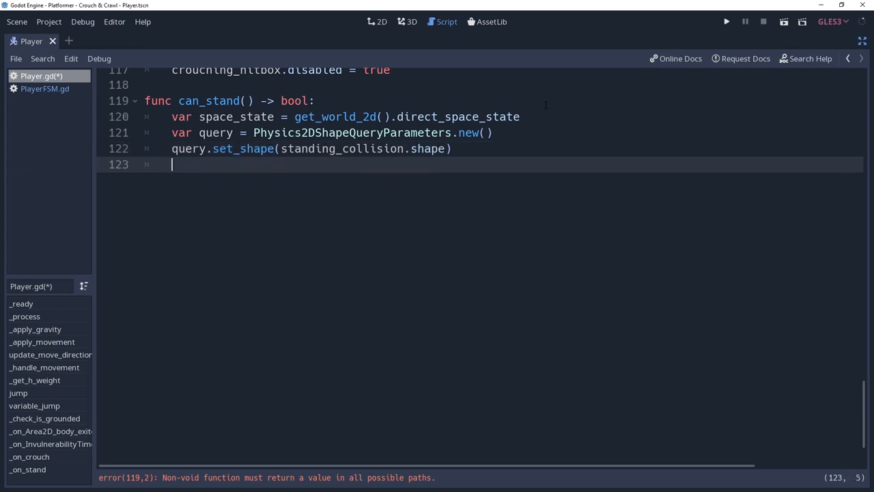
Step: Set query.transform to standing_collision.global_transform and query.collision_layer to collision_mask
text(query.transform = standing_)
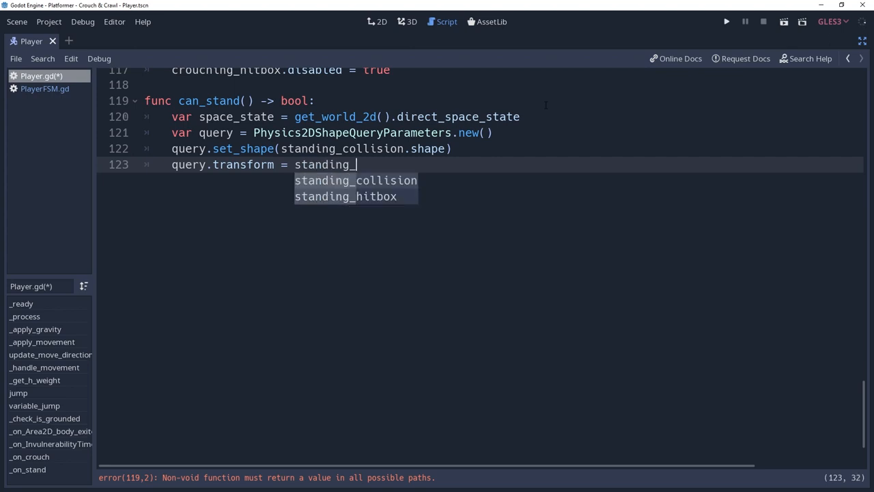
text(collision.global_transform)
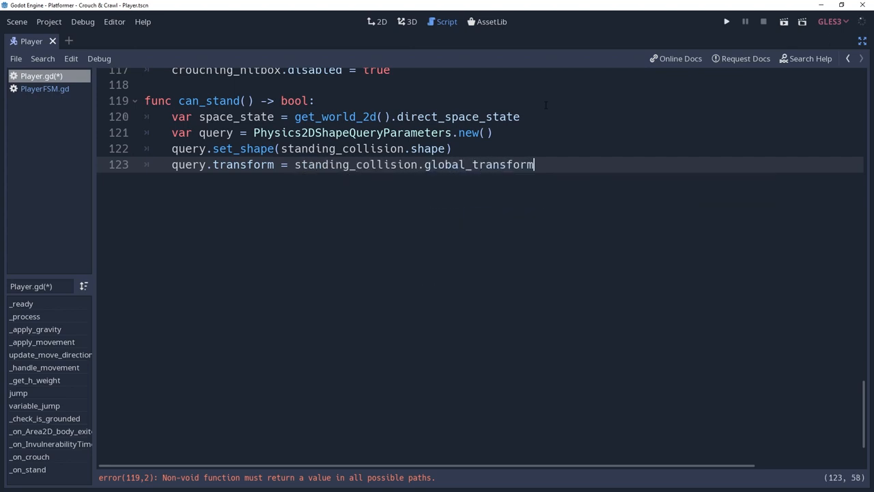
key(Enter)
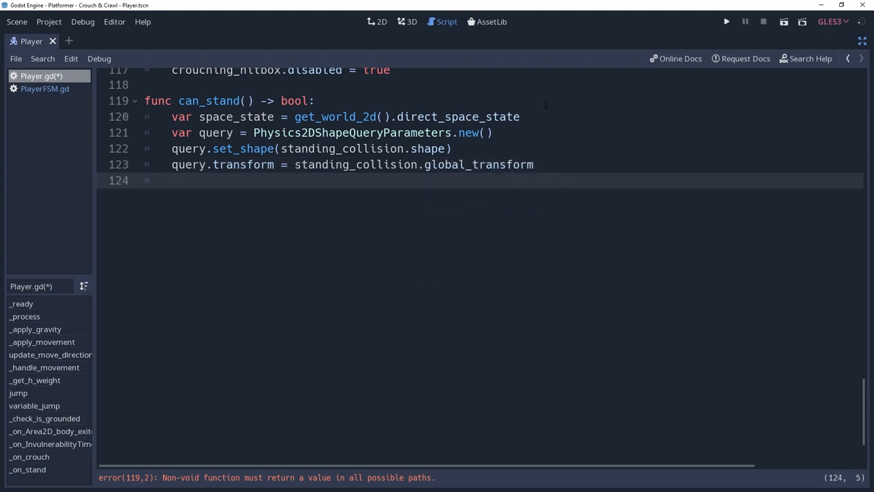
text(query.collision_layer =)
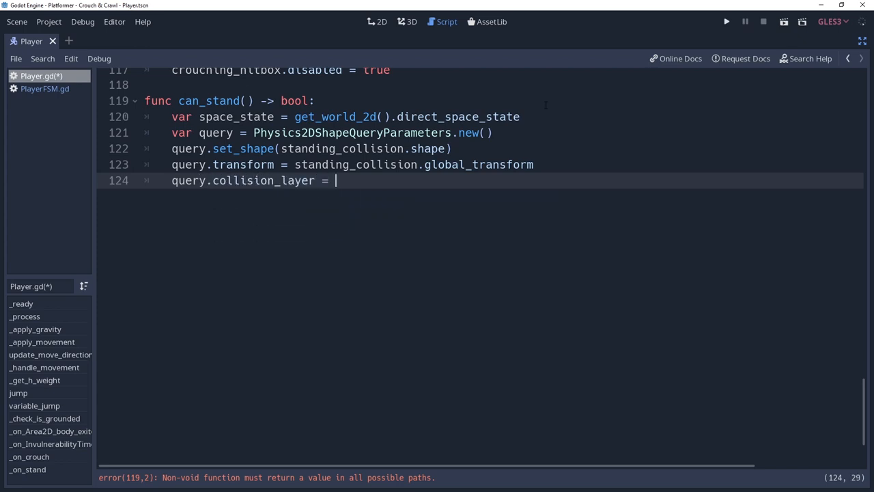
text(col)
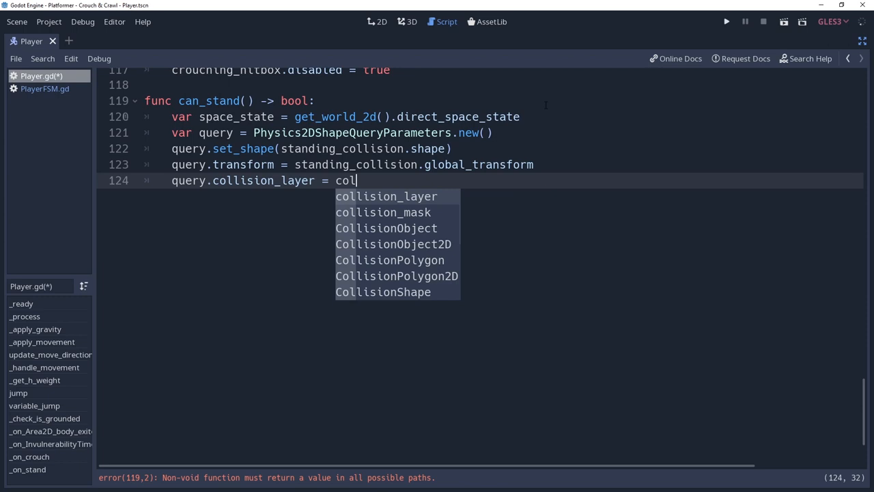
click(384, 211)
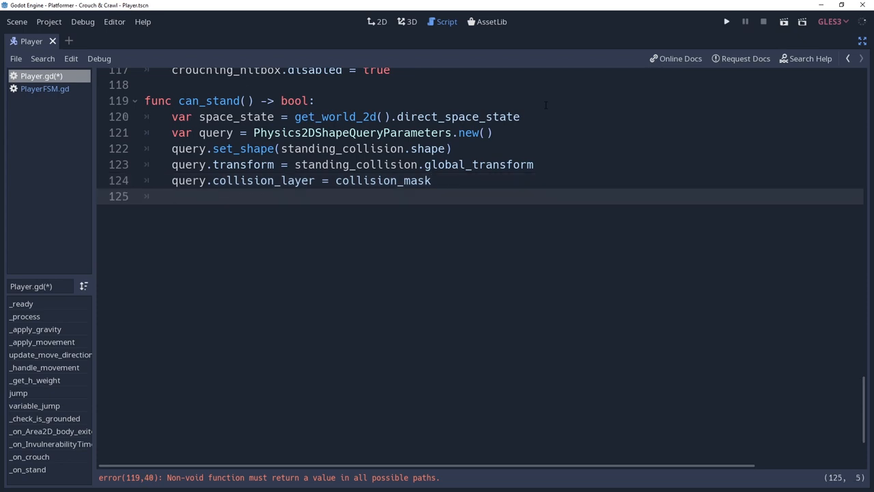
Step: Add 'var results = space_state.intersect_shape(query)' in can_stand
text(var result)
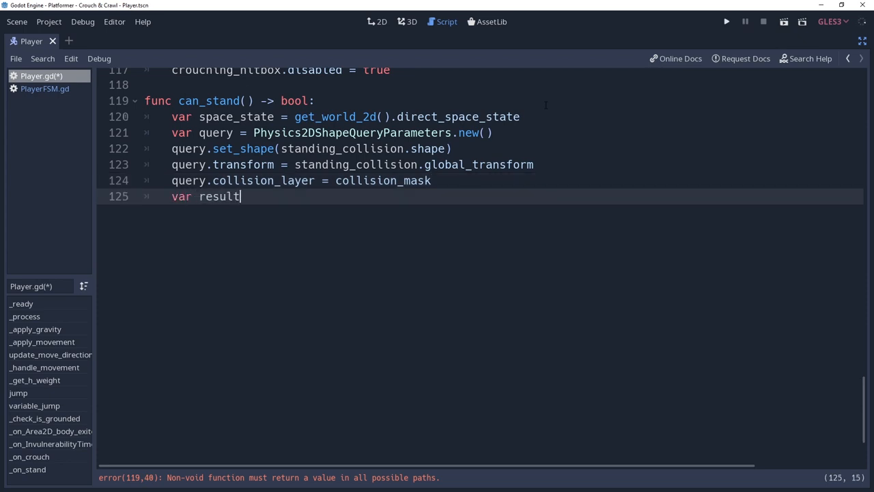
text(s = space_sta)
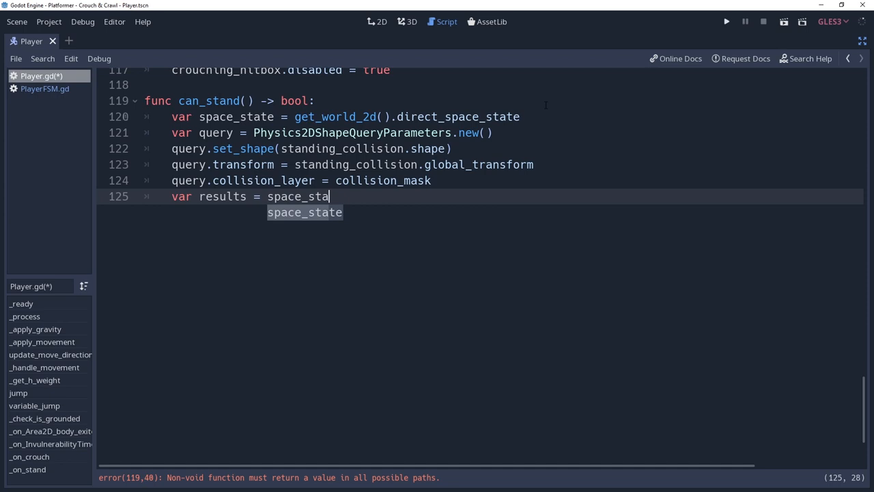
text(.intersect_shape(query)
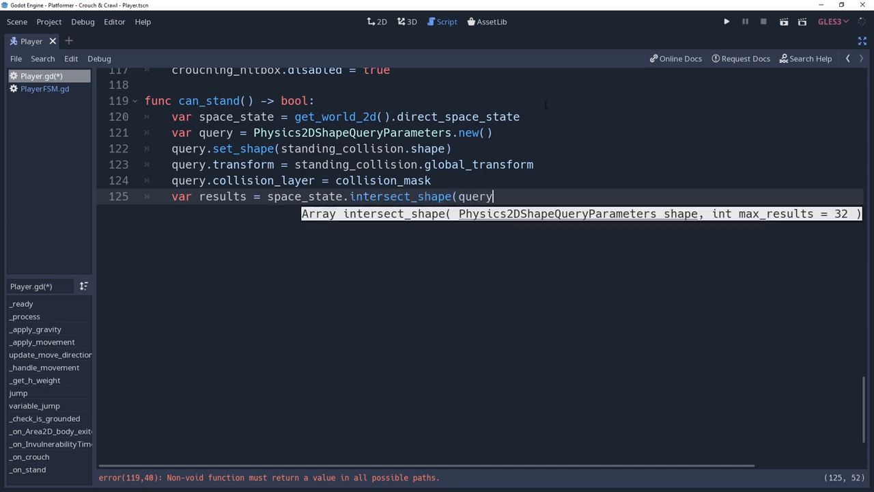
text())
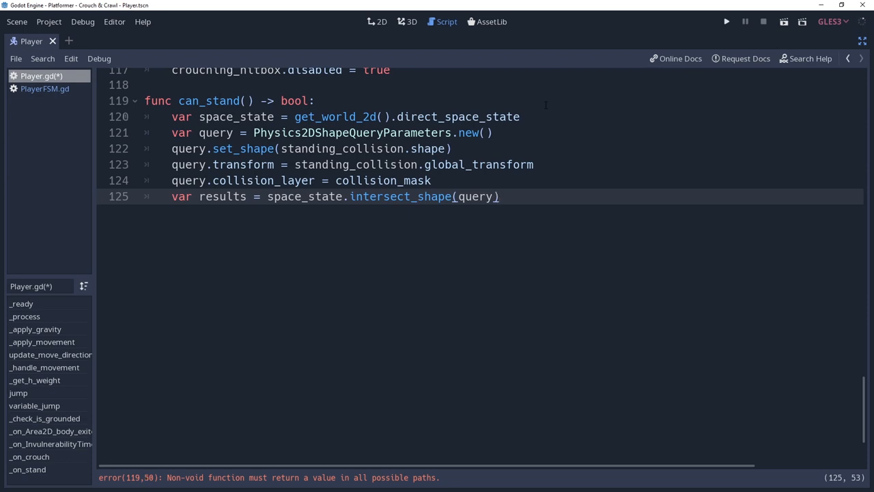
key(Enter)
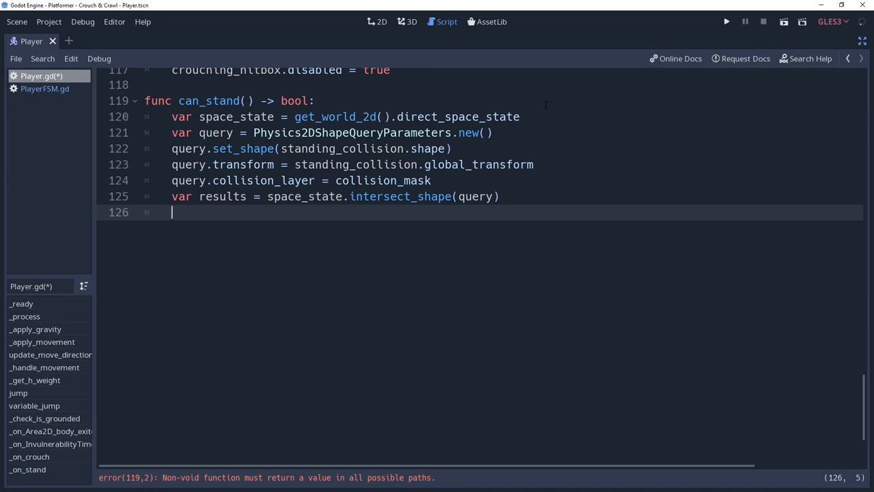
Step: Add the loop 'for i in range(results.size() - 1, -1, -1):'
text(for i in range(res)
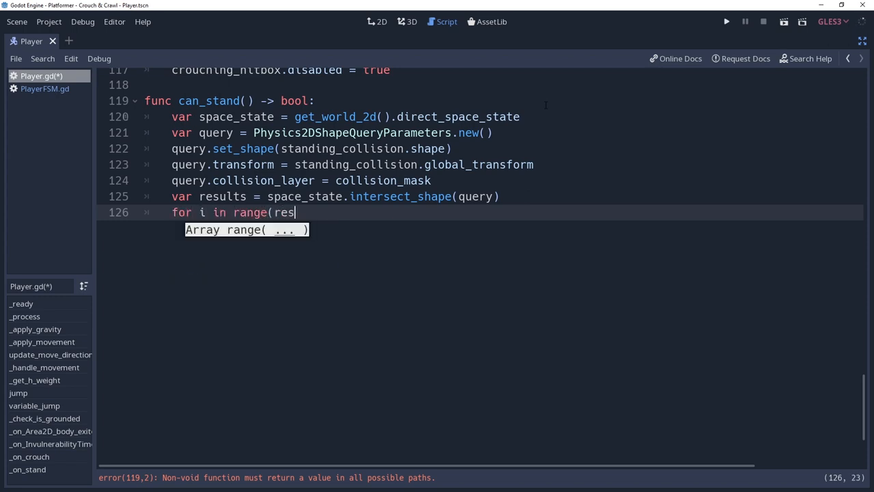
text(ults.size()))
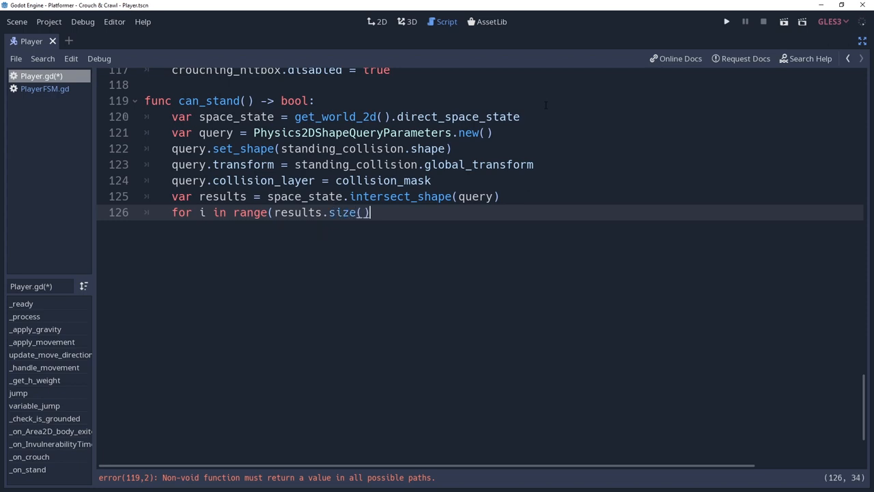
text(- 1,)
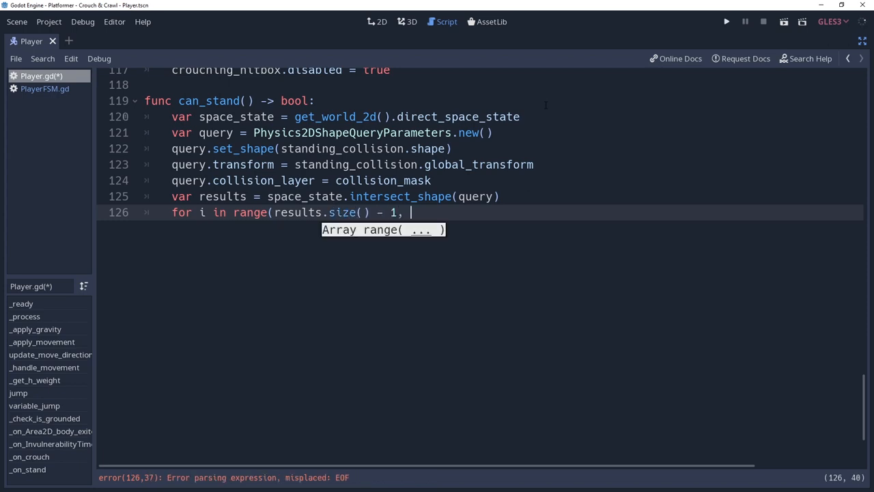
text(-1)
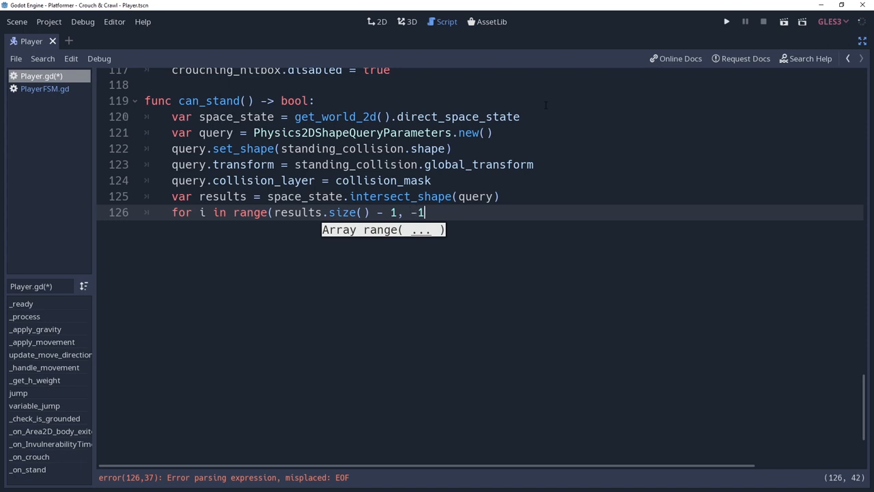
text(,)
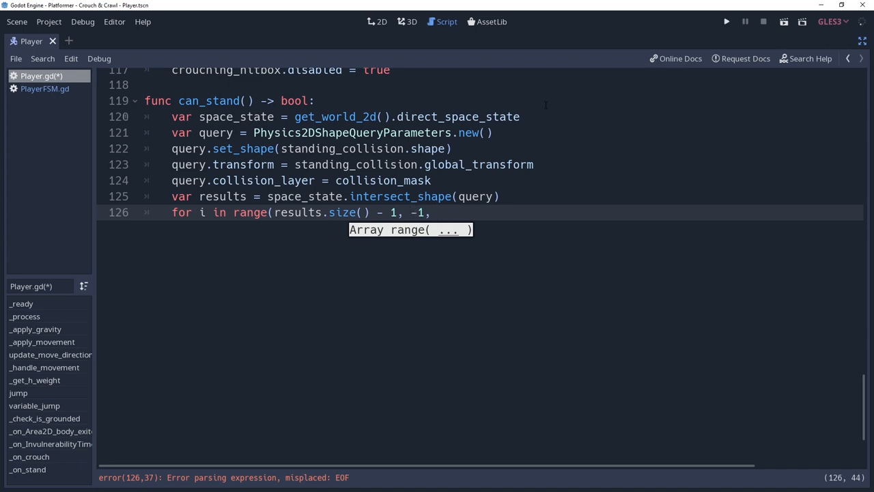
text(-1):)
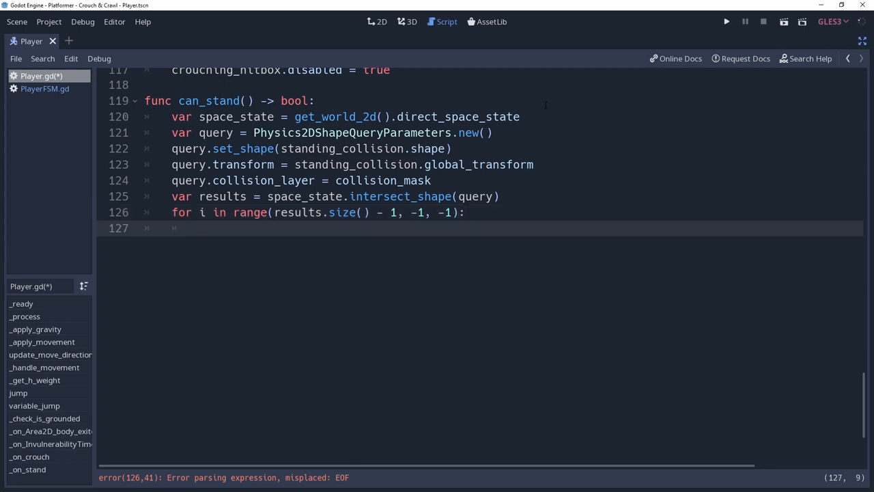
Step: Assign results[i].collider to collider and results[i].shape to shape inside the loop
text(var coll)
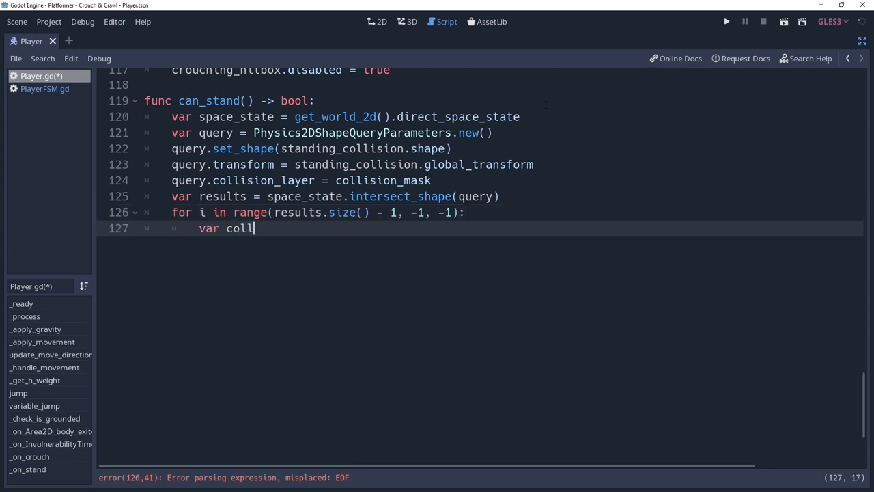
text(ider =)
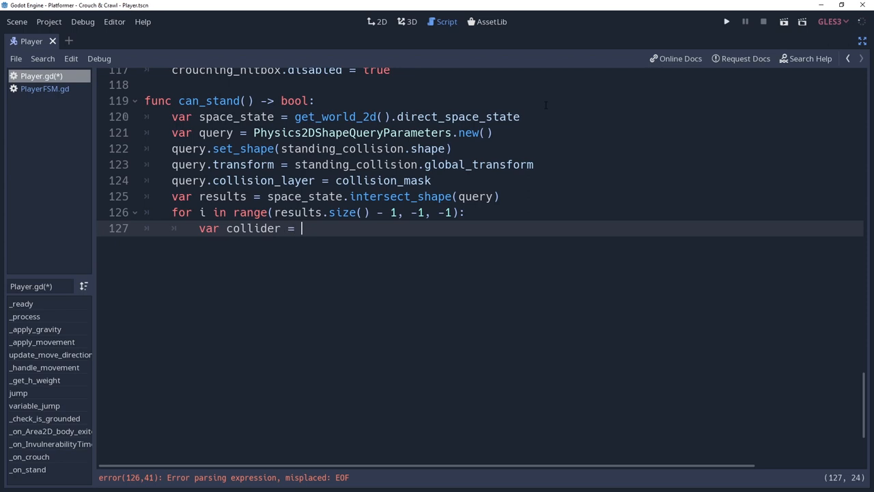
text(results[)
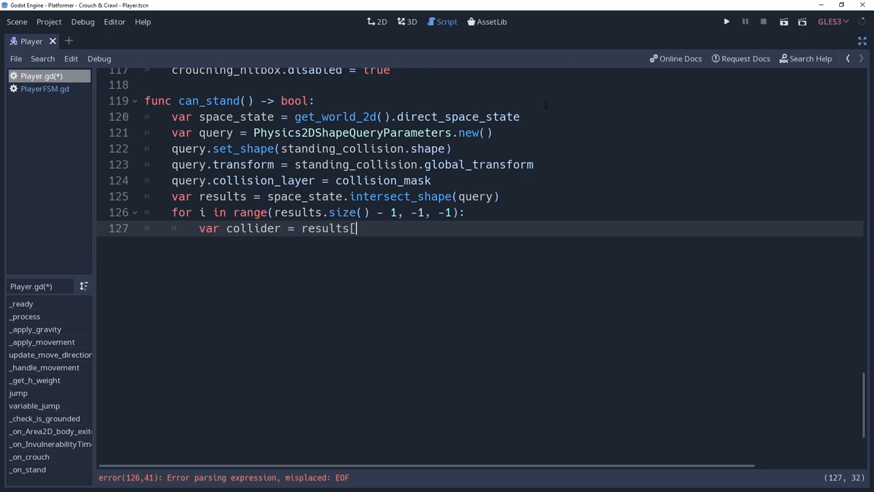
text(i].collider)
text(var s)
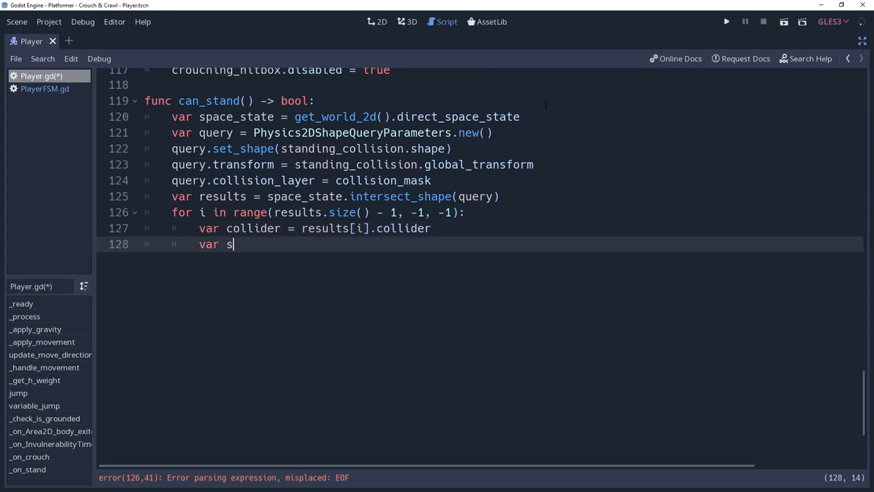
text(hape = results)
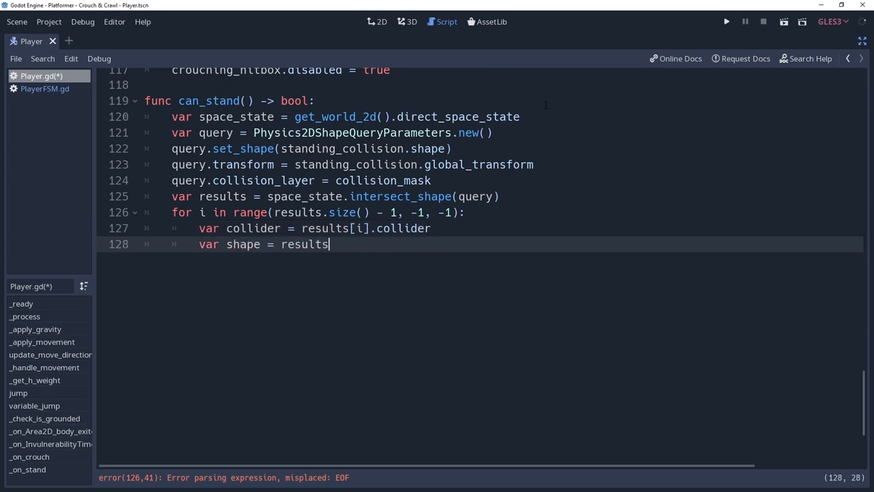
text([i)
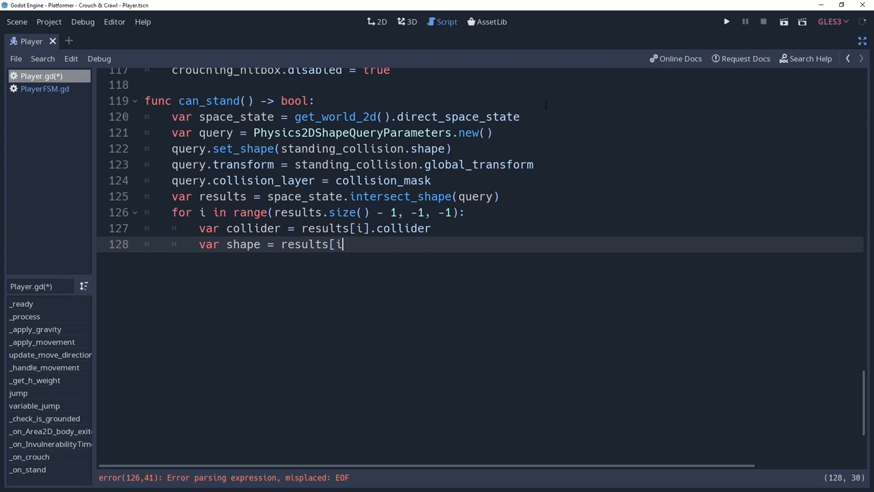
text(].shape)
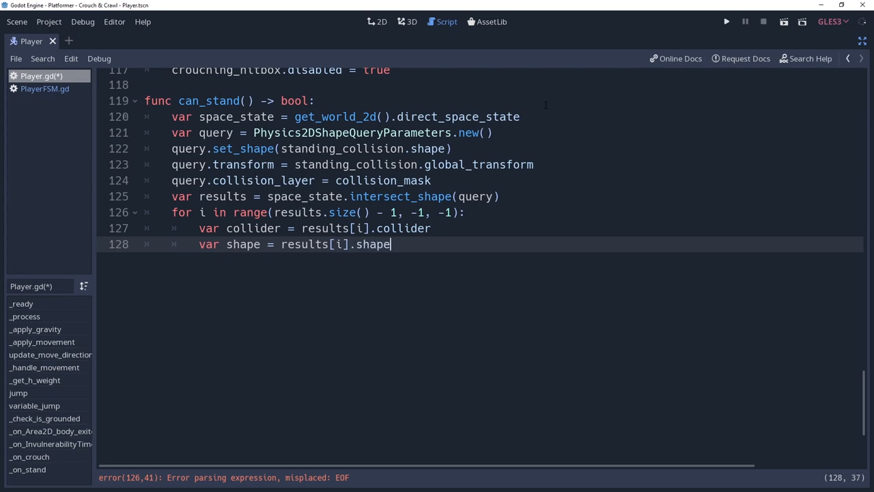
click(723, 21)
text(if)
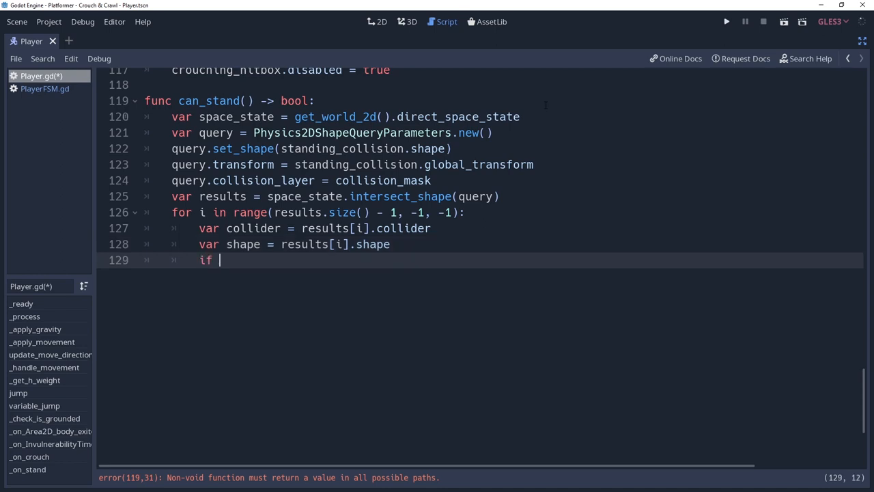
Step: Call results.remove(i) when collider is CollisionObject2D with one-way collision enabled on shape
text(collider is)
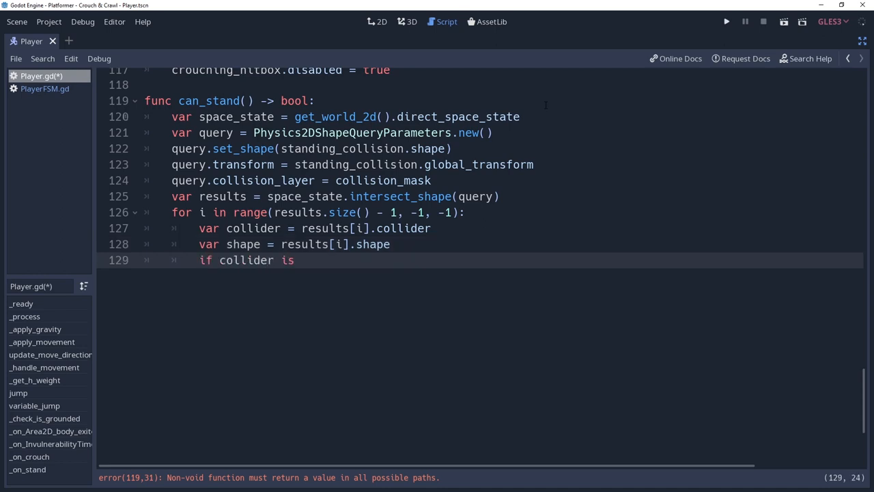
text(CollisionObject2D && coll)
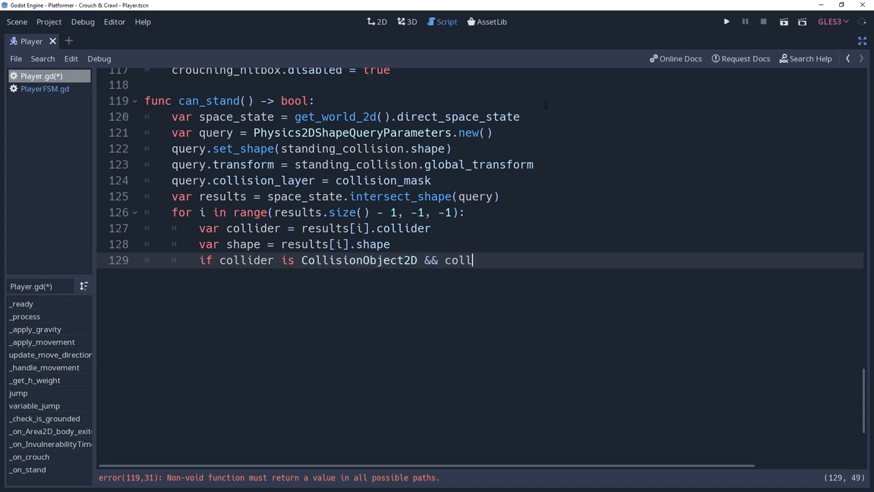
text(ider.is_shape_)
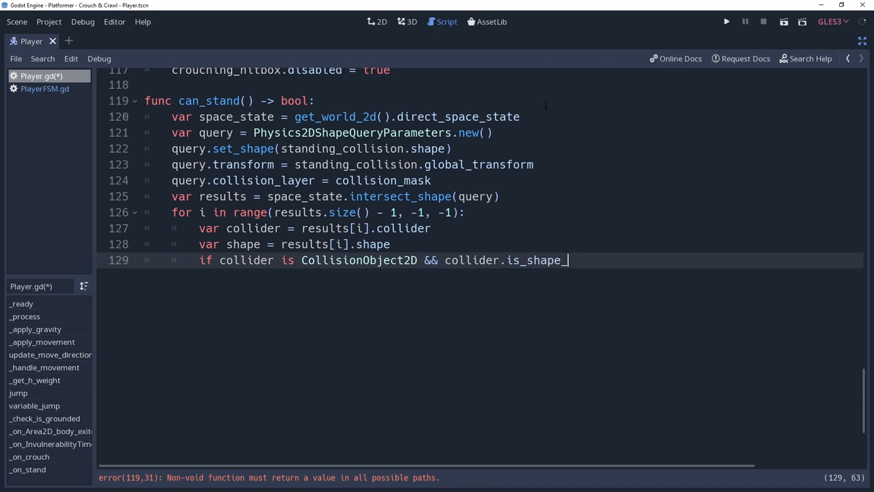
text(owner_)
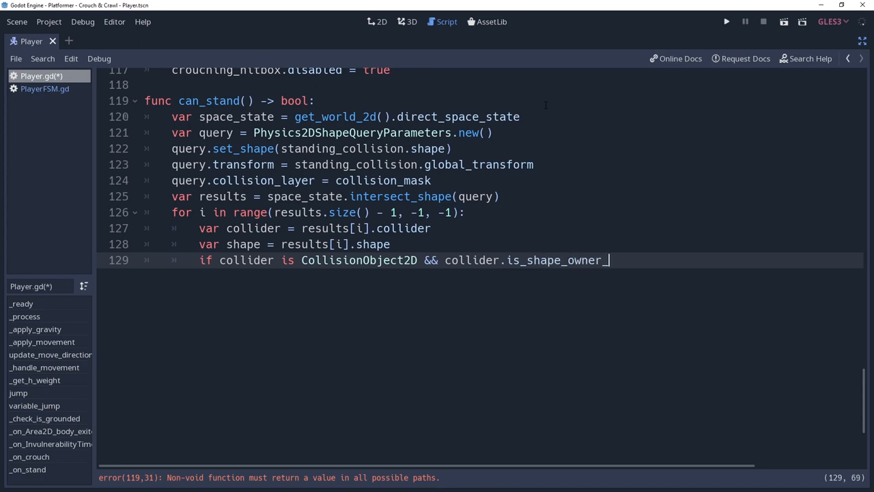
text(_one_way_collisio)
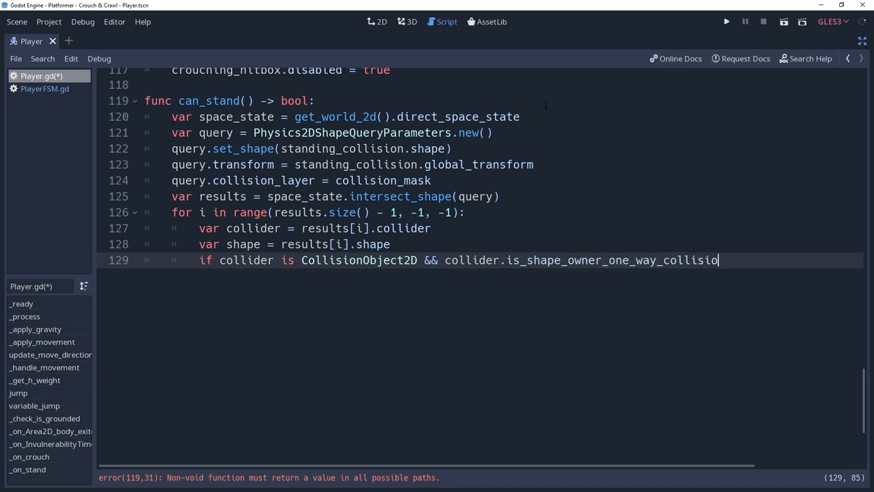
text(n_enabled()
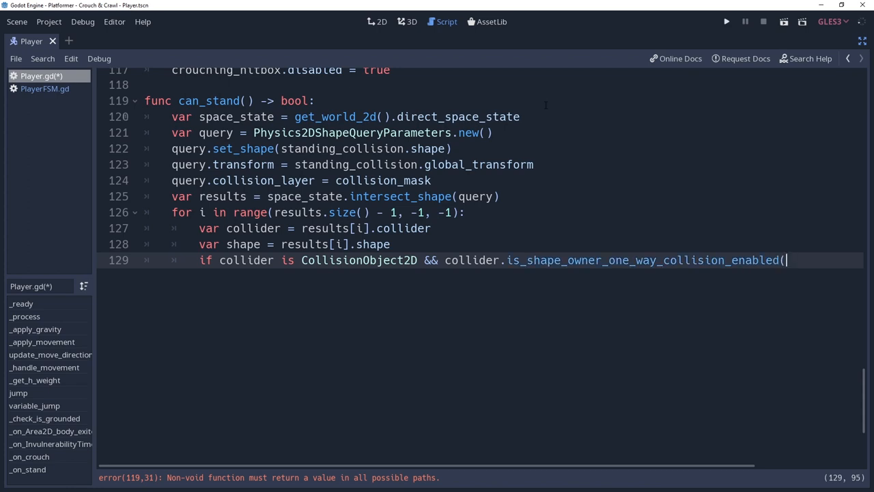
text(shape):)
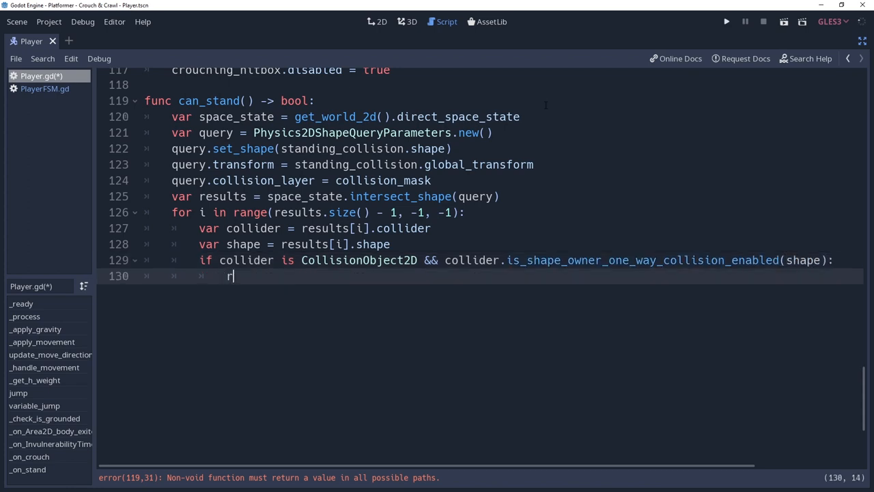
text(esults.remove(i))
text(el)
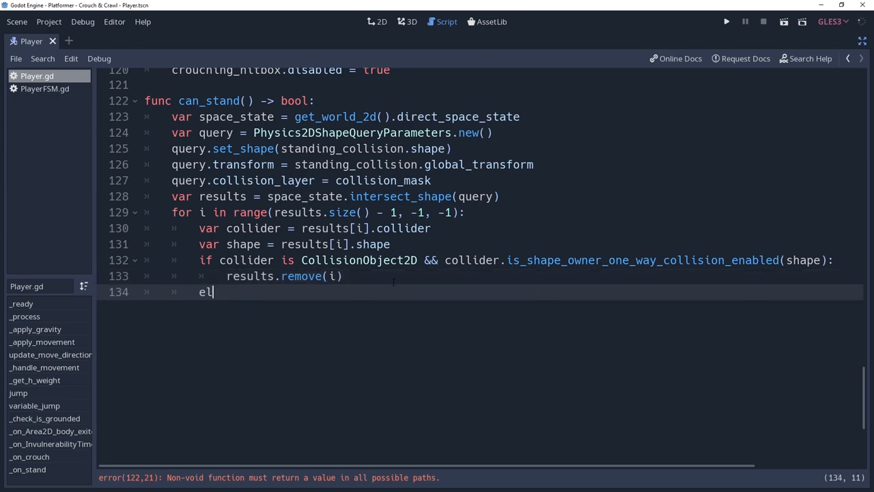
Step: Add 'elif collider is TileMap:' setting tile_id from collider.get_cellv(results[i].metadata)
text(if coll)
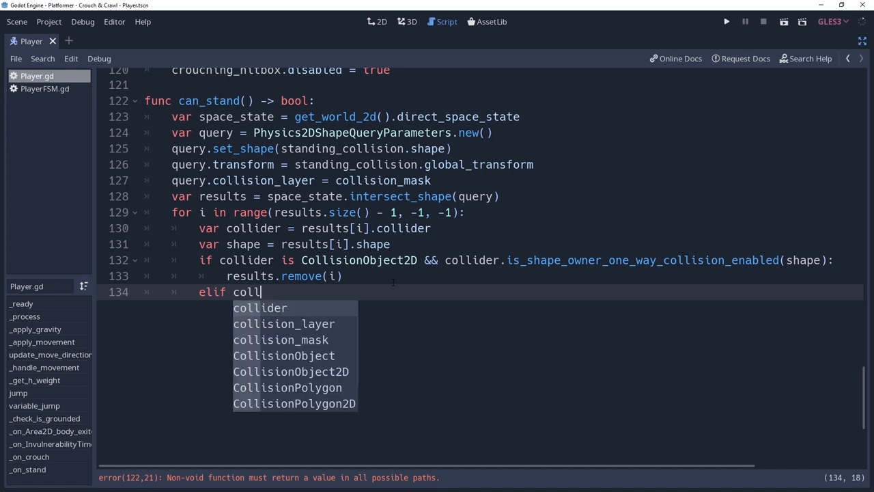
text(collider is)
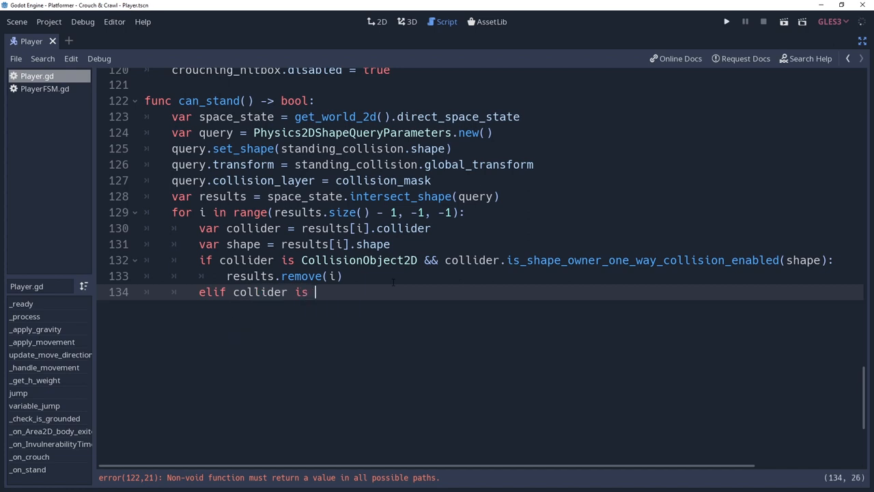
text(TileMap:)
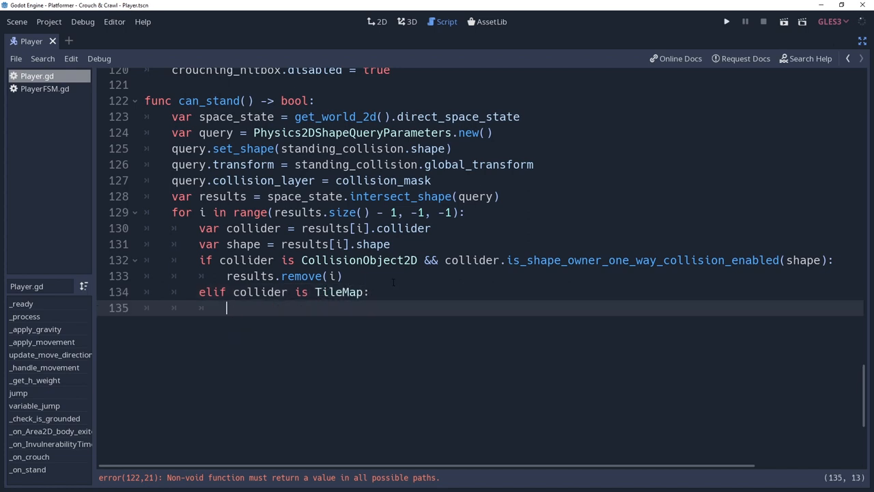
text(var tile_id =)
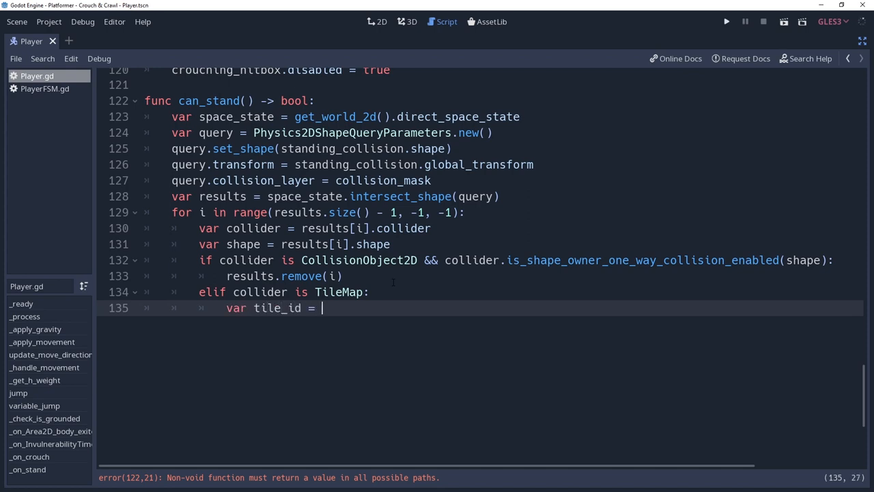
text(collider.get_)
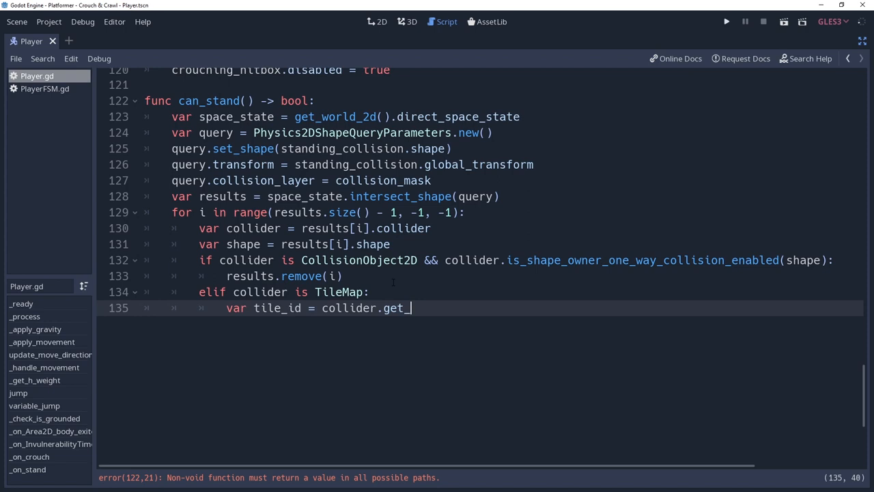
text(cellv()
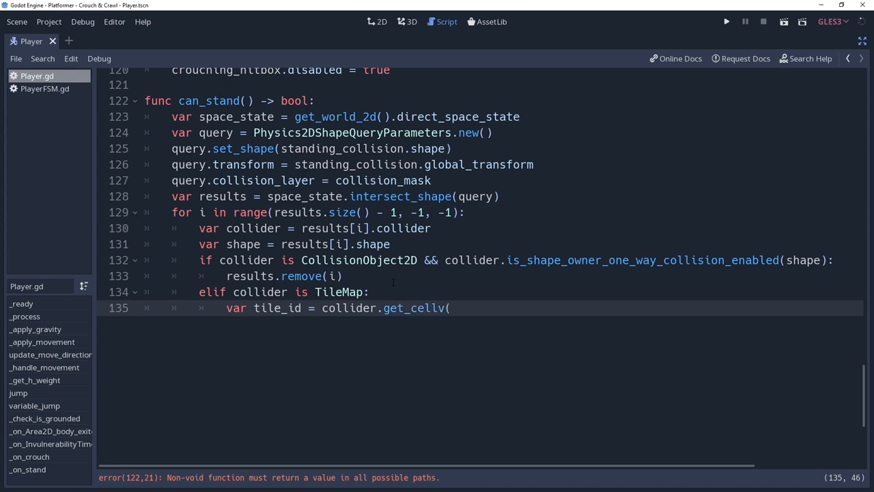
text(results[i].)
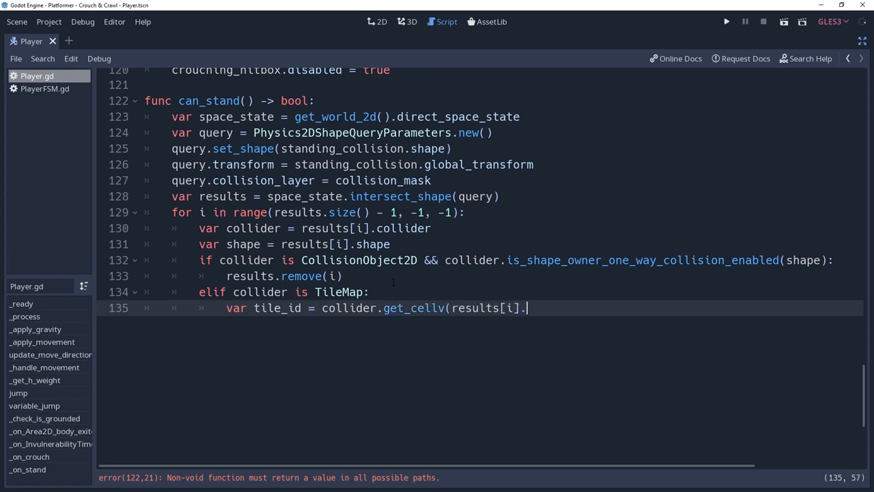
text(metadata)
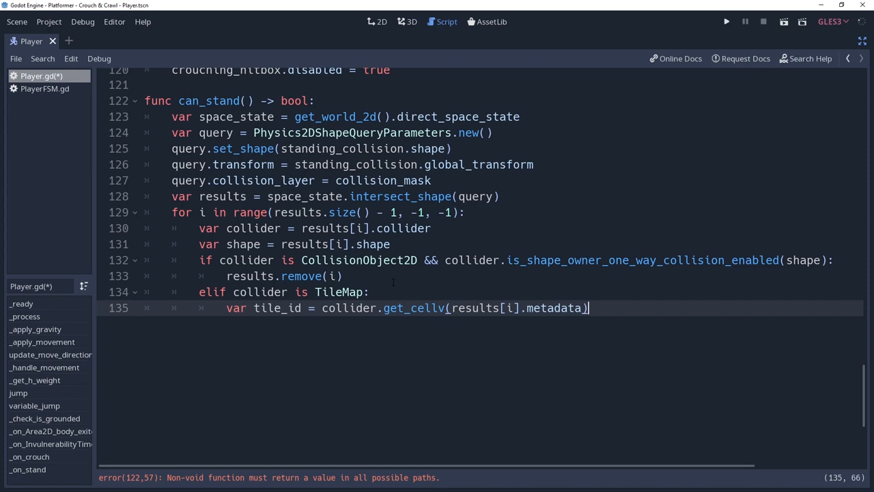
Step: Remove result i when collider.tile_set.tile_get_shape_one_way(tile_id, 0) is true
text(if collid)
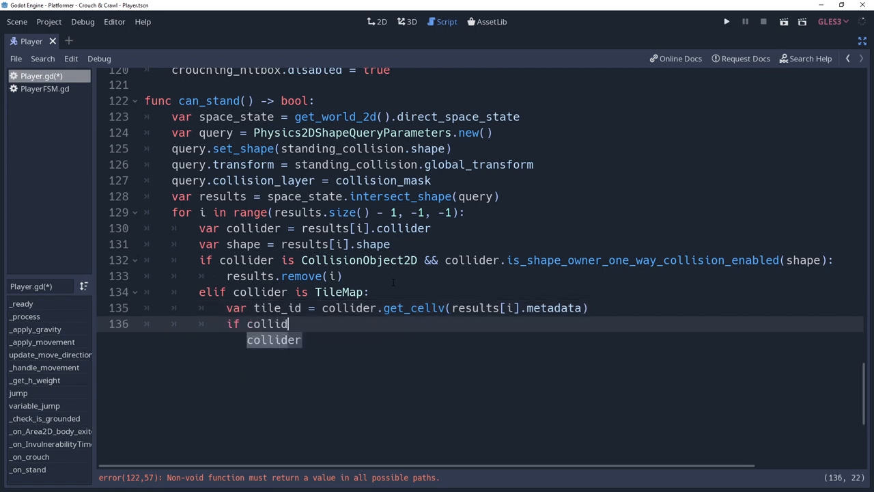
text(er.tile_set.)
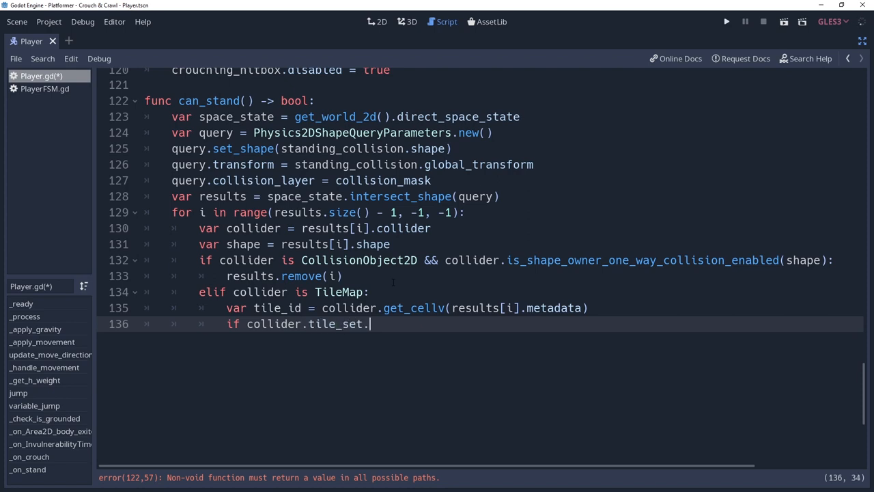
text(tile_get_shape_)
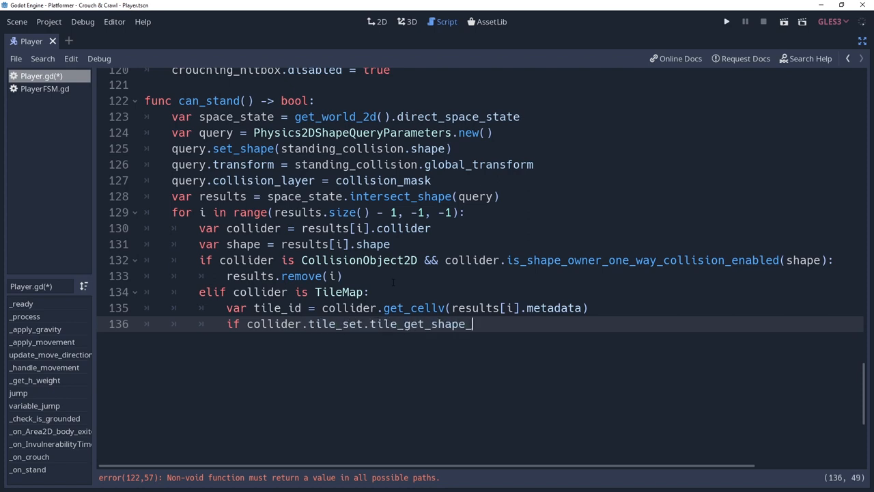
text(one_way(tile_id,)
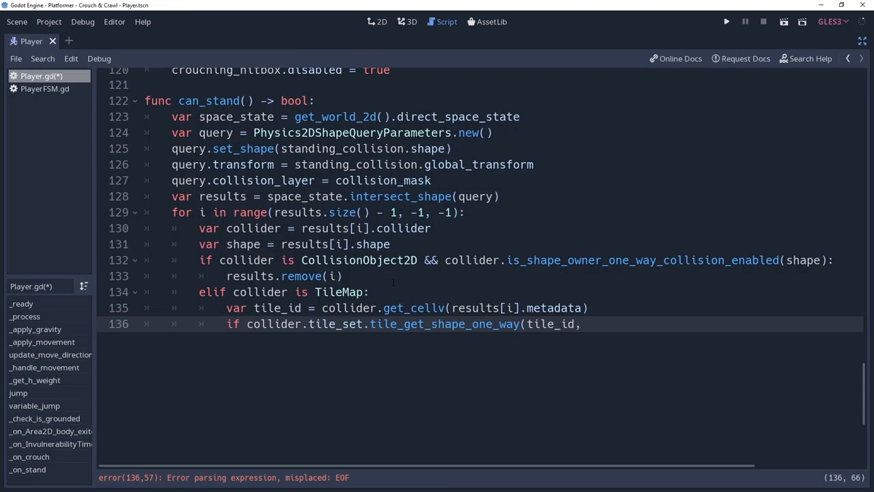
text(0):)
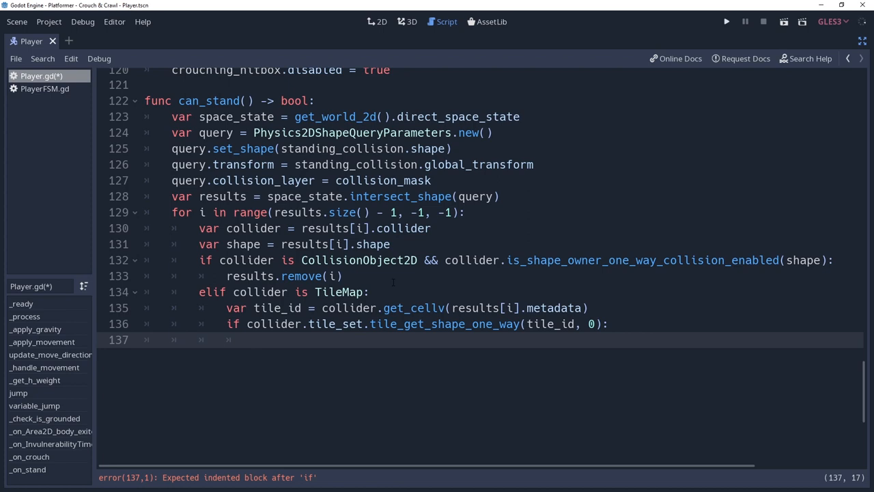
text(results.remove()
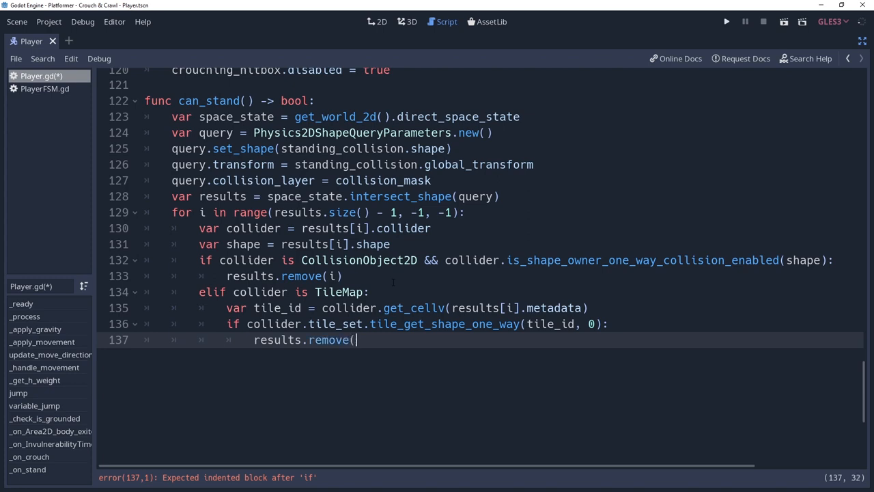
text(i))
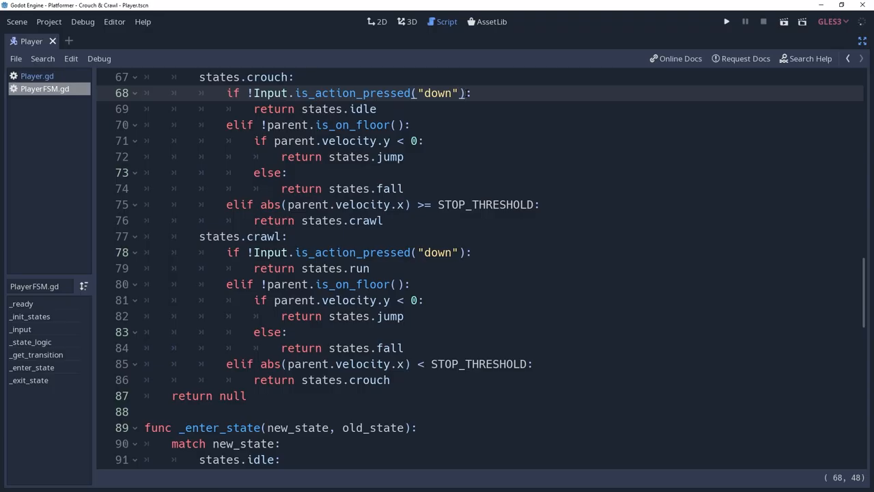
Step: Append '&& parent.can_stand()' to the crouch and crawl down-release exit checks
text(&&)
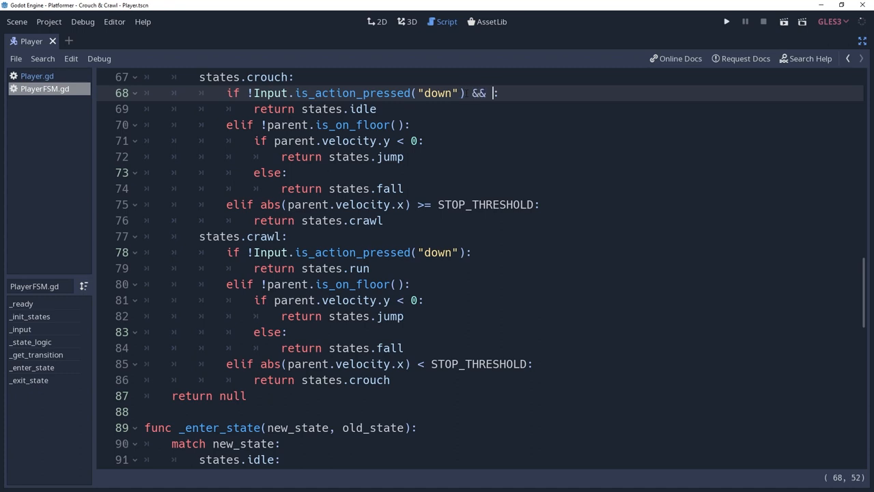
text(parent.can_stand())
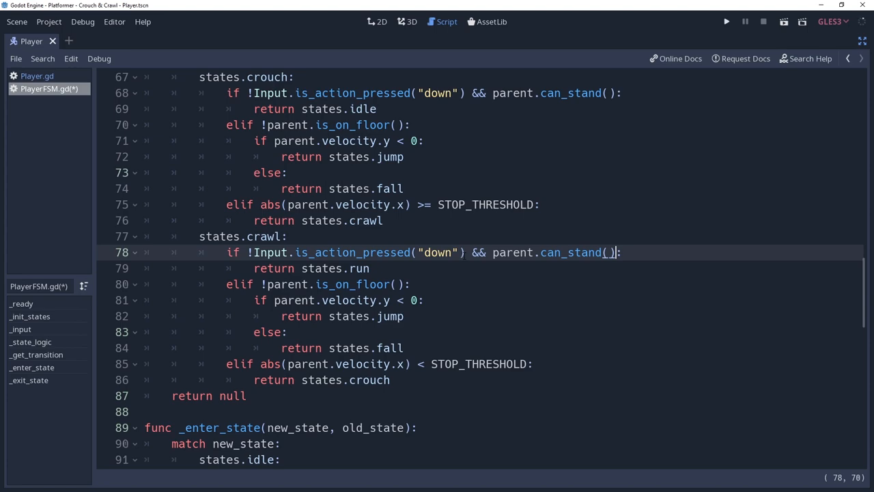
click(724, 20)
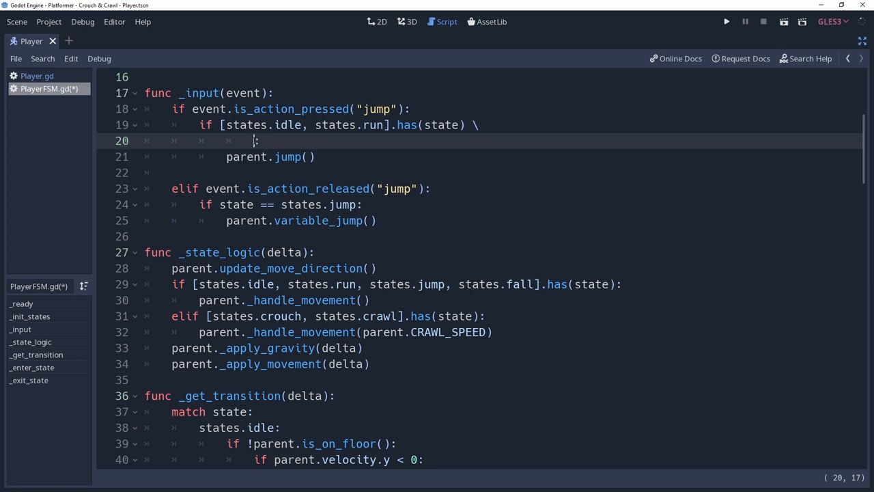
Step: Extend the jump condition with '|| ([states.crouch, states.crawl].has(state) && parent.can_stand())'
text([s)
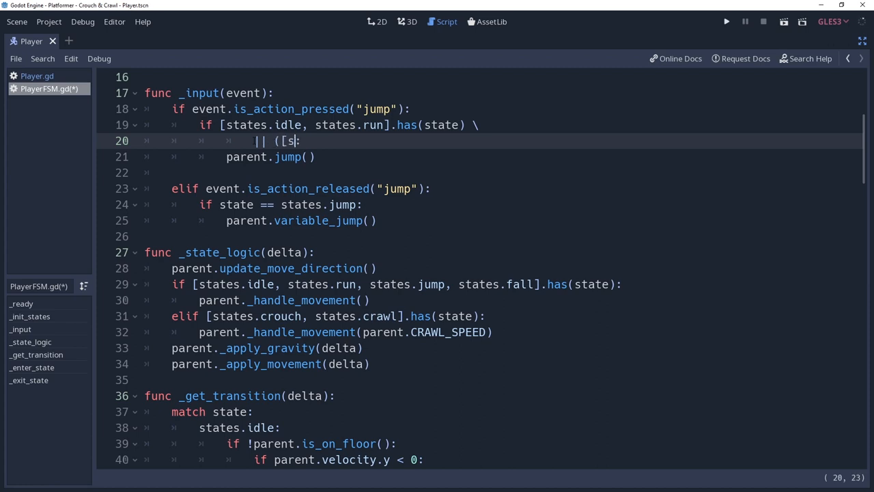
text(tates.crouch)
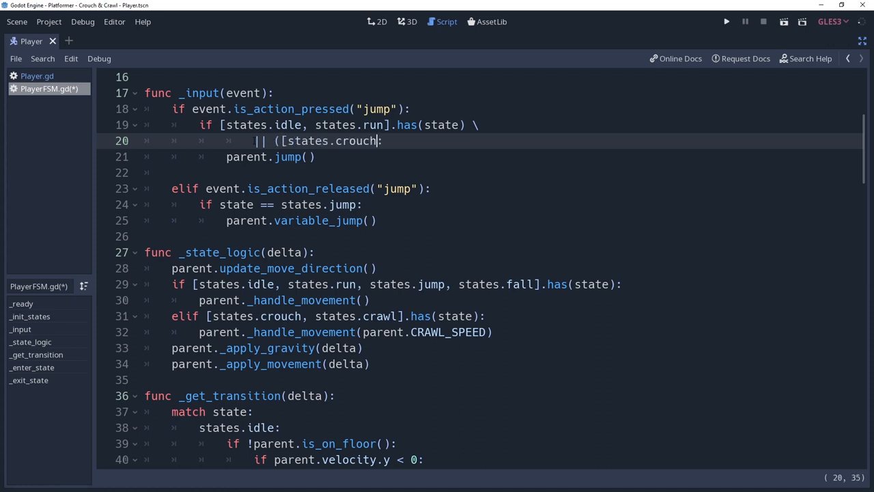
text(, states.crawl].has(state) && pa)
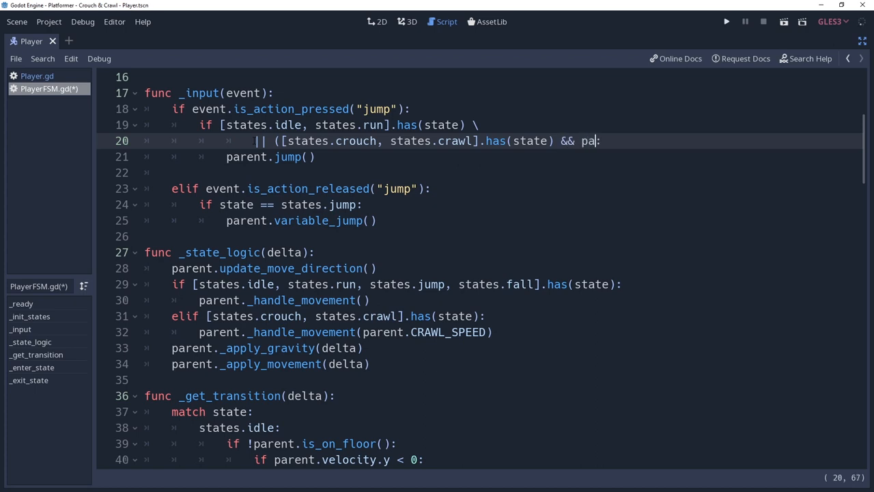
text(rent.can_stat)
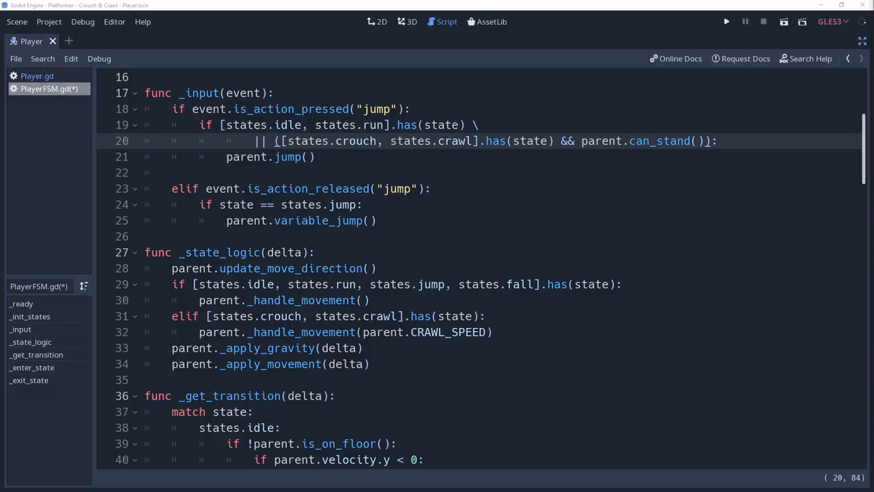
scroll(down, 3)
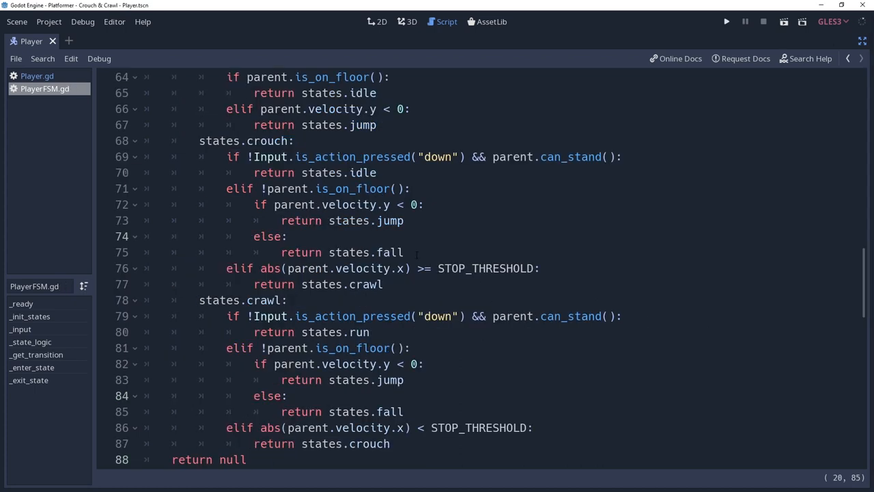
Step: Place the cursor on a new line below _exit_state at the end of PlayerFSM.gd
click(412, 252)
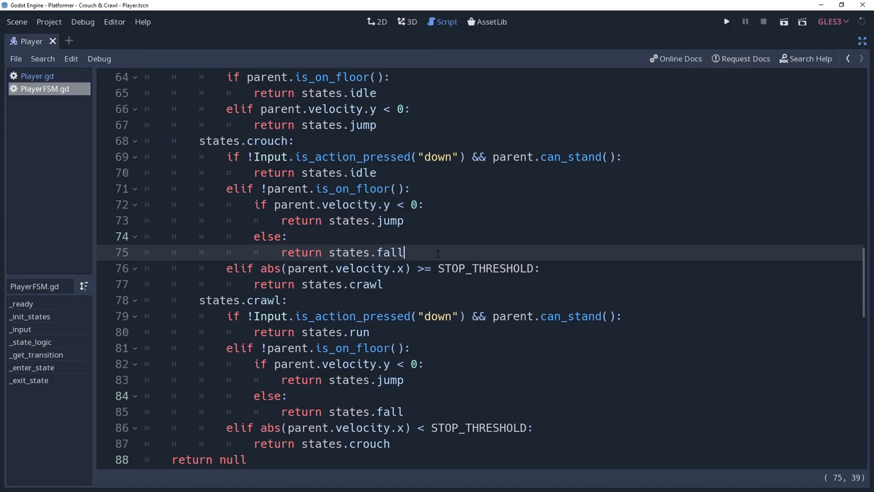
click(724, 20)
text(func)
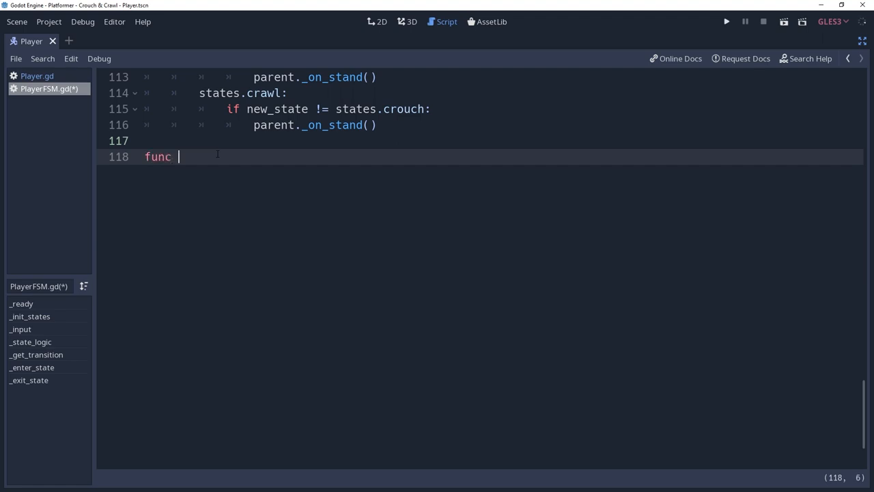
Step: Write is_crouched() returning [states.crouch, states.crawl].has(state)
text(is_crouched():)
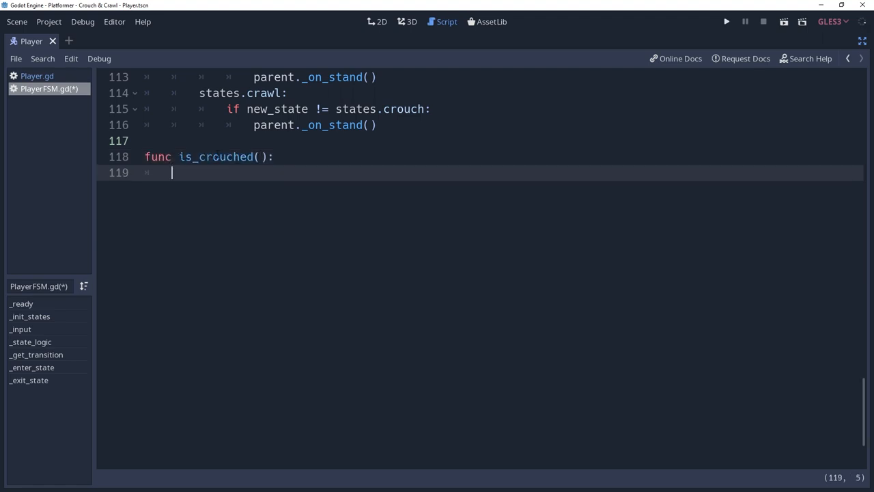
text(return [sta)
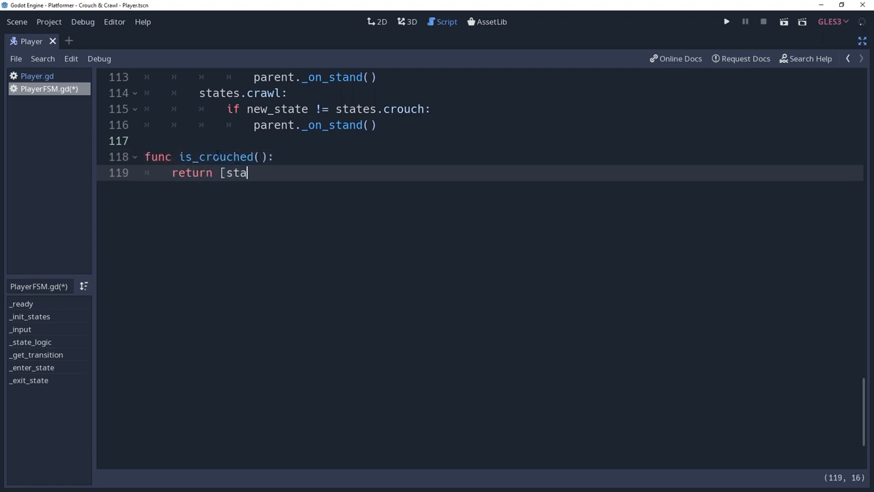
text(tes.crouch)
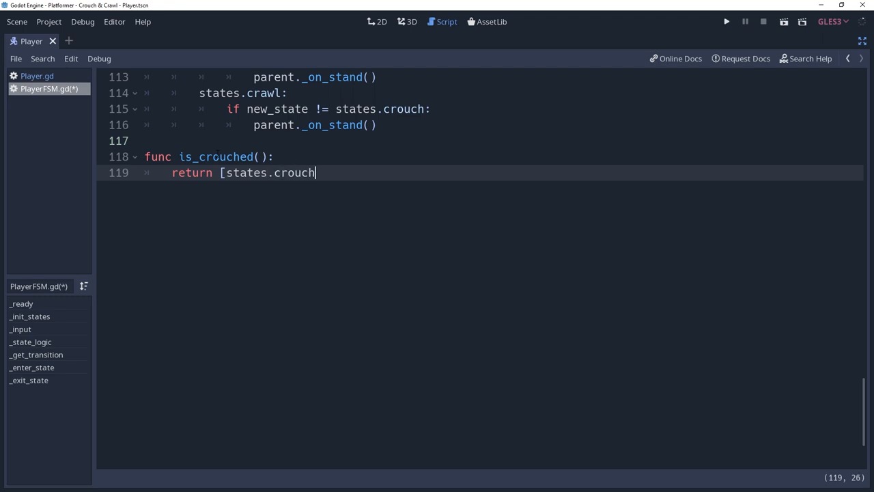
text(, states.crawl].ha)
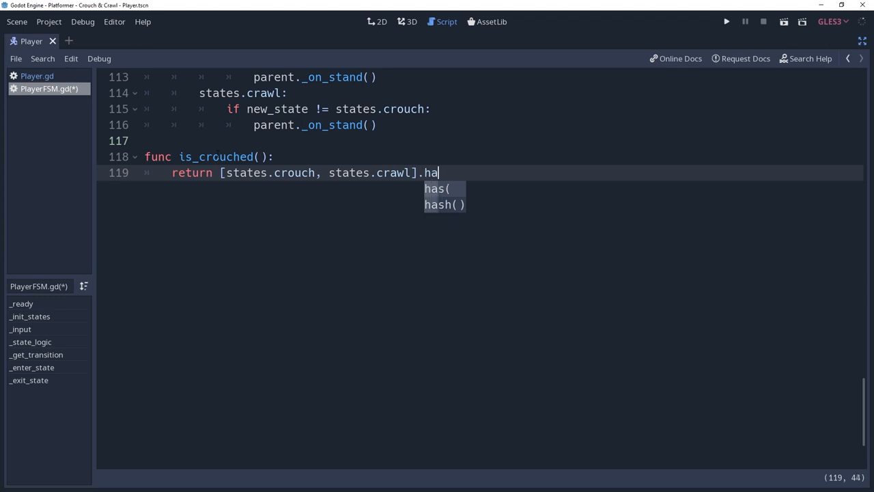
text(s(state))
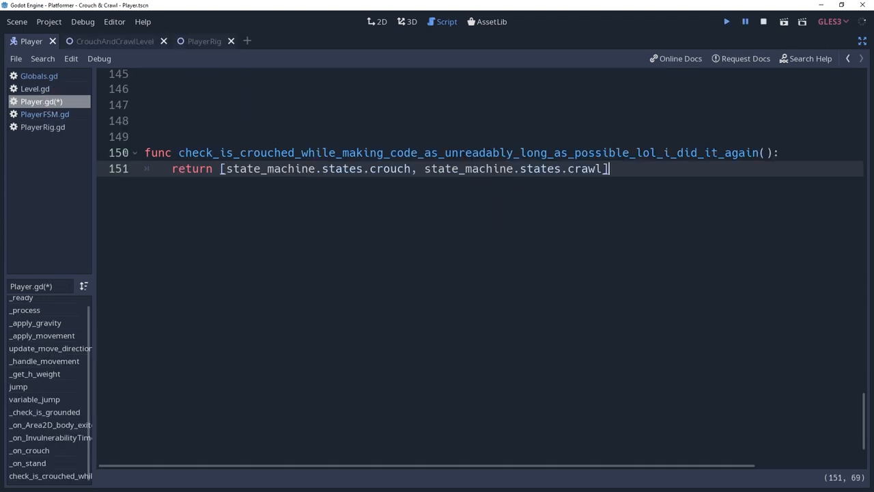
text(.has(state_machine.state)
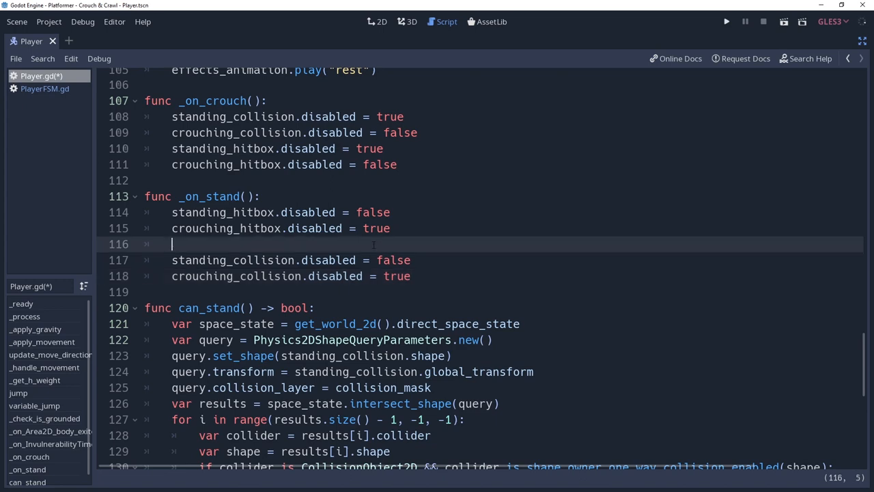
Step: Wrap _on_stand's standing and crouching collision toggles in 'if can_stand():'
text(if ca)
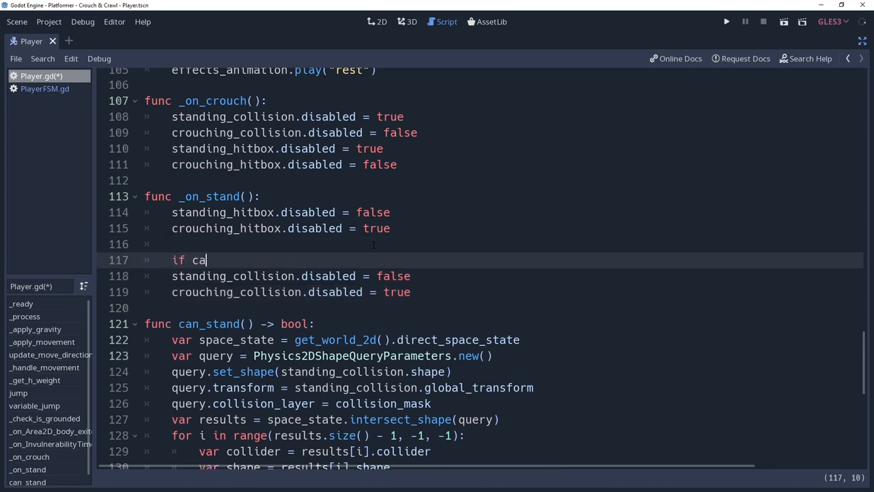
text(n_stand():)
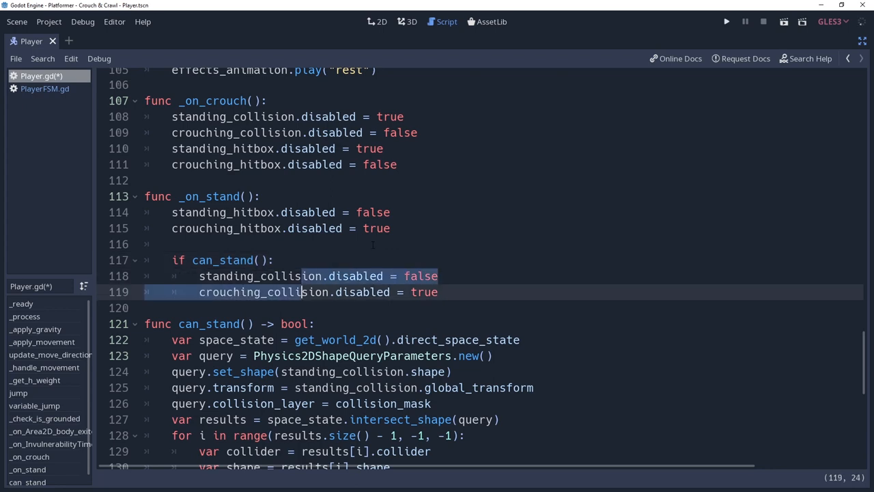
click(374, 244)
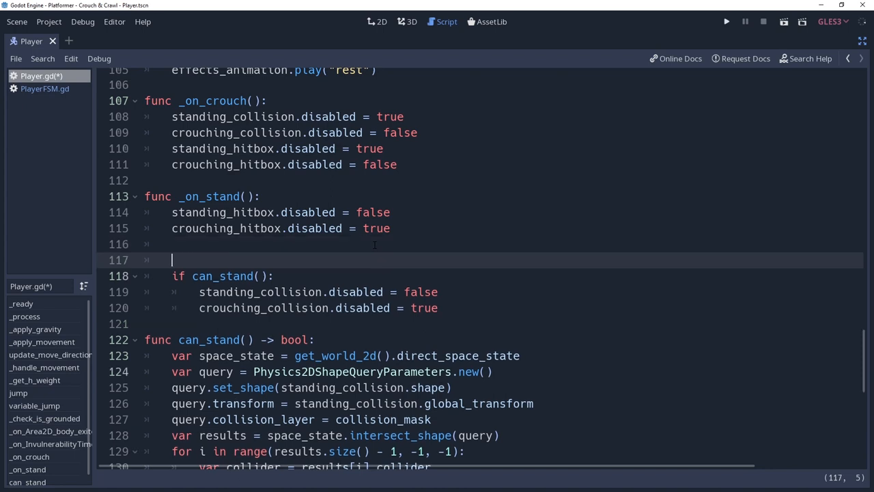
Step: Loop 'while standing_collision.disabled && !state_machine.is_crouched():' around the check, starting a yield(get_tree() call
text(while)
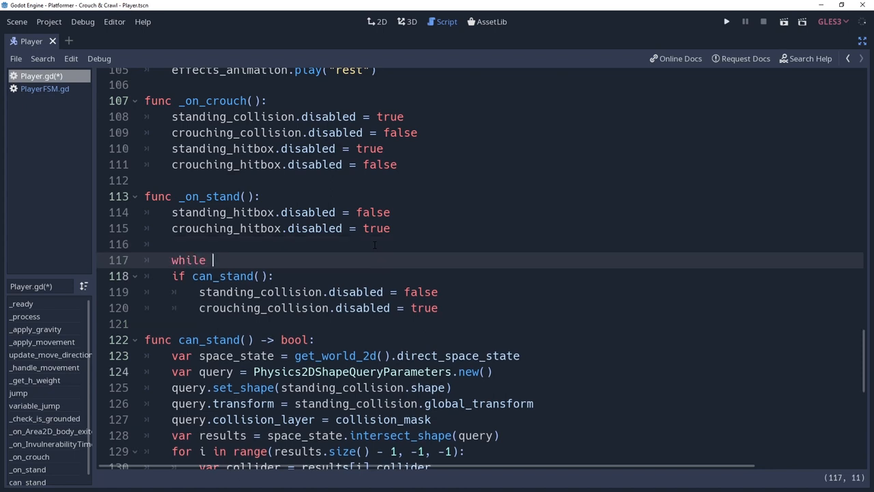
text(standing_collision.disabled && s)
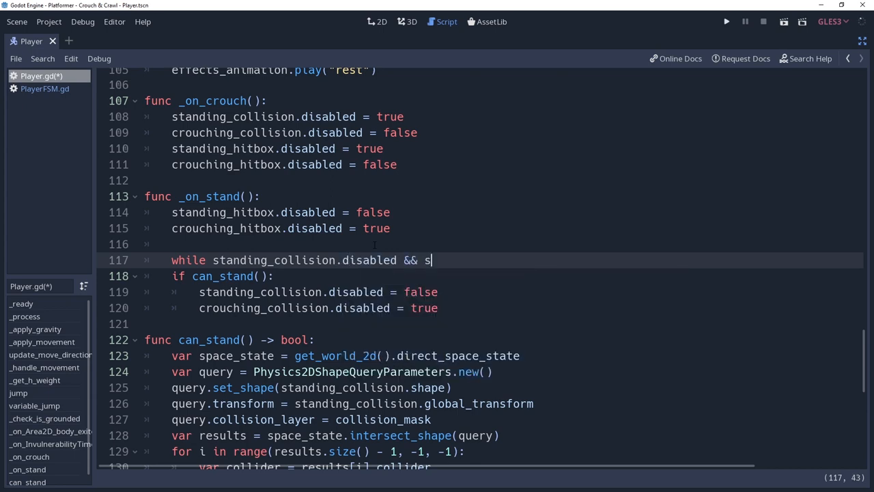
text(!state)
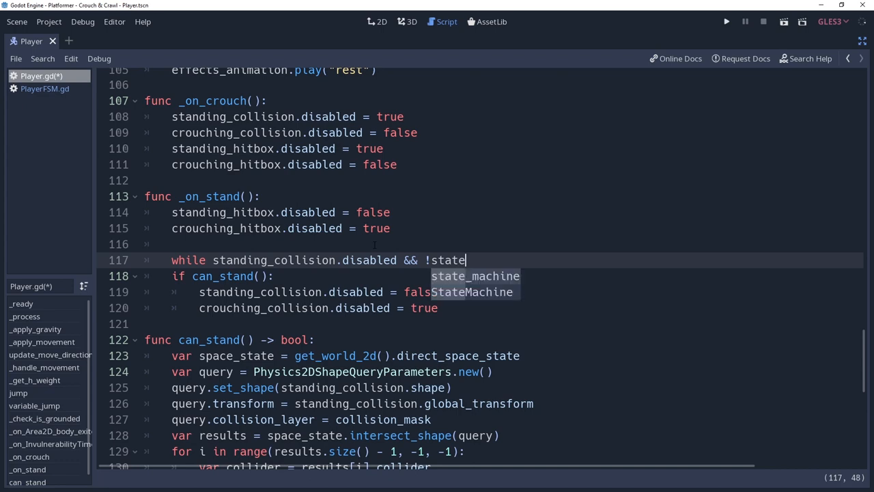
text(_machine.is_crouched():)
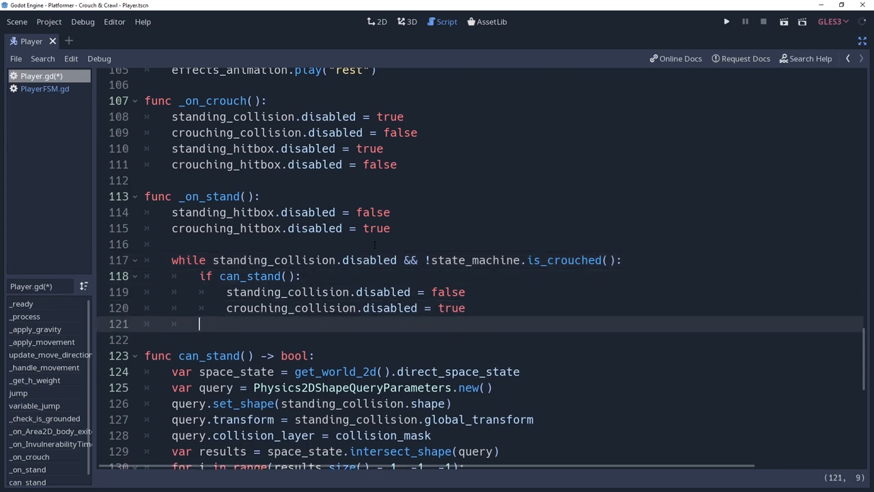
text(yield()
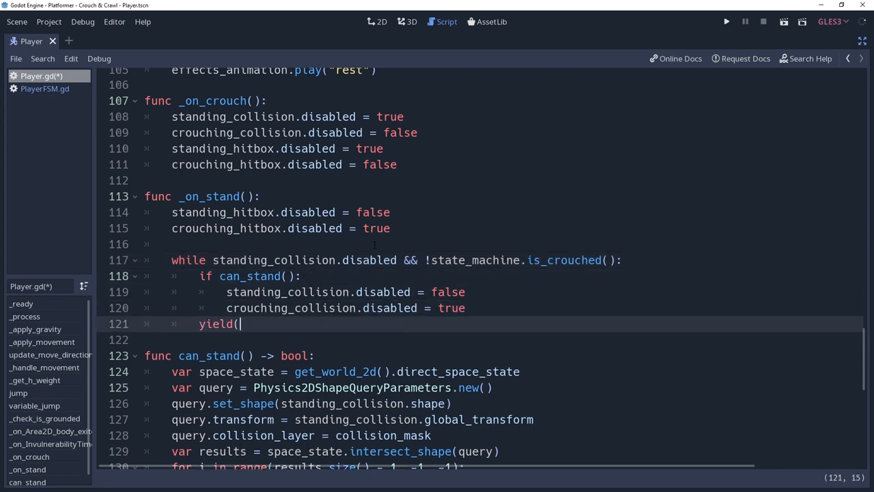
text(get_tr)
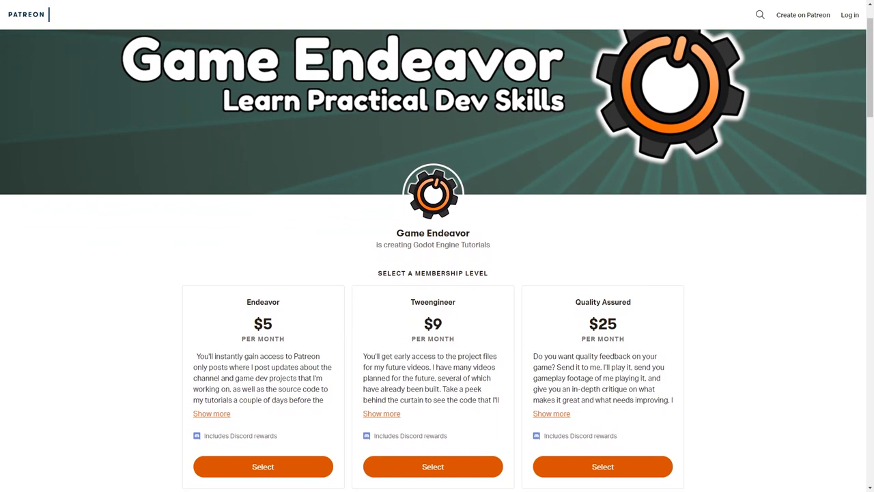
Step: Scroll Game Endeavor's Patreon page past tiers, About and Goals to the locked Recent Posts
scroll(down, 3)
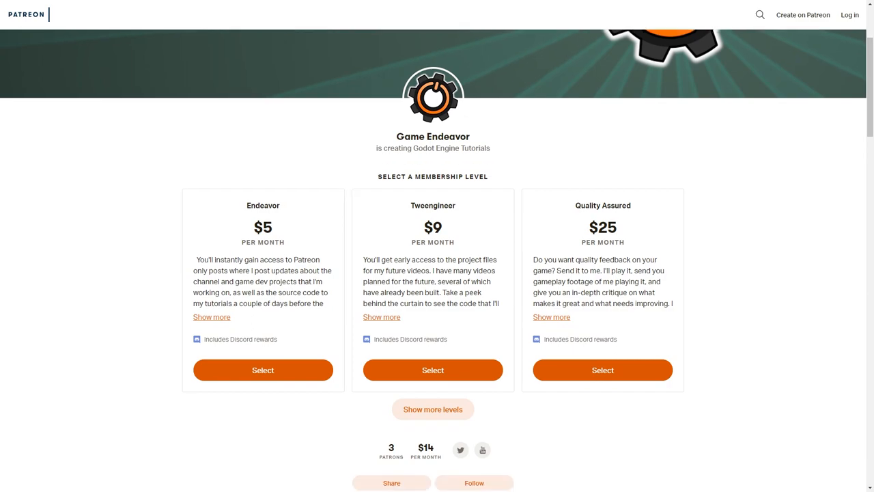
scroll(down, 3)
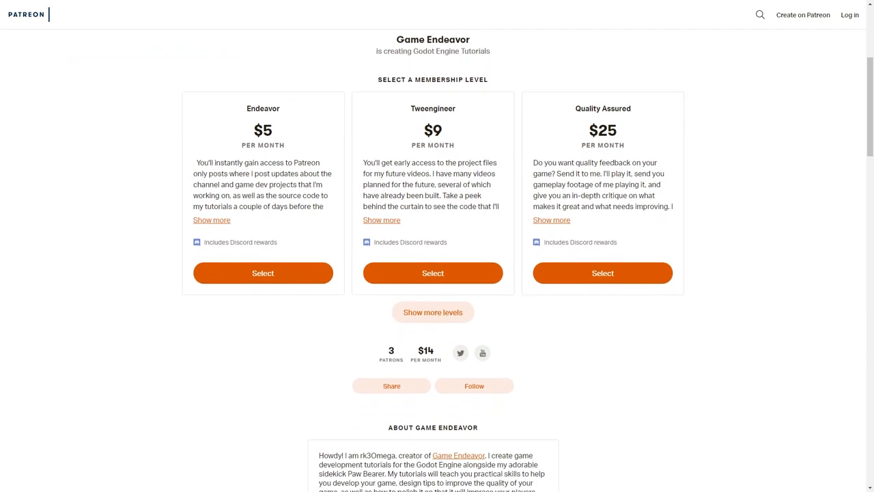
scroll(down, 3)
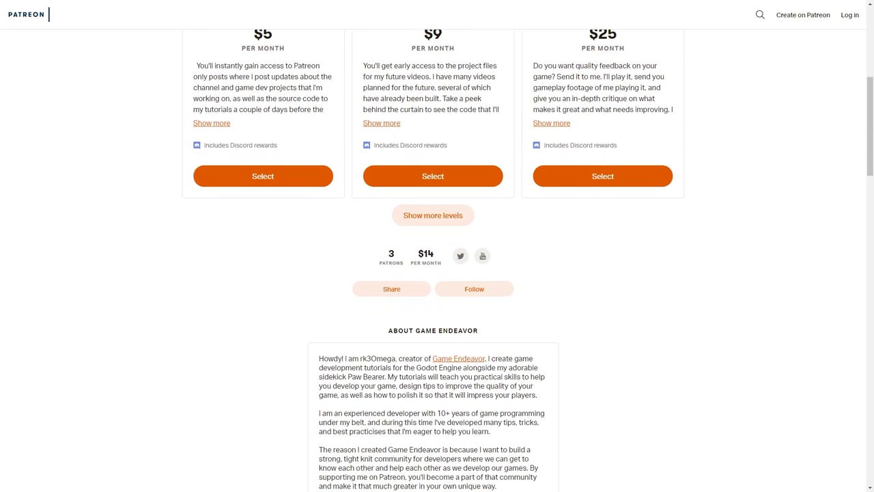
scroll(down, 3)
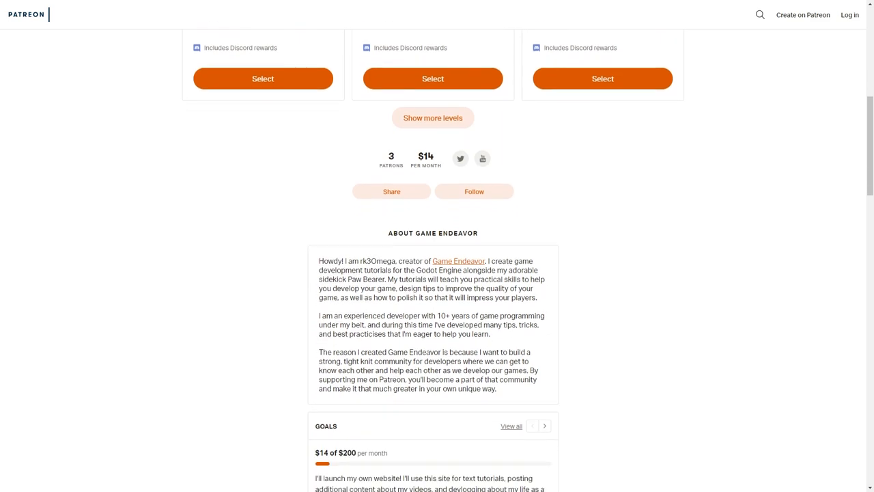
scroll(down, 3)
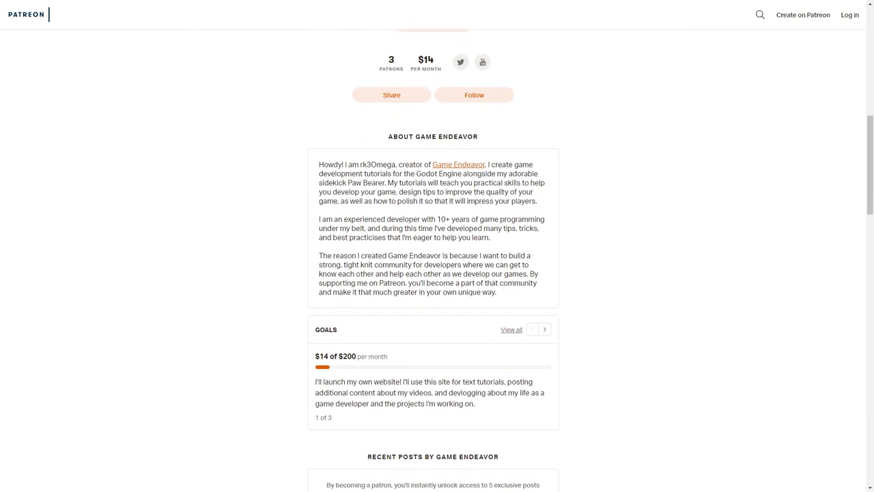
scroll(down, 3)
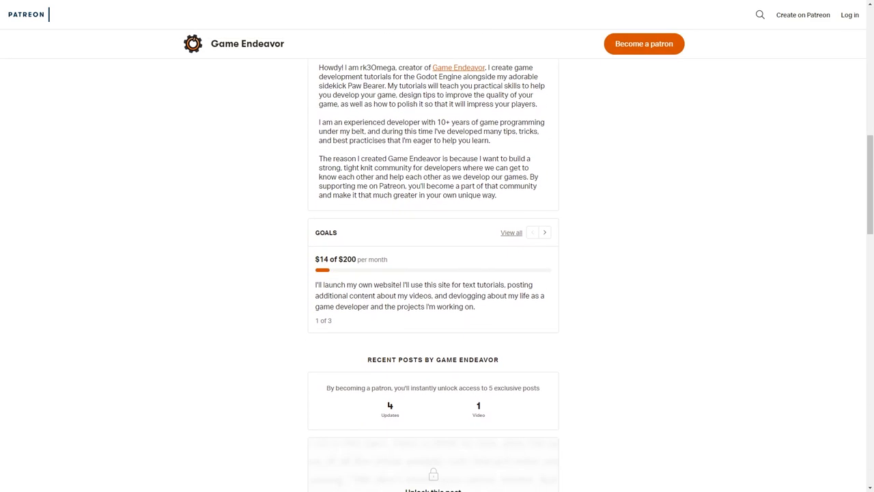
scroll(down, 3)
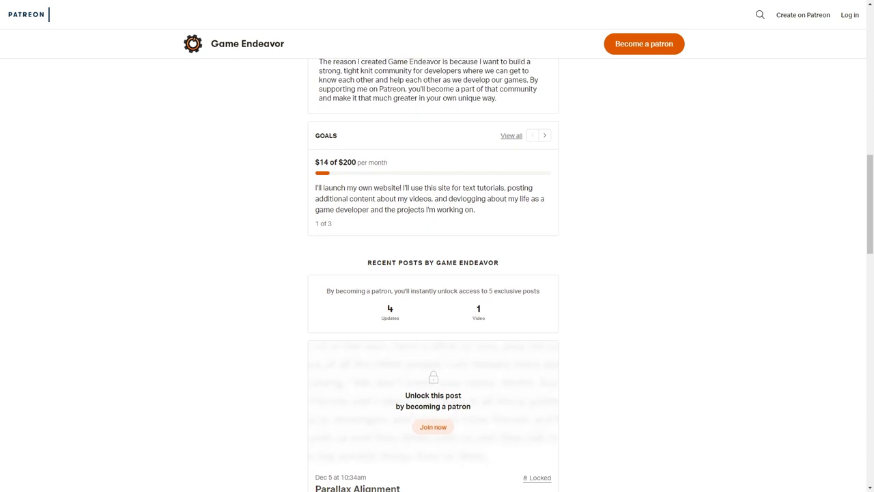
scroll(down, 3)
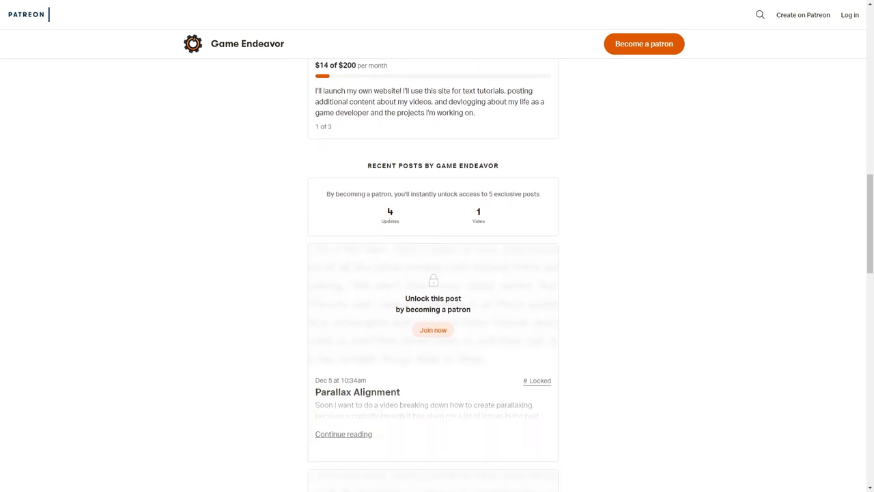
scroll(down, 3)
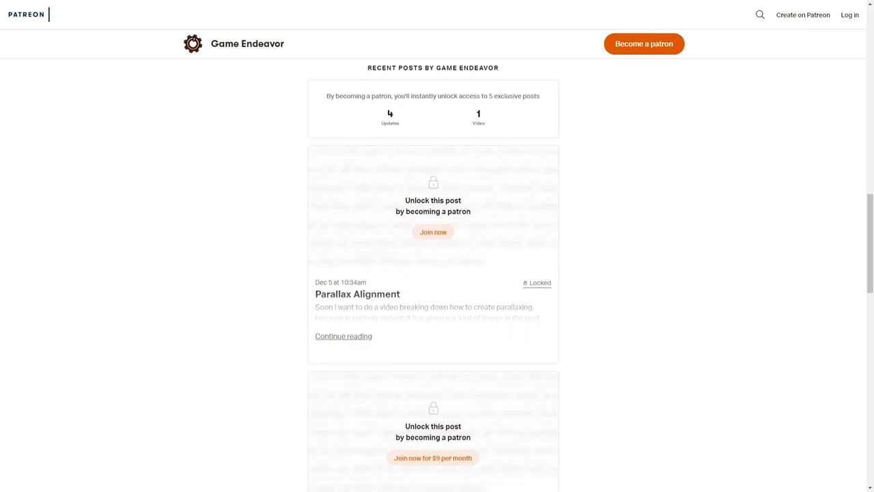
scroll(down, 3)
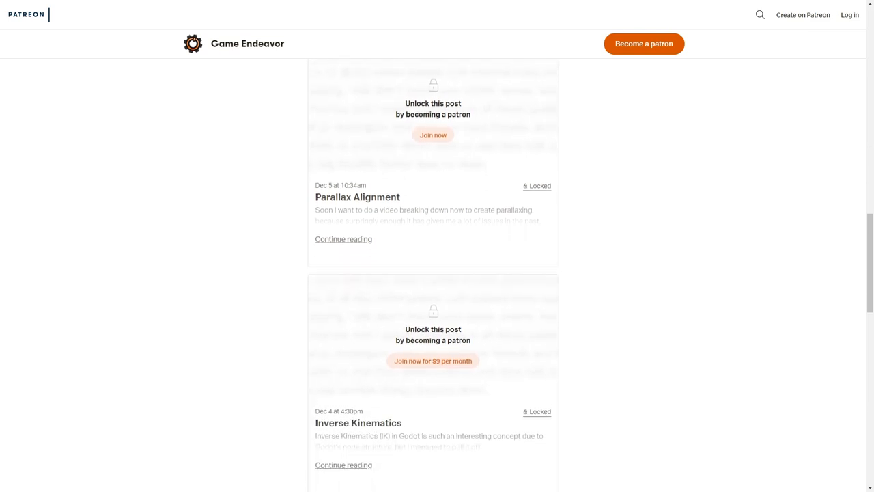